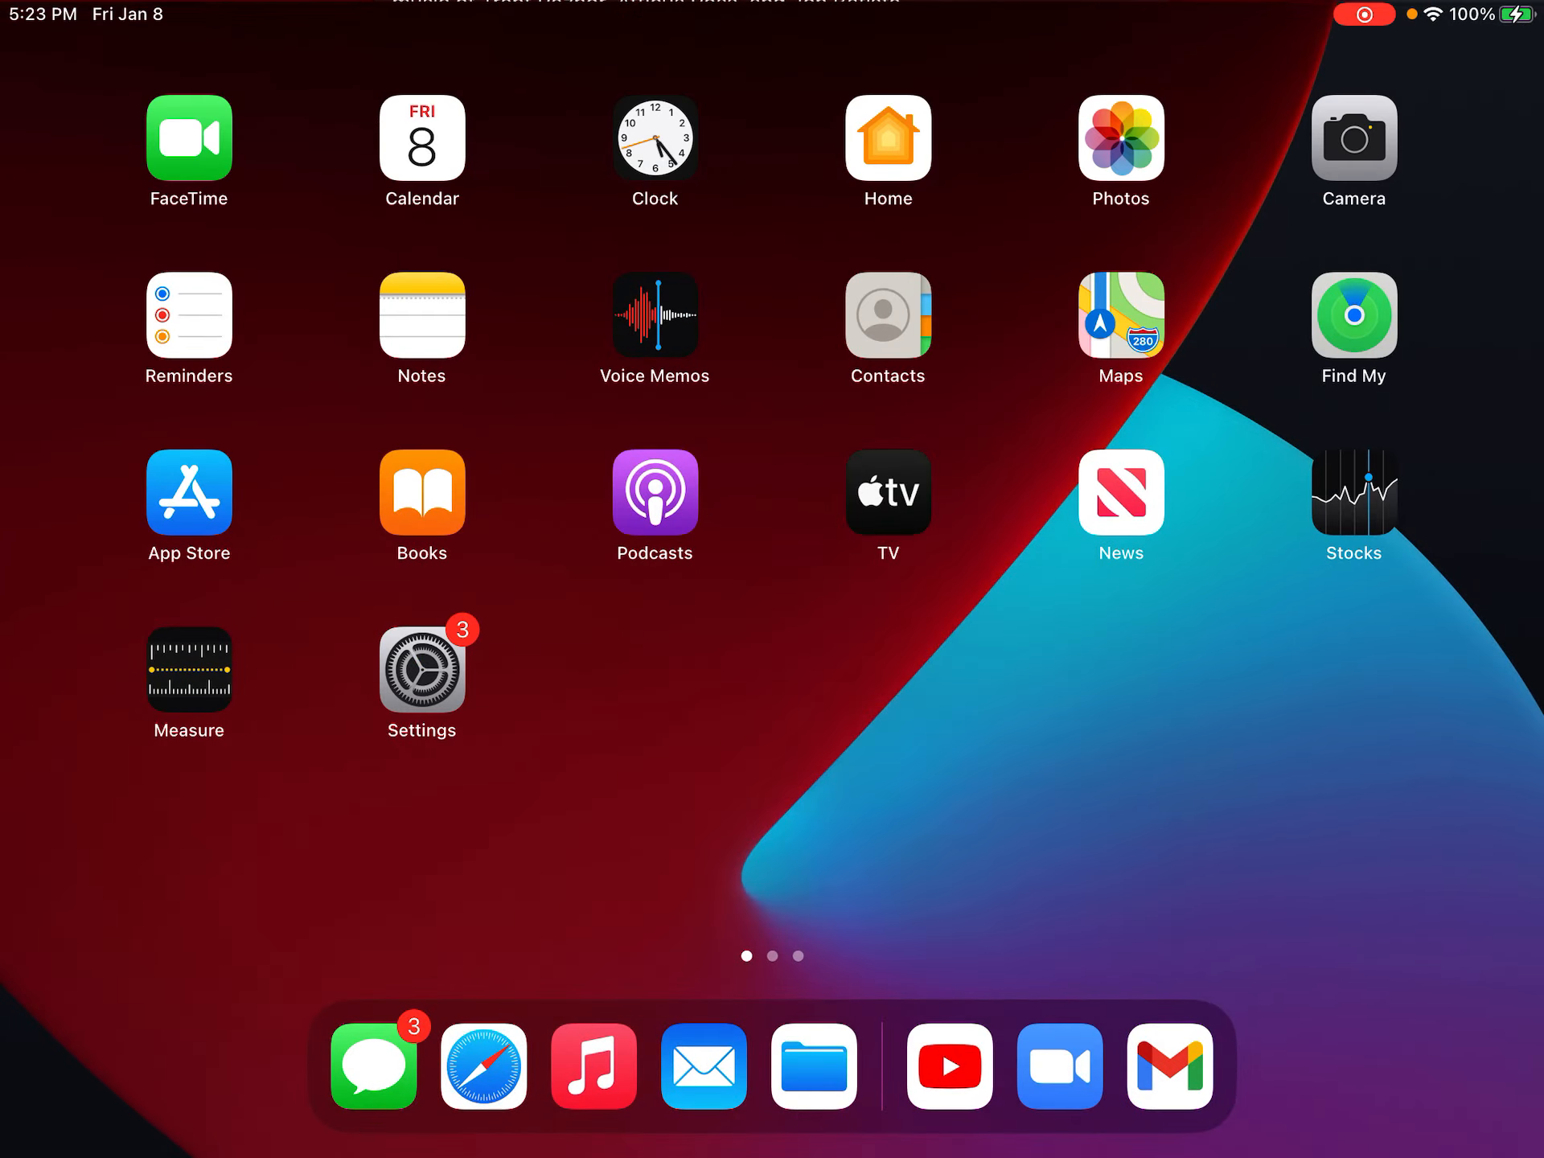
Step: Launch iMovie via Spotlight and open the My Movie 1 project page
text(imovie)
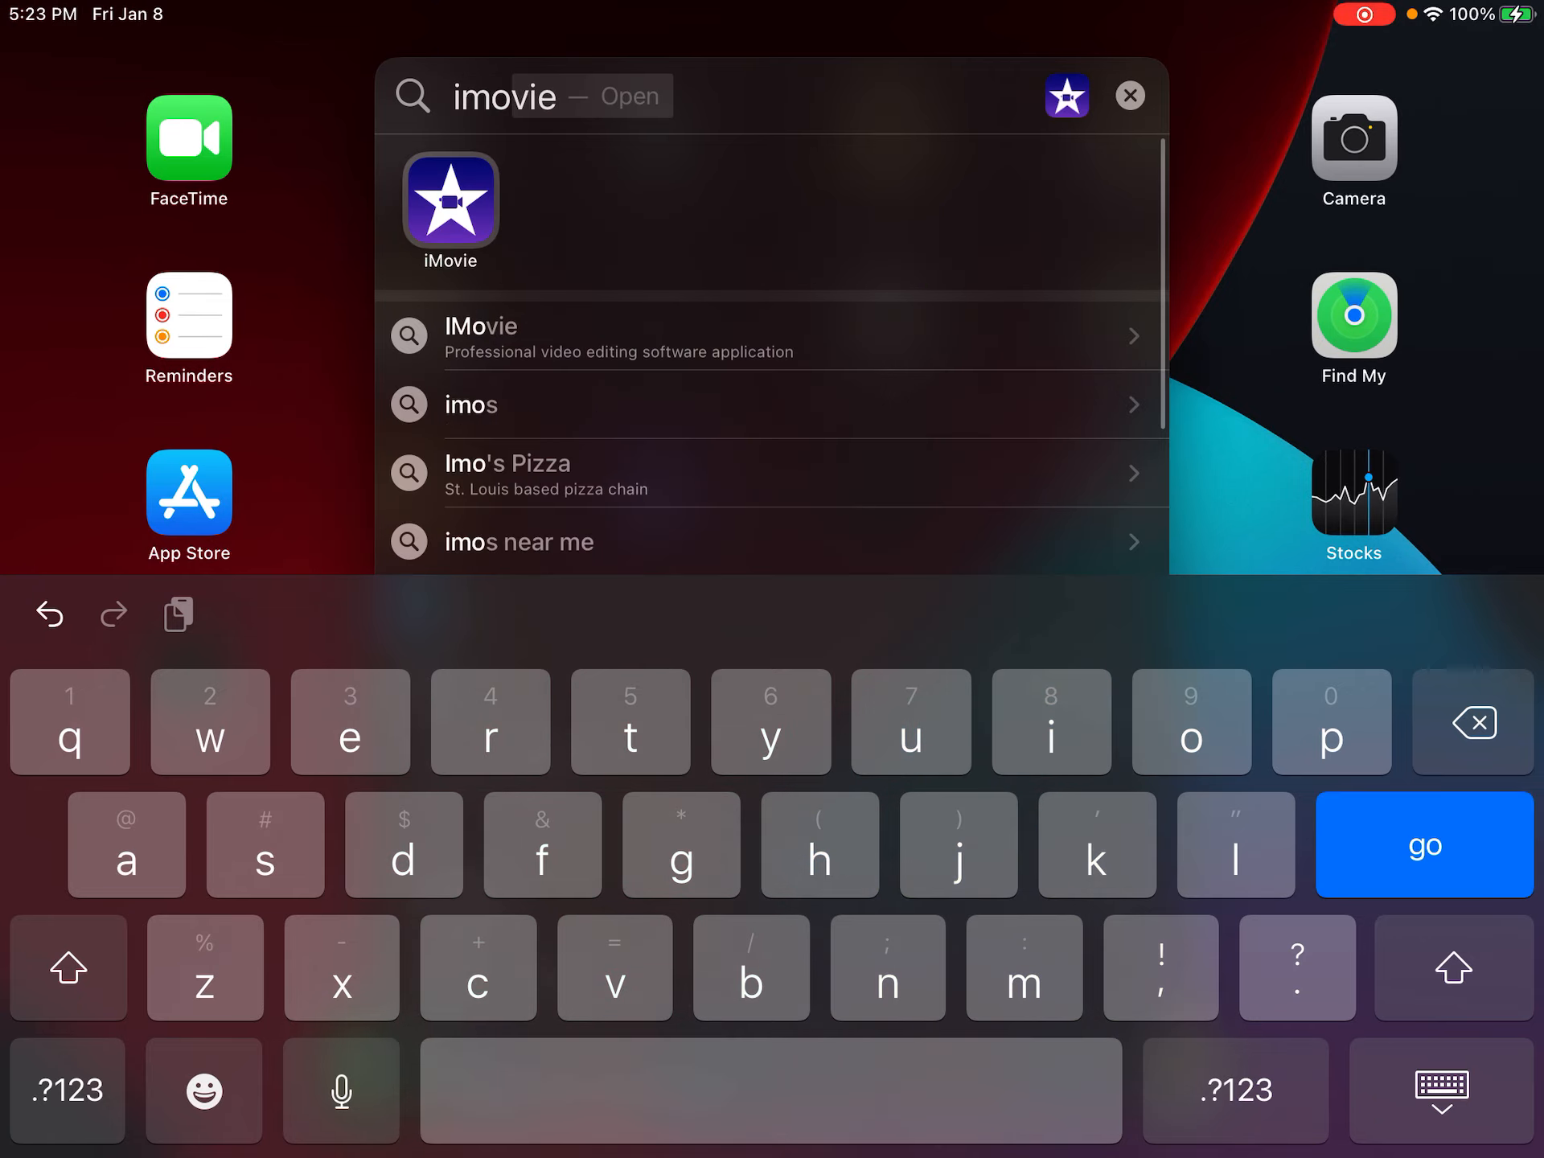
click(450, 202)
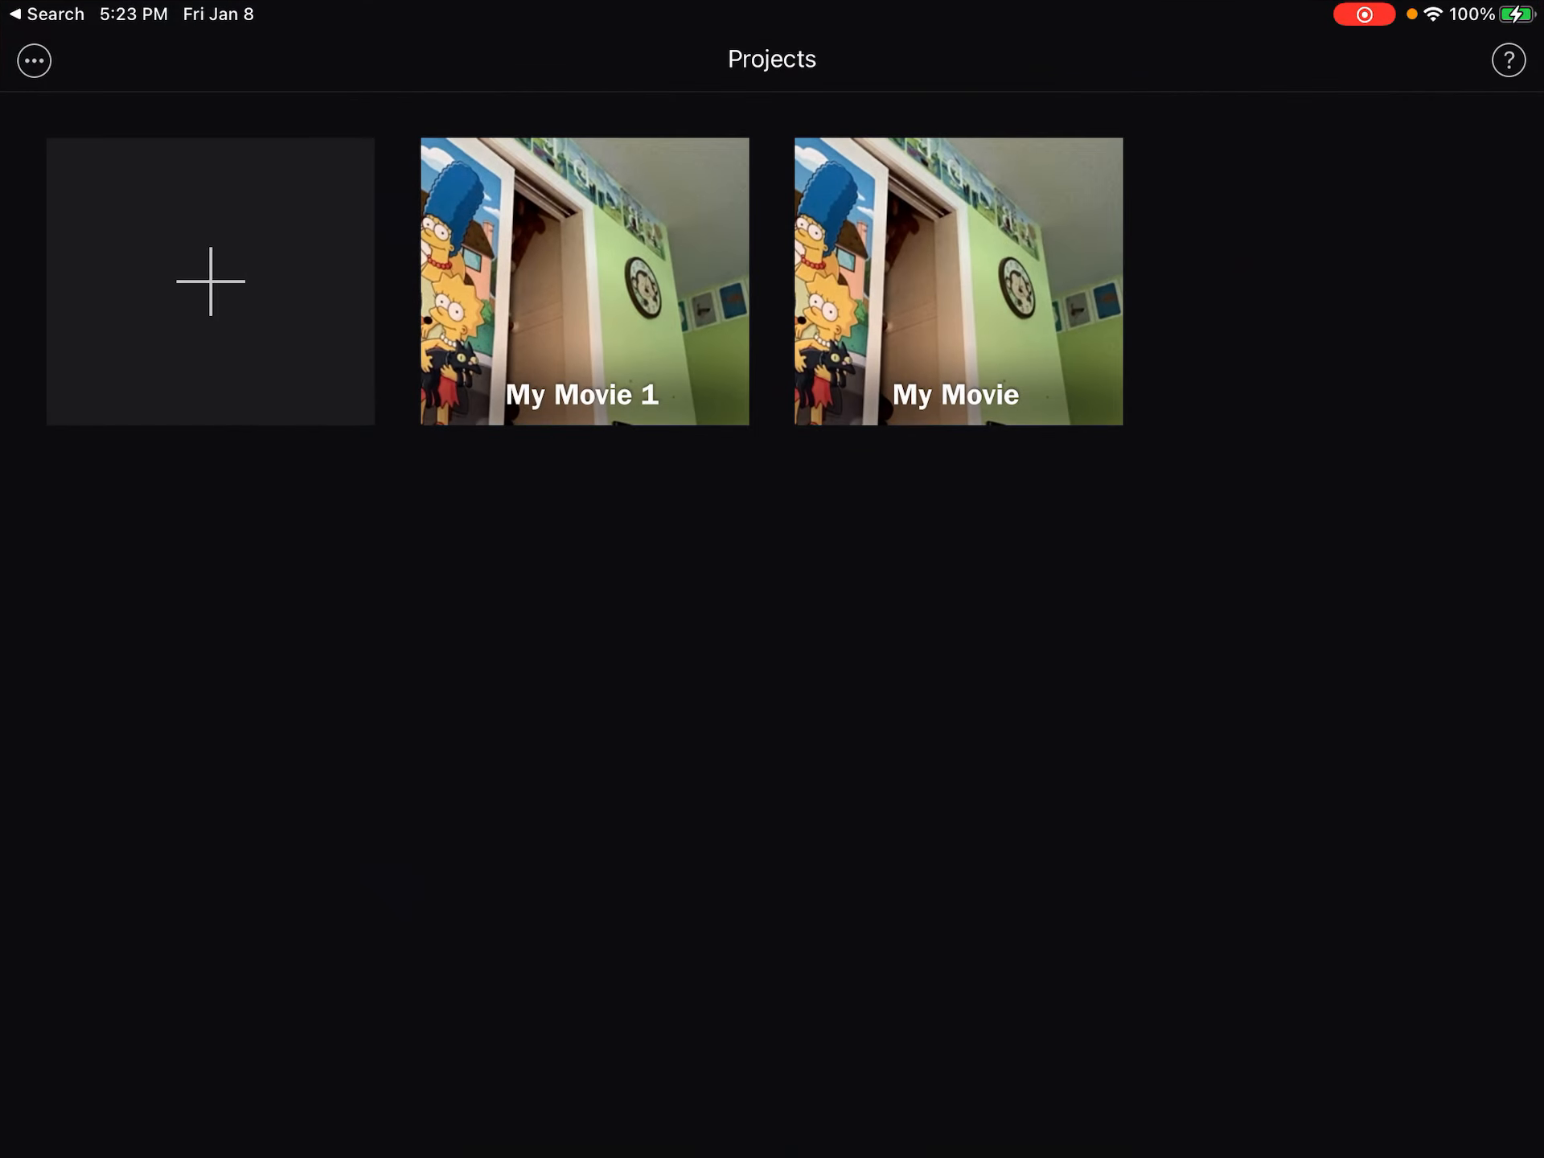
click(583, 282)
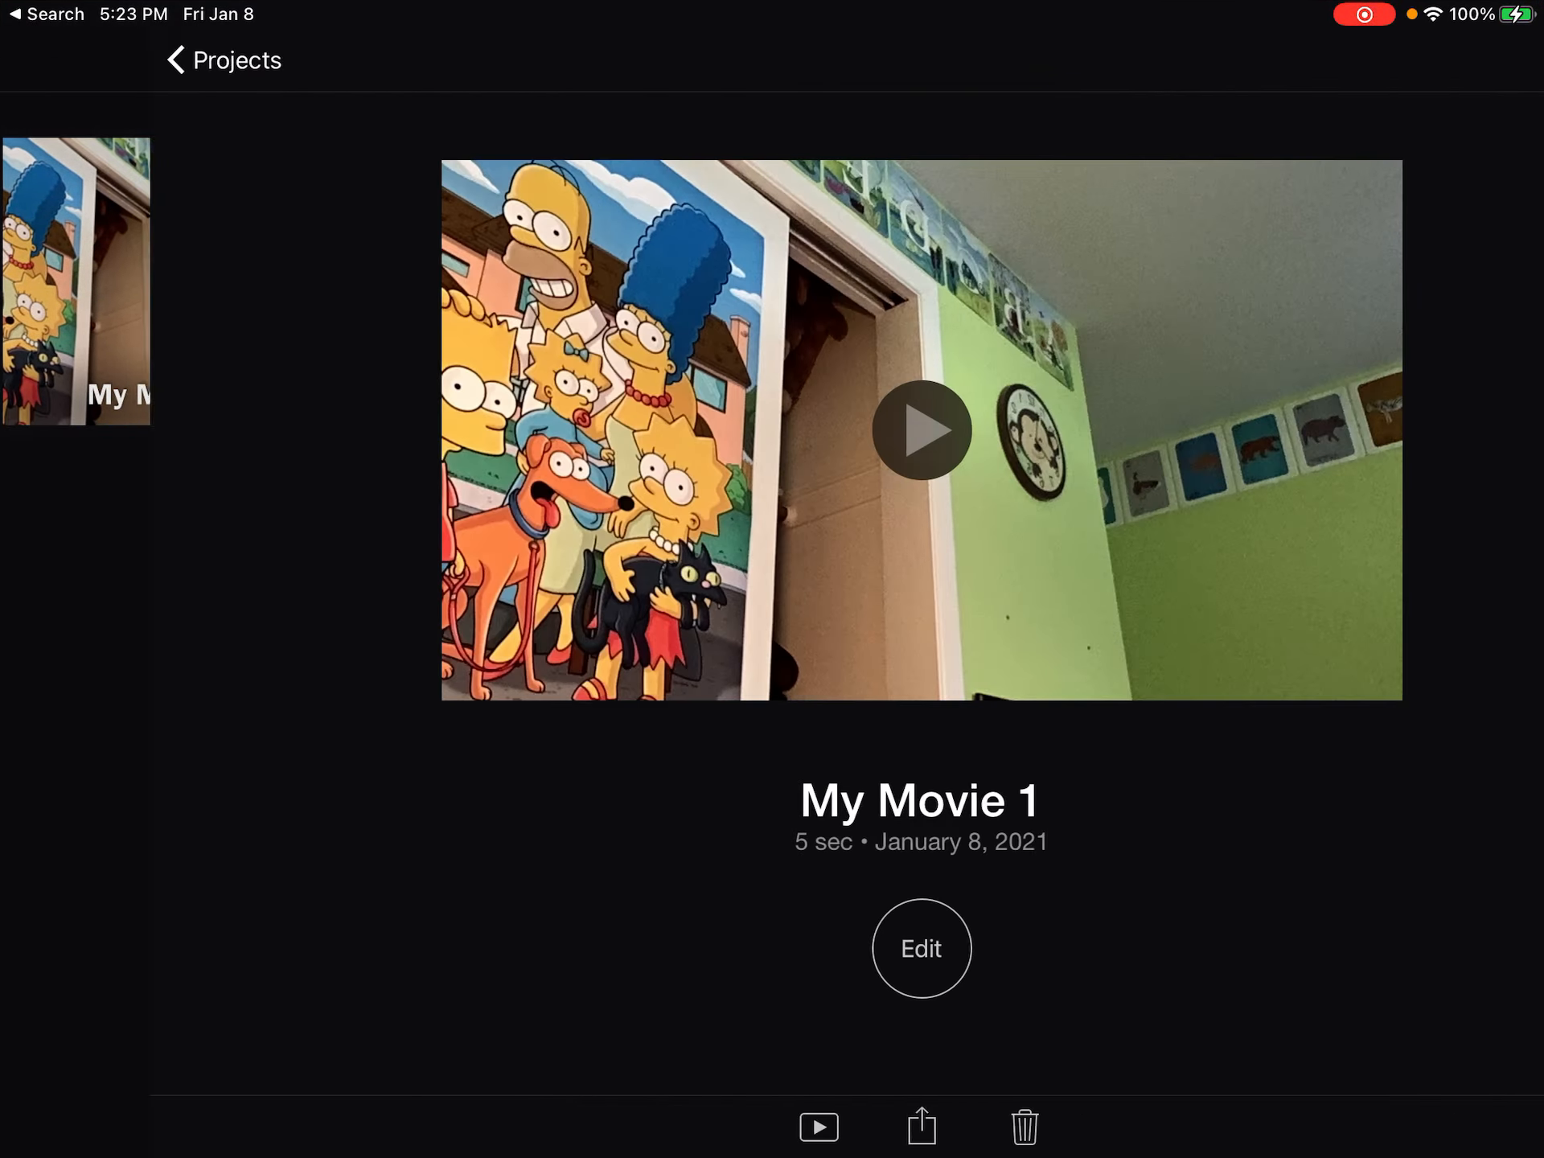
Step: Enter the editor, select the 4.5-second clip and browse its title styles
click(920, 949)
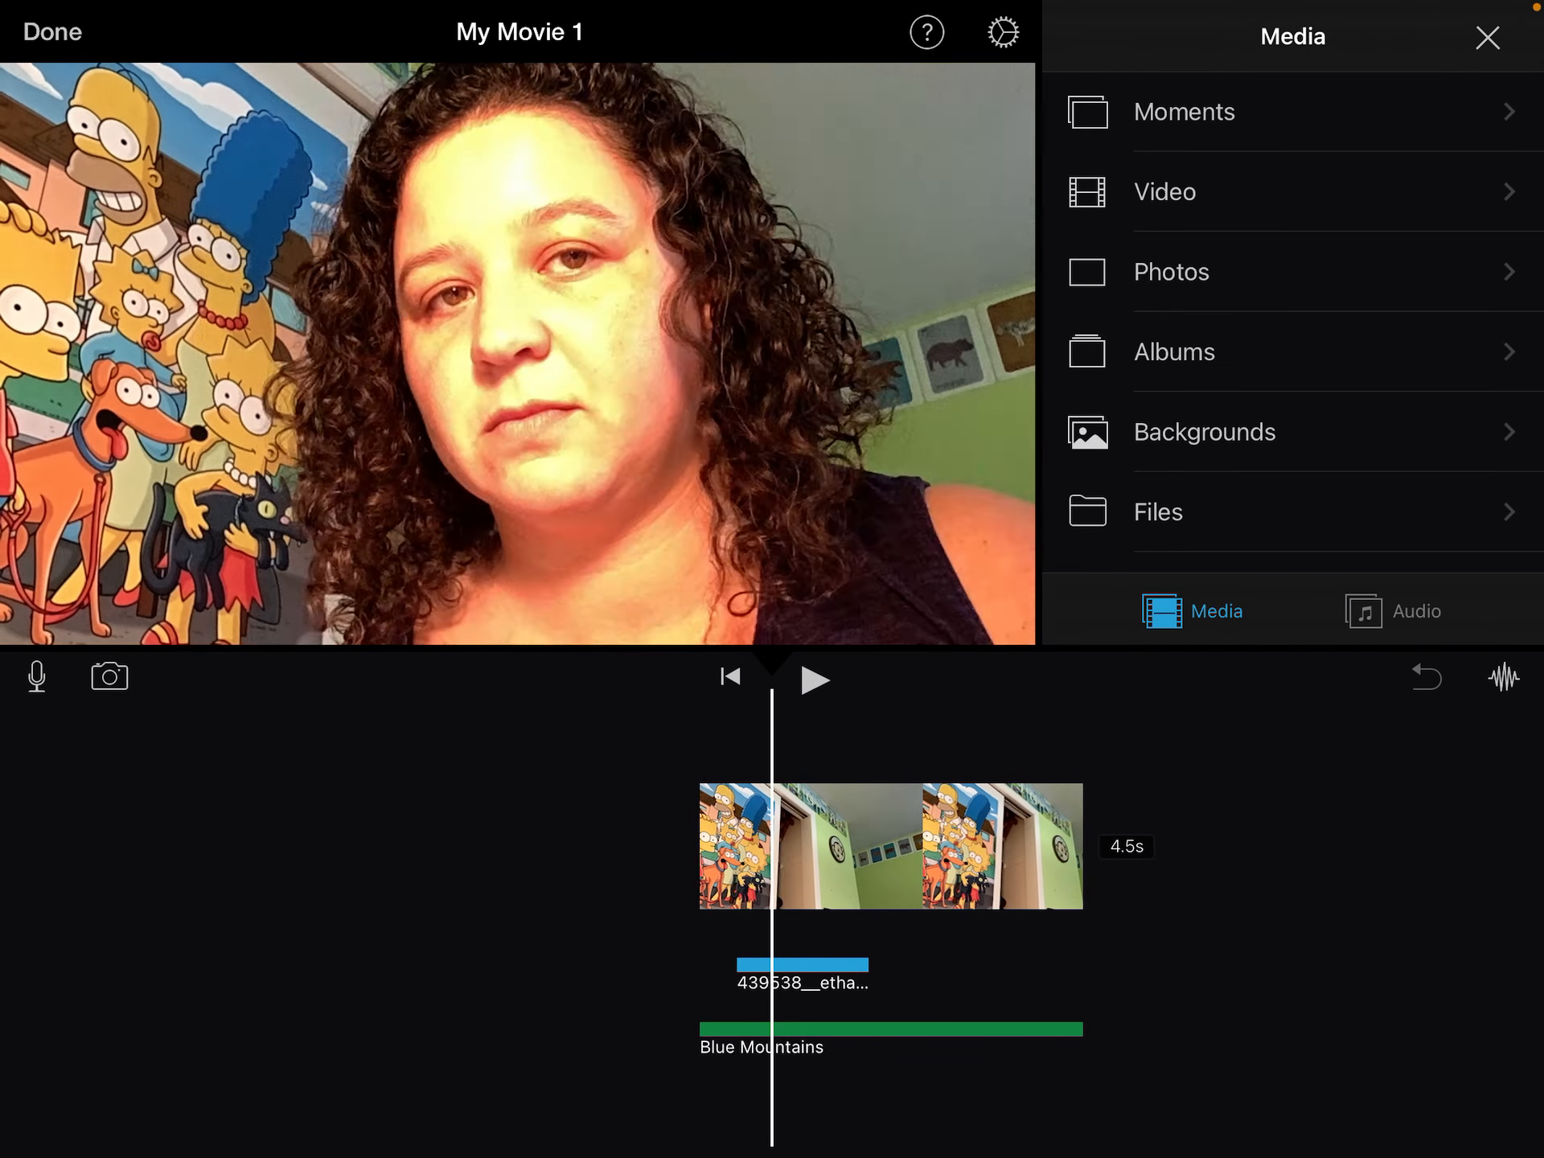
click(803, 982)
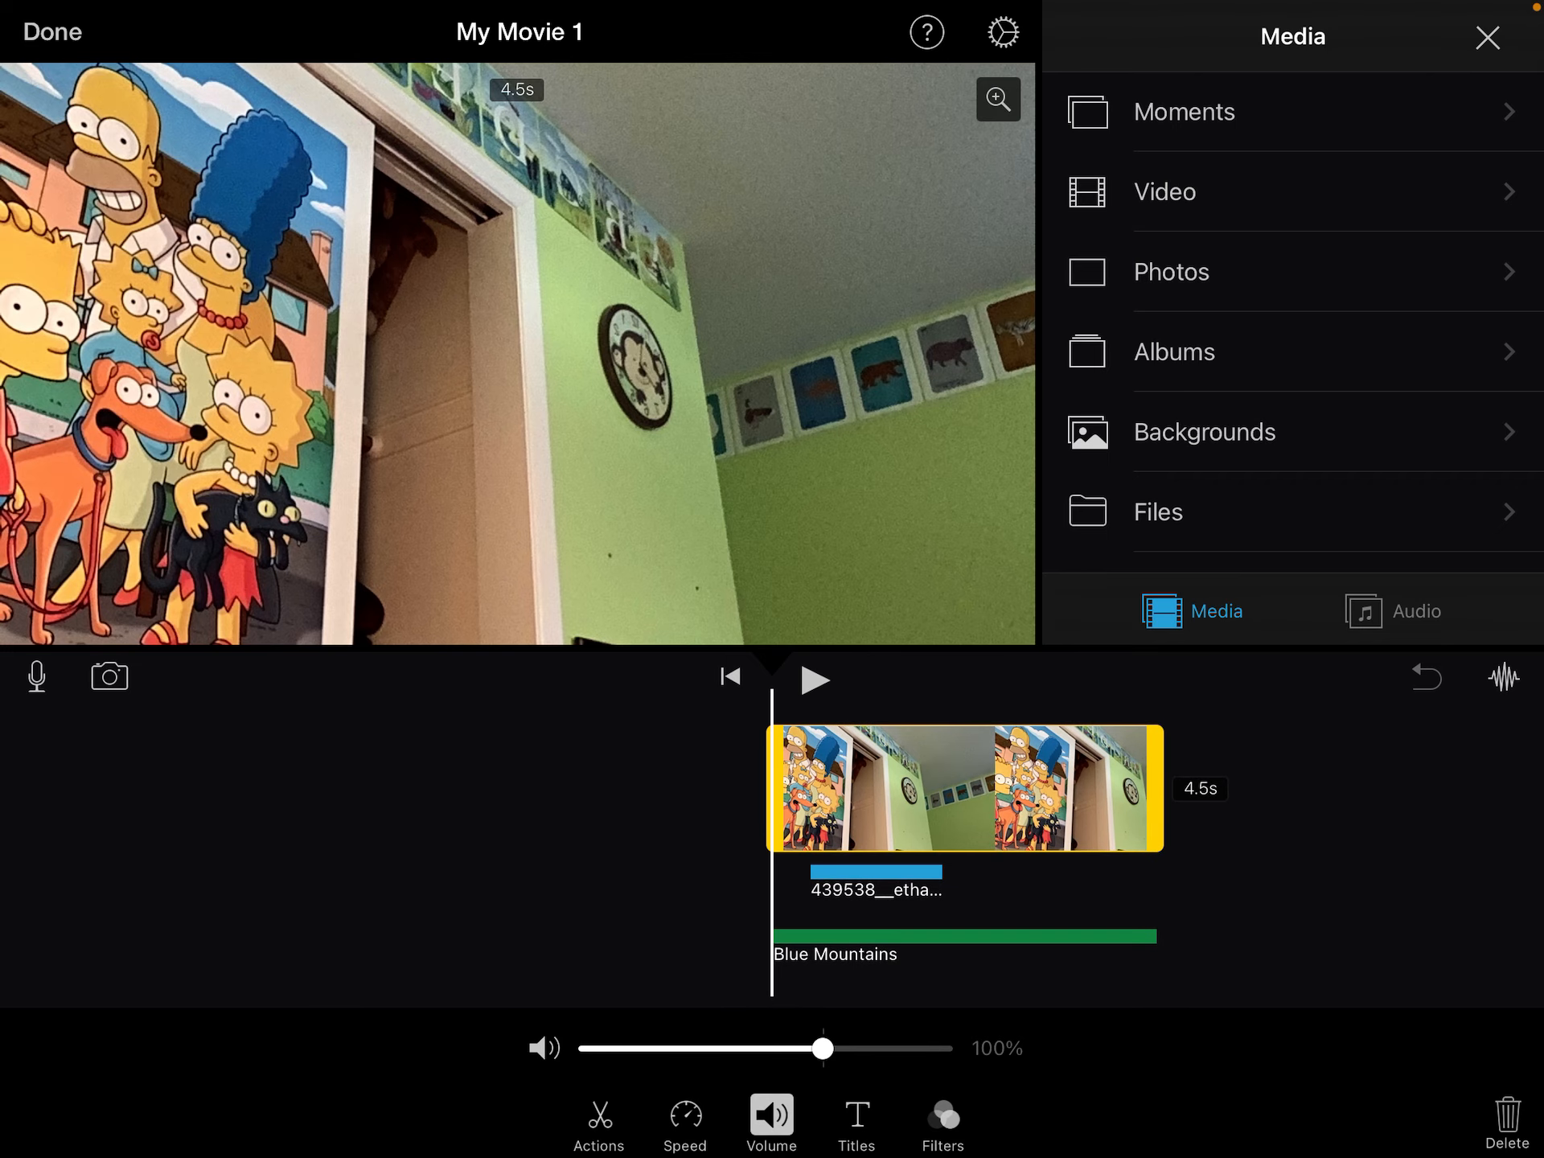
click(855, 1120)
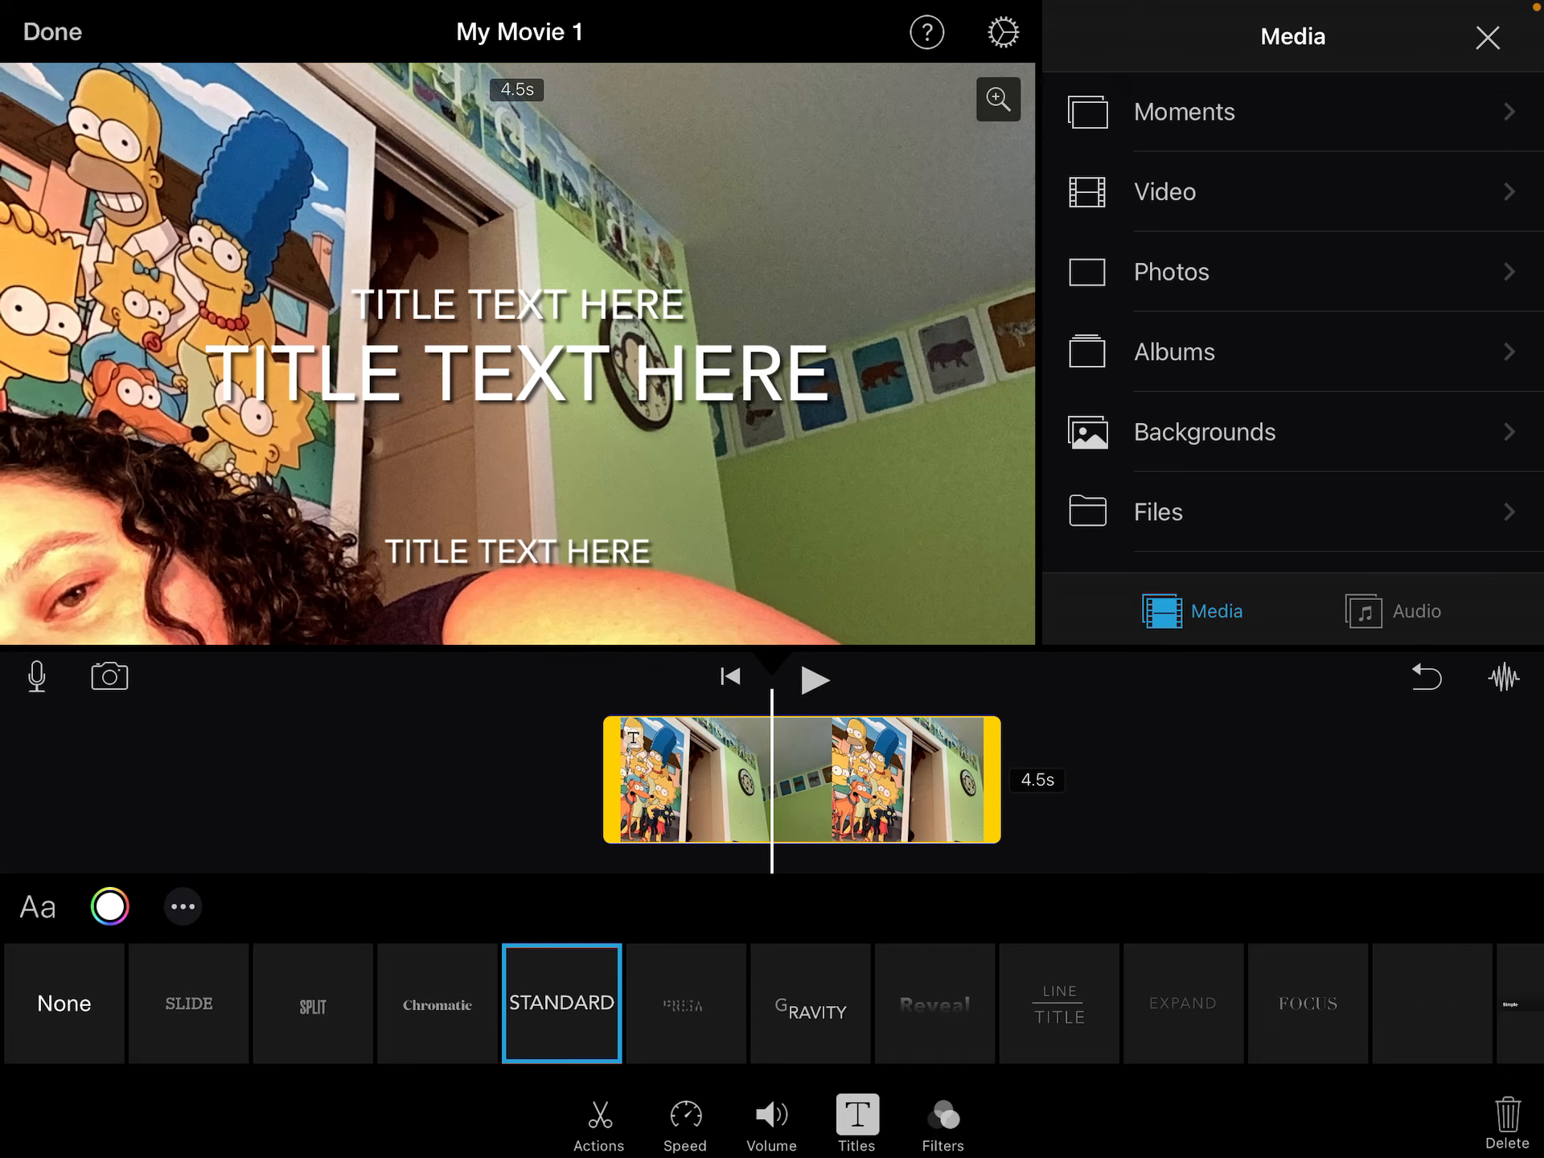
scroll(left, 3)
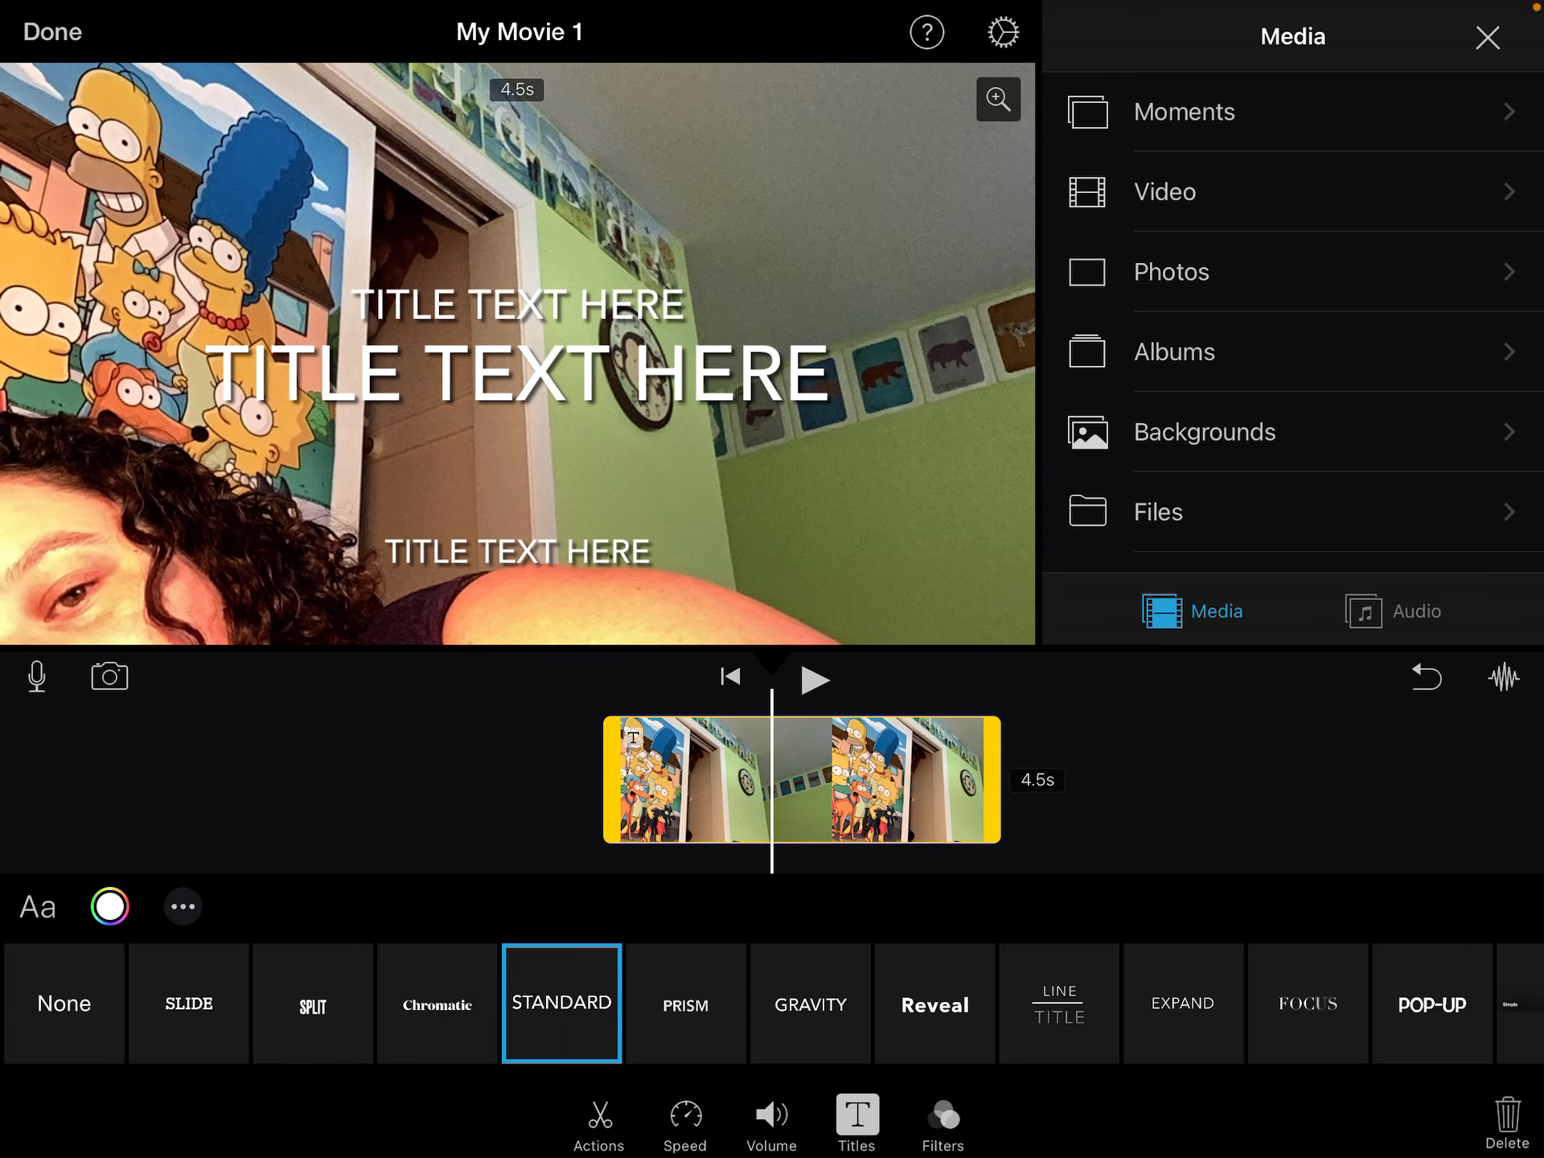
click(63, 1004)
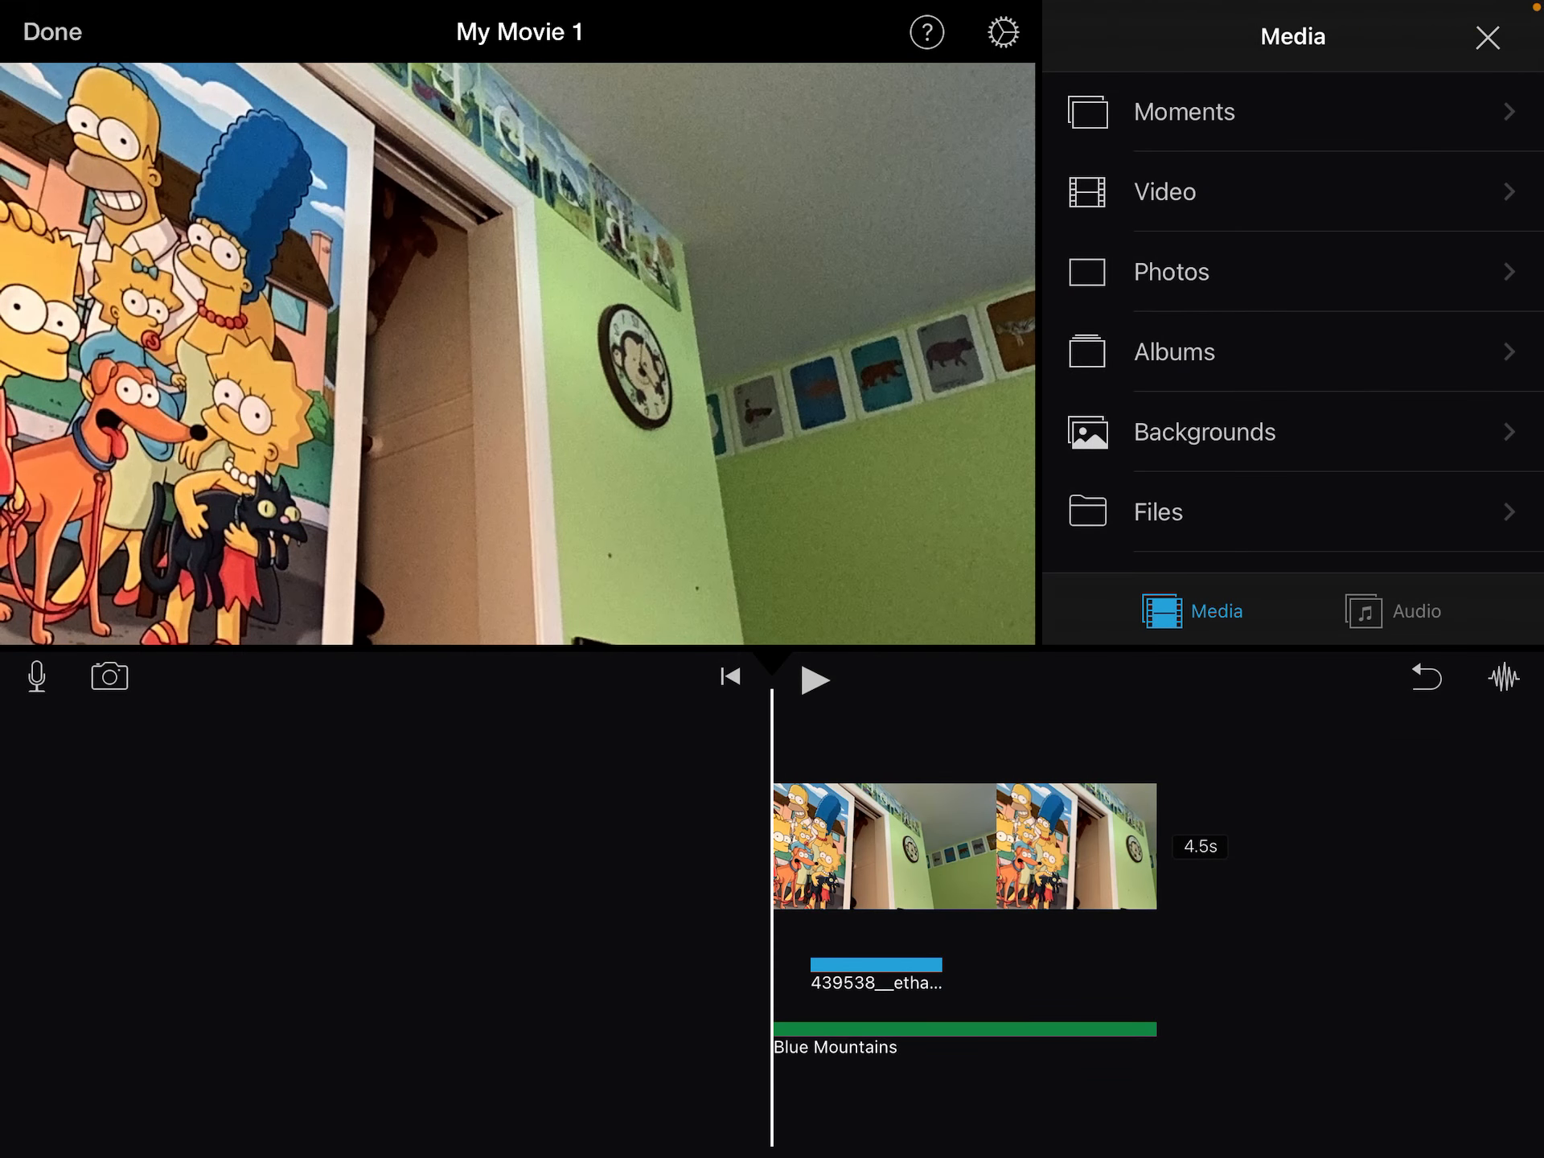
Step: Insert a black 5.3-second clip from Photos > All before the original footage
click(1487, 37)
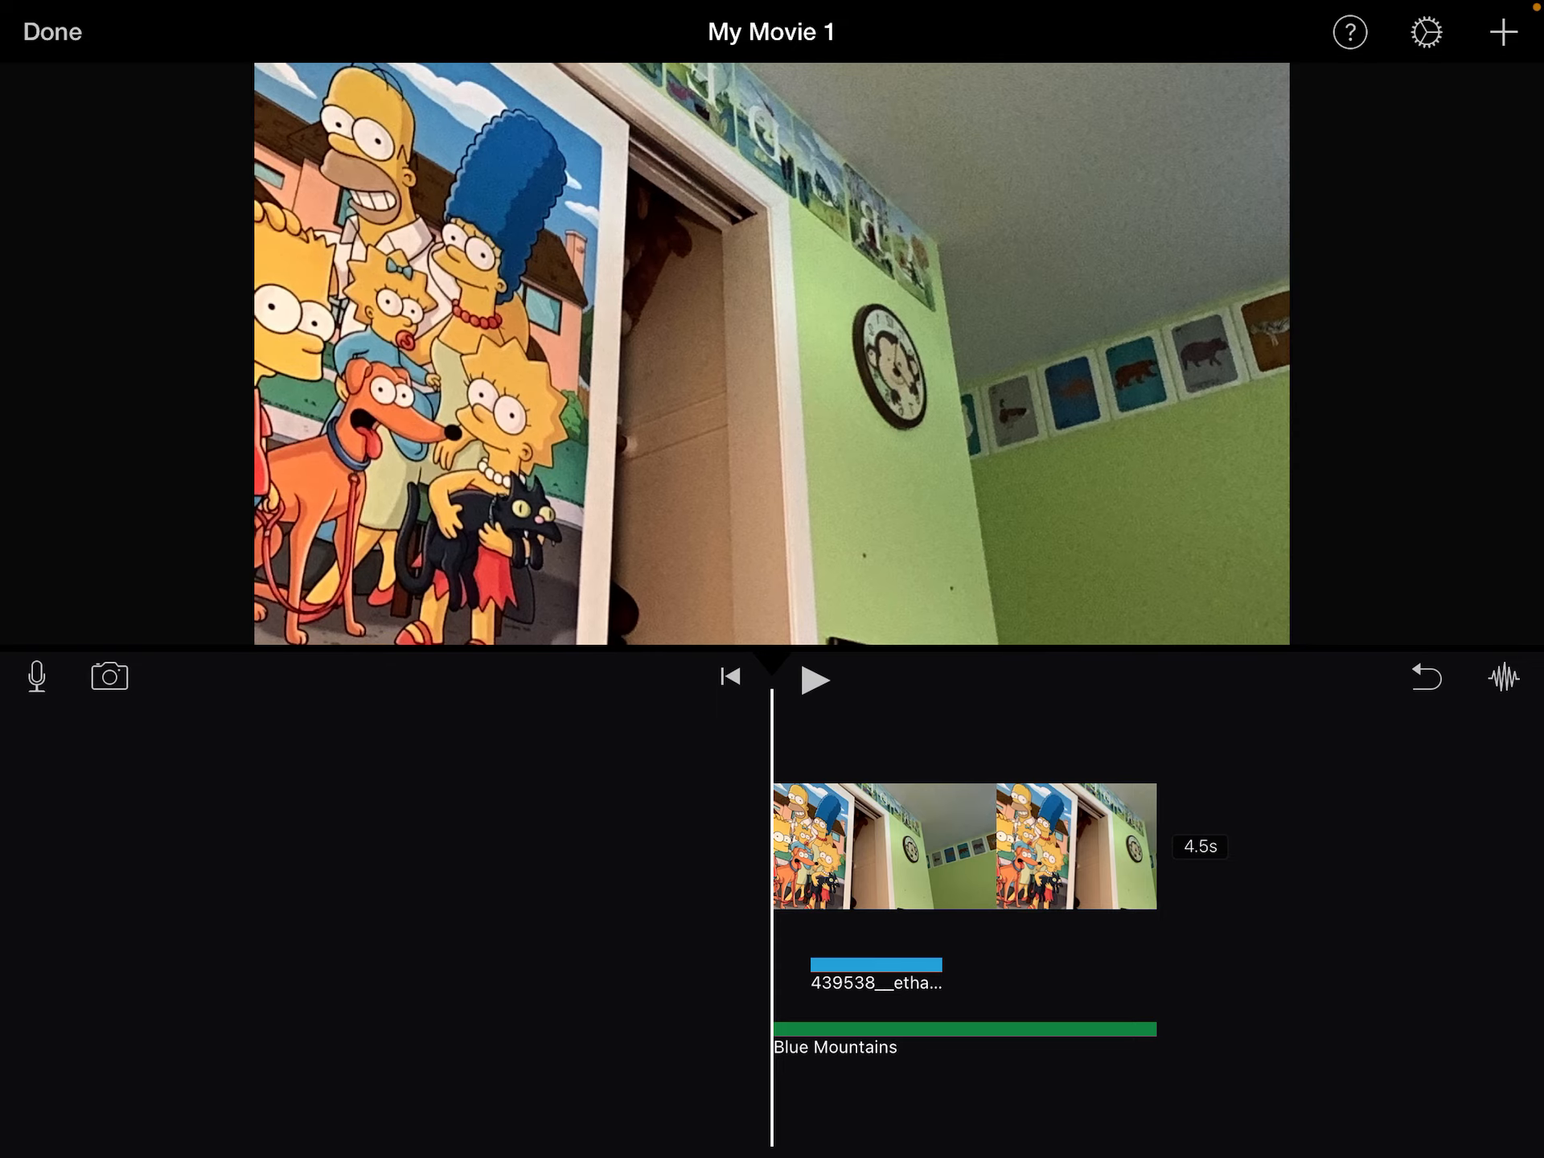
click(1504, 32)
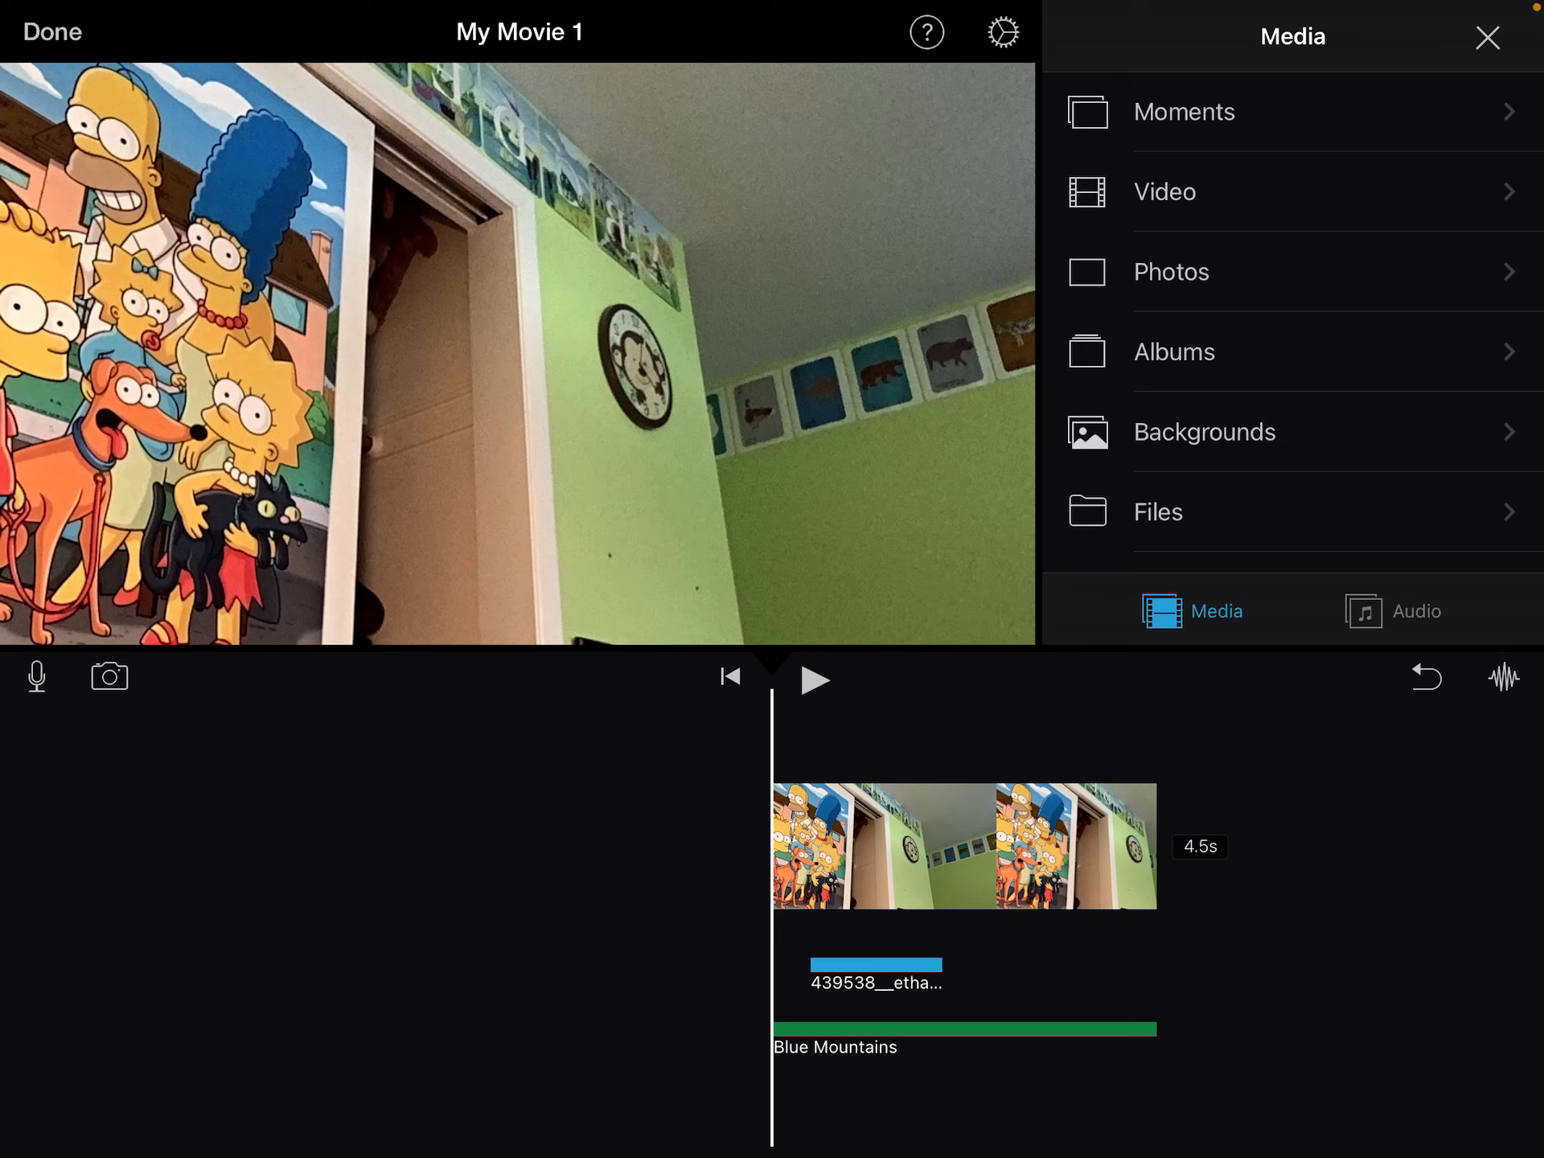
click(1172, 271)
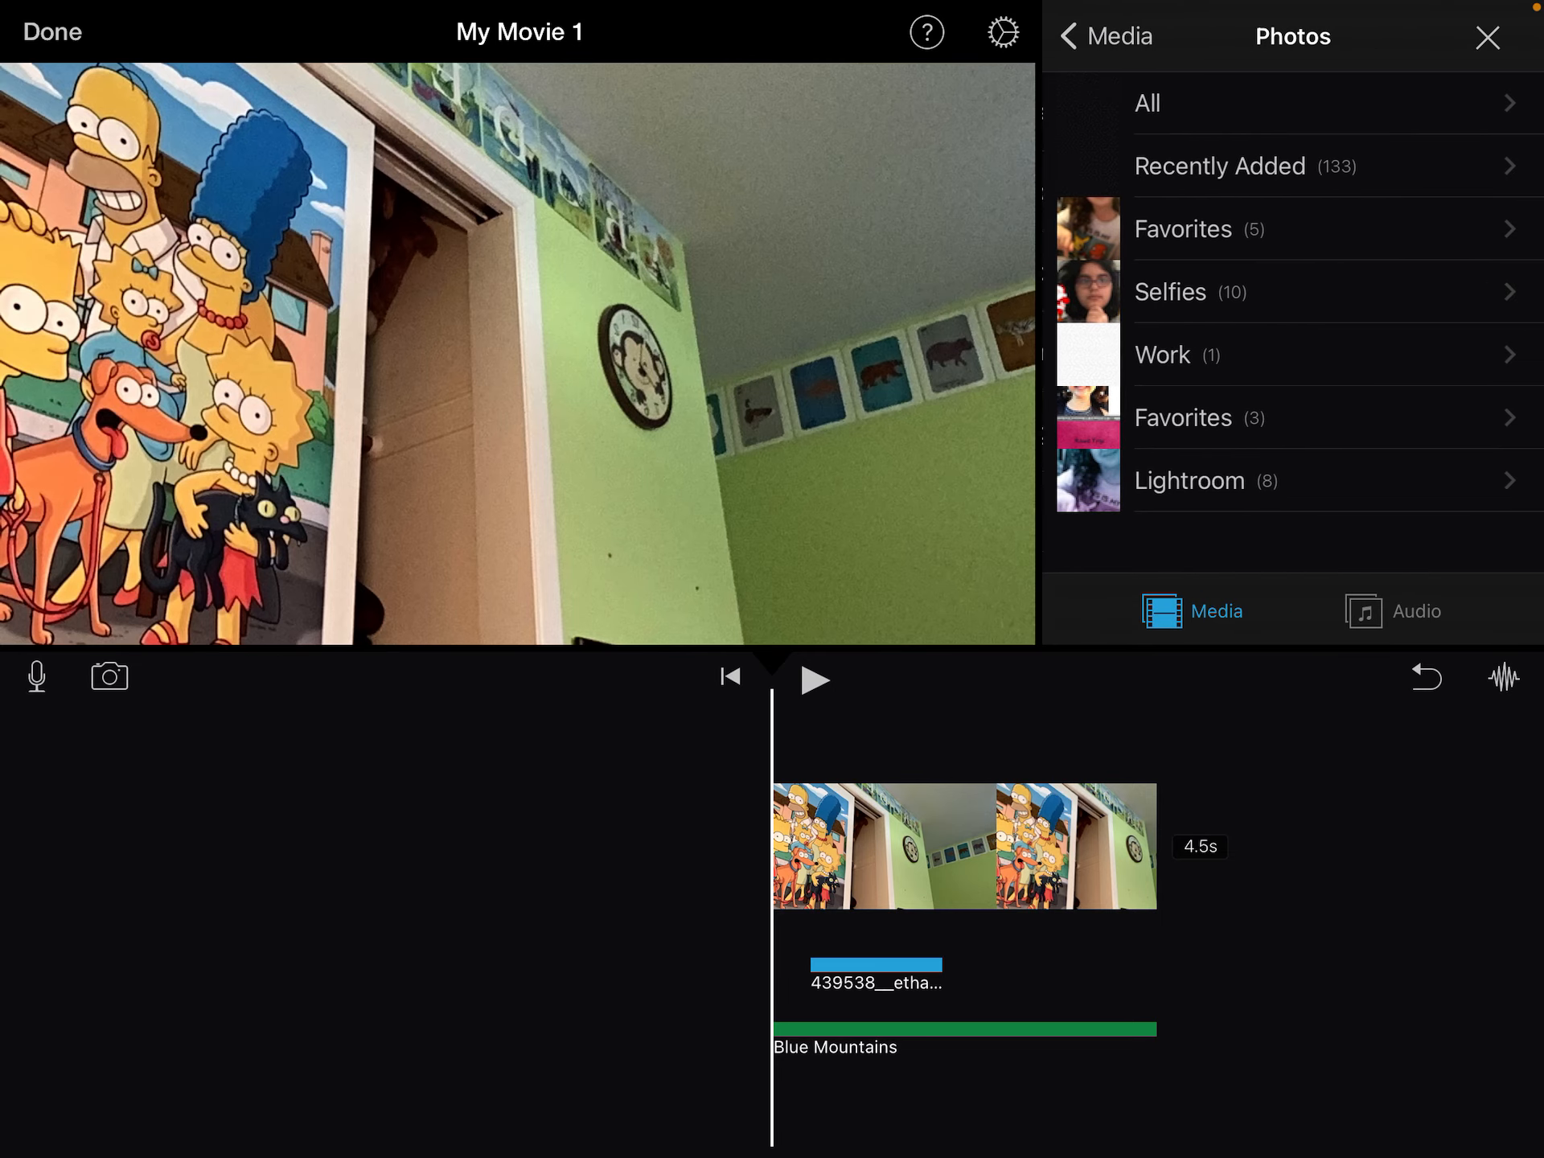
click(1146, 102)
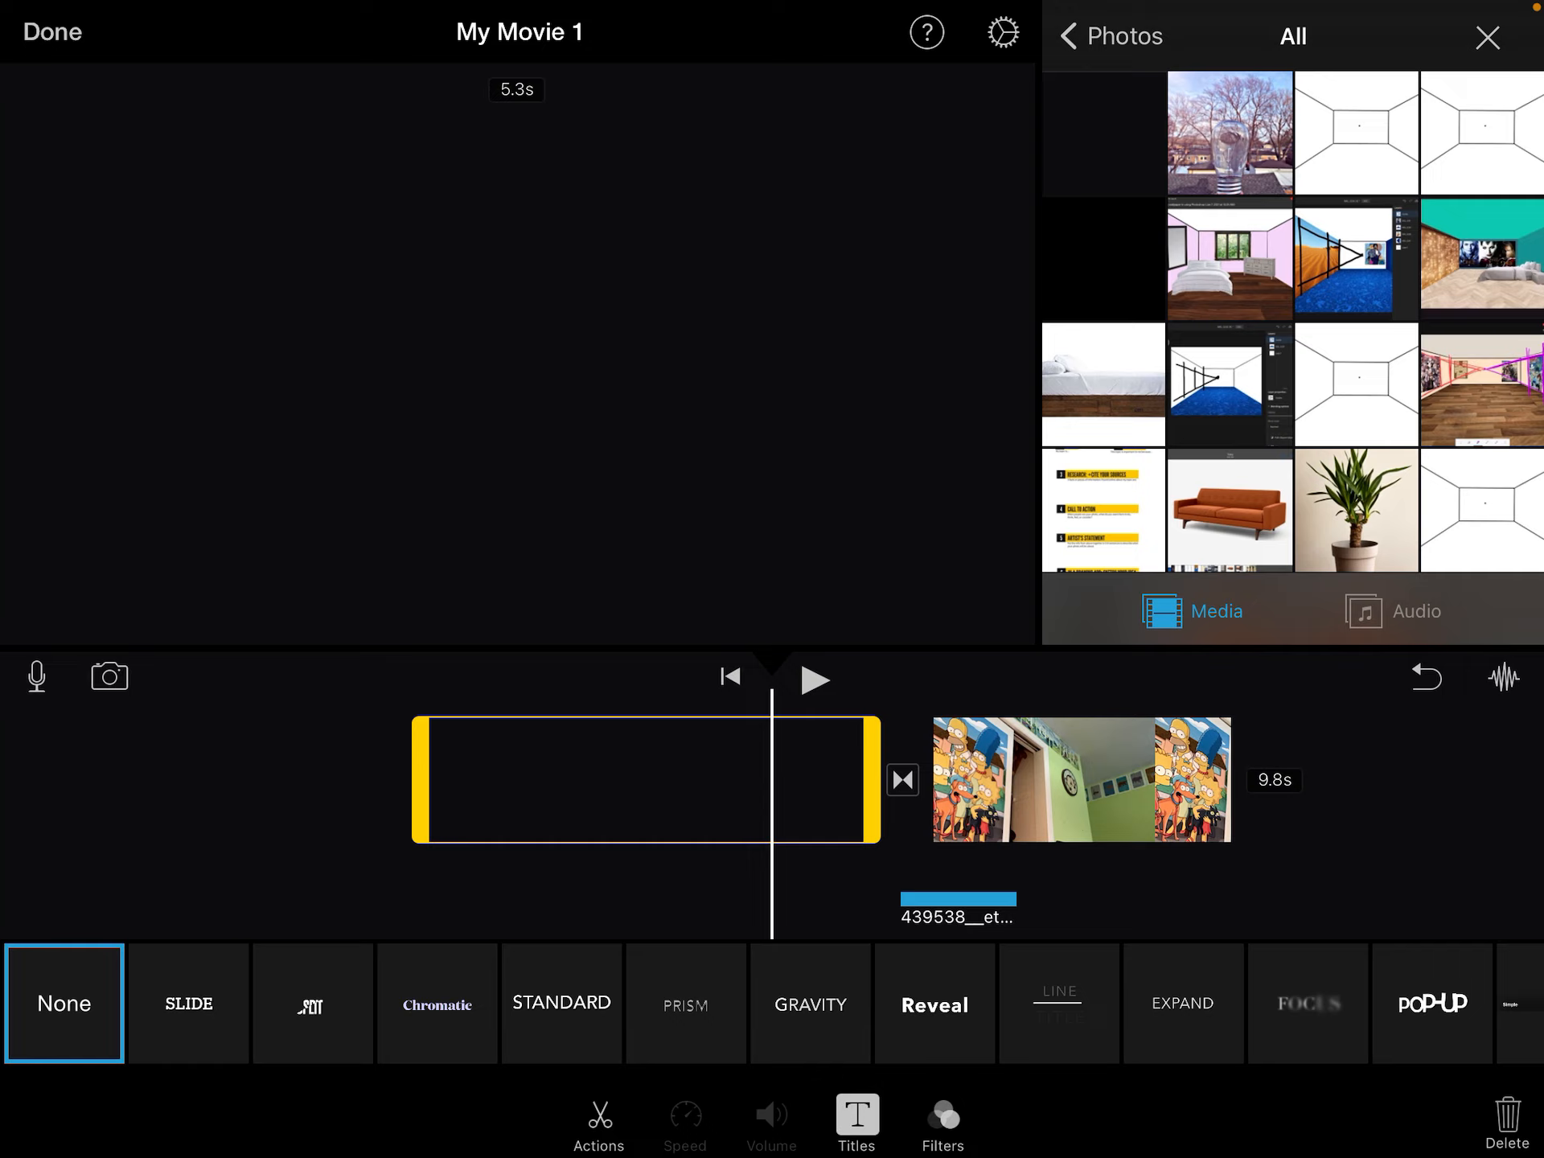
Step: Apply the Split title style with placeholder text to the black opening clip
click(312, 1004)
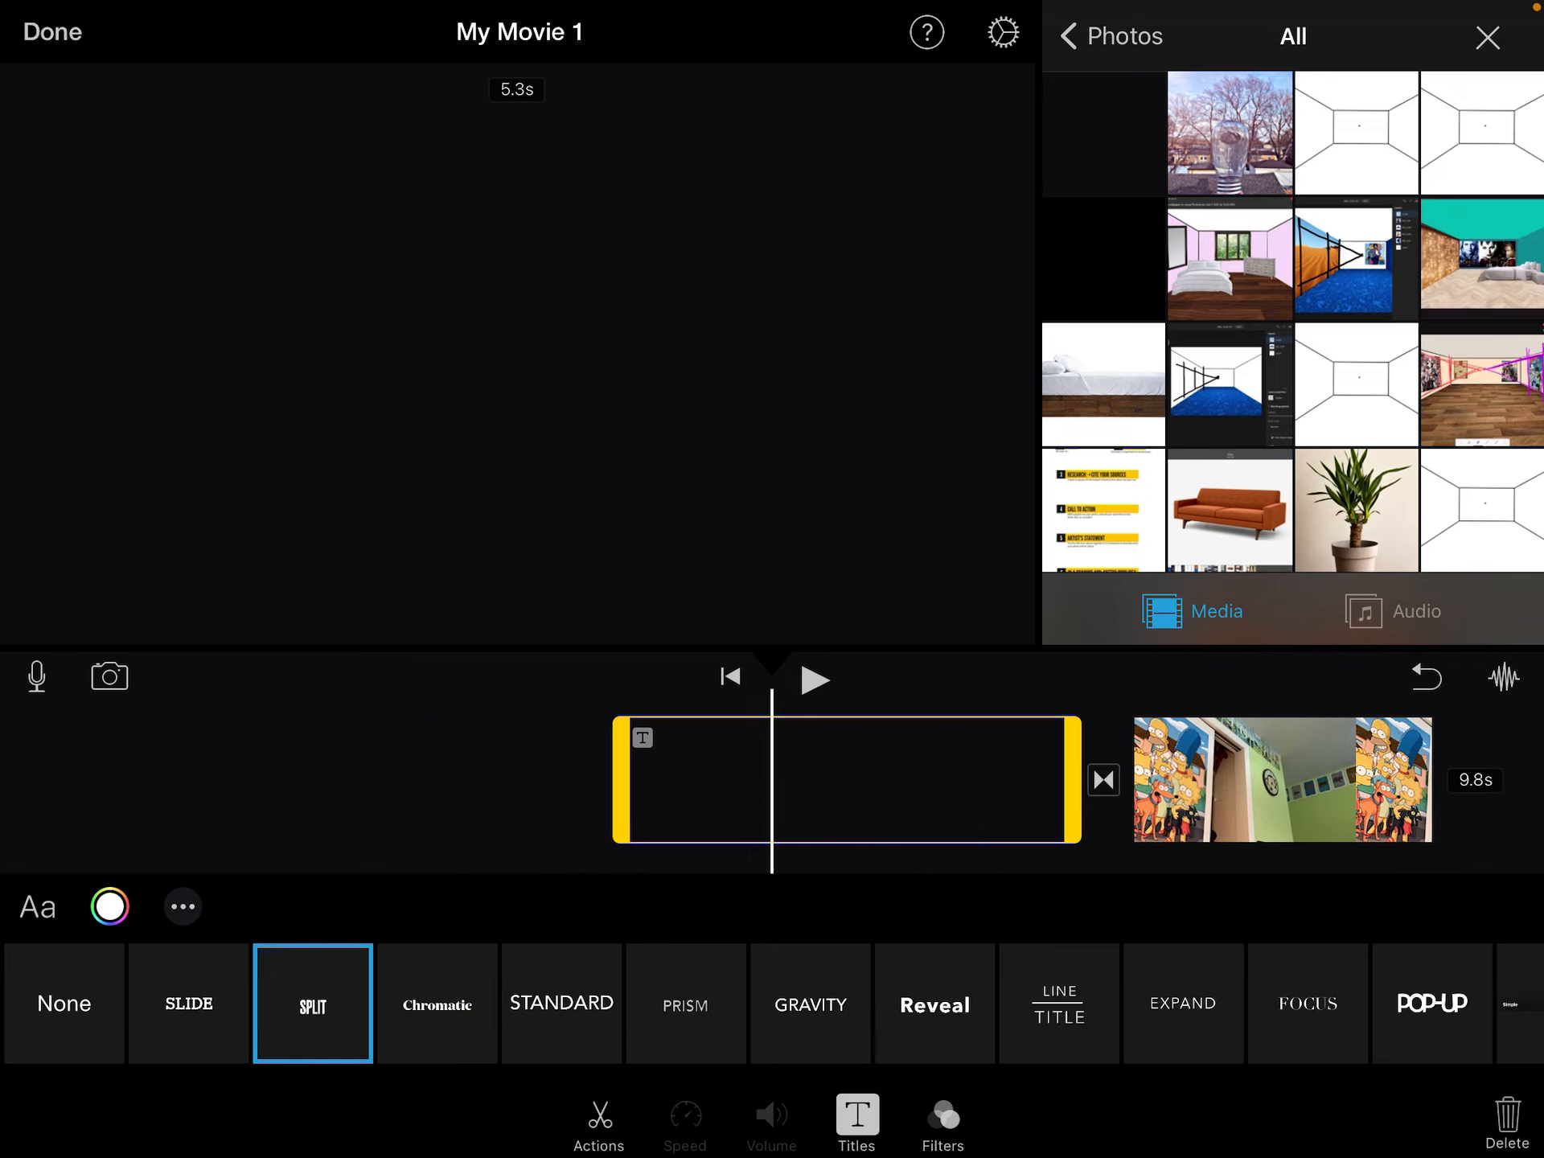
click(312, 1004)
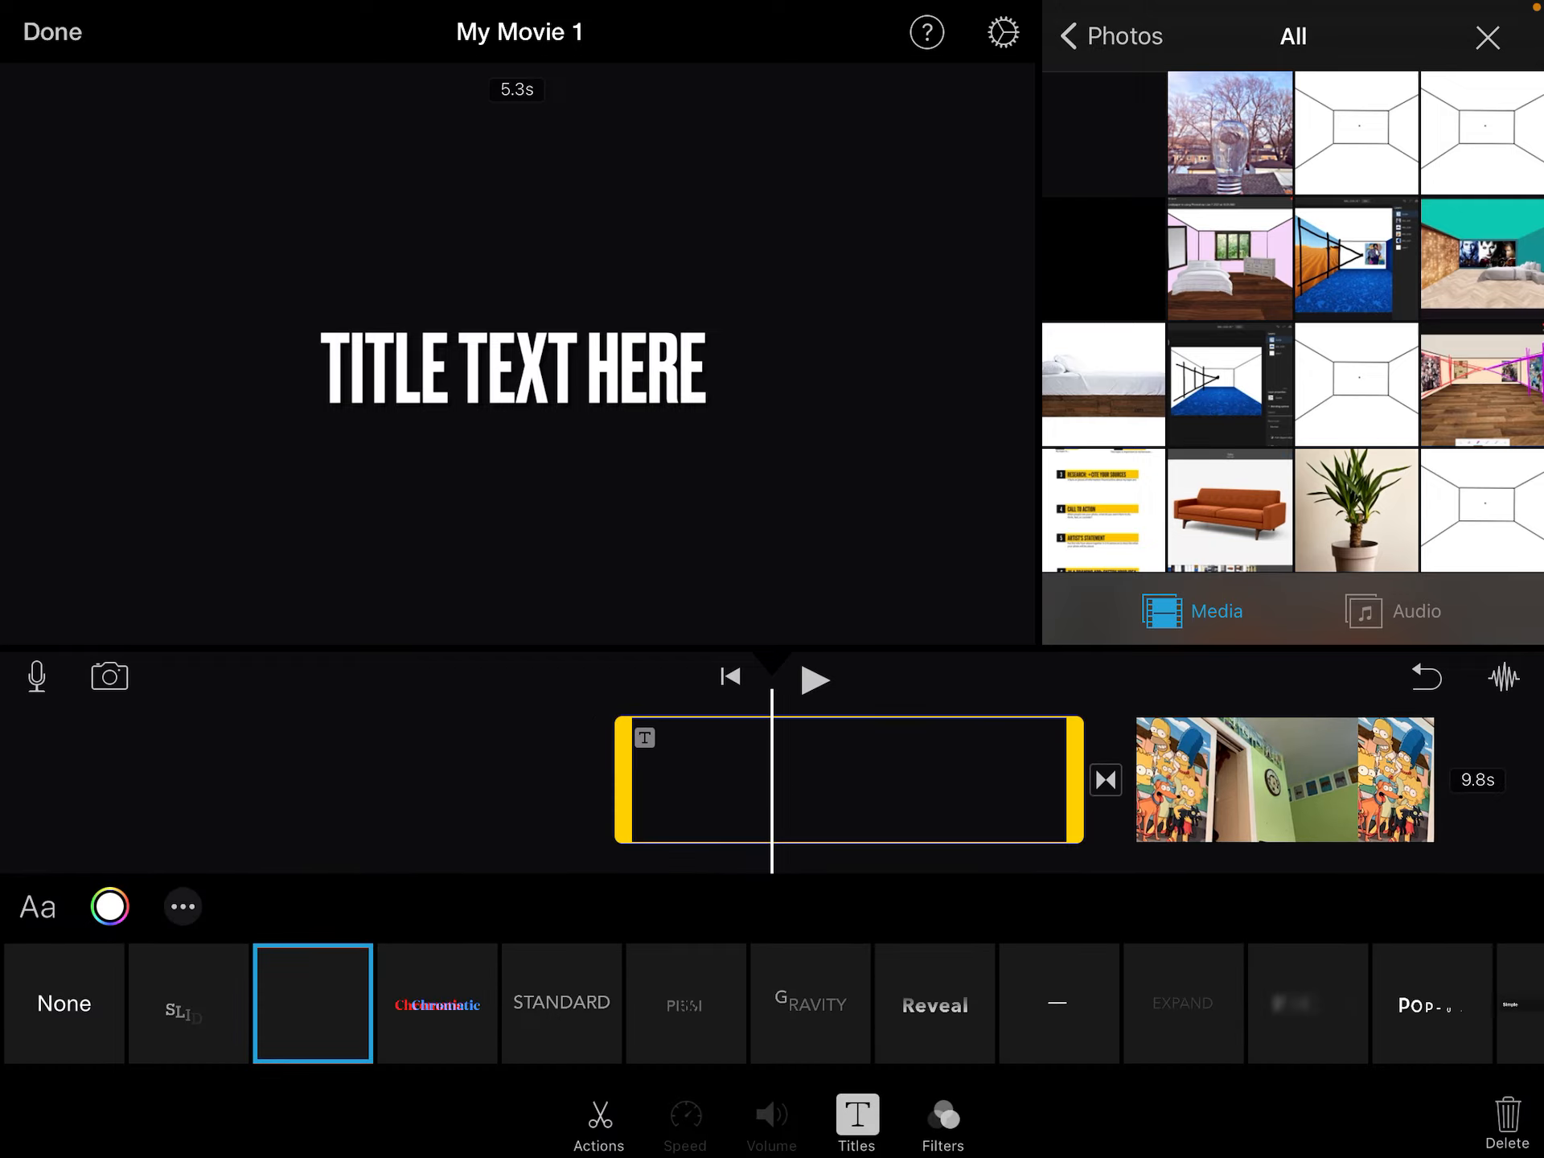
Step: Change the opening title's font to Avenir Next Condensed
click(36, 906)
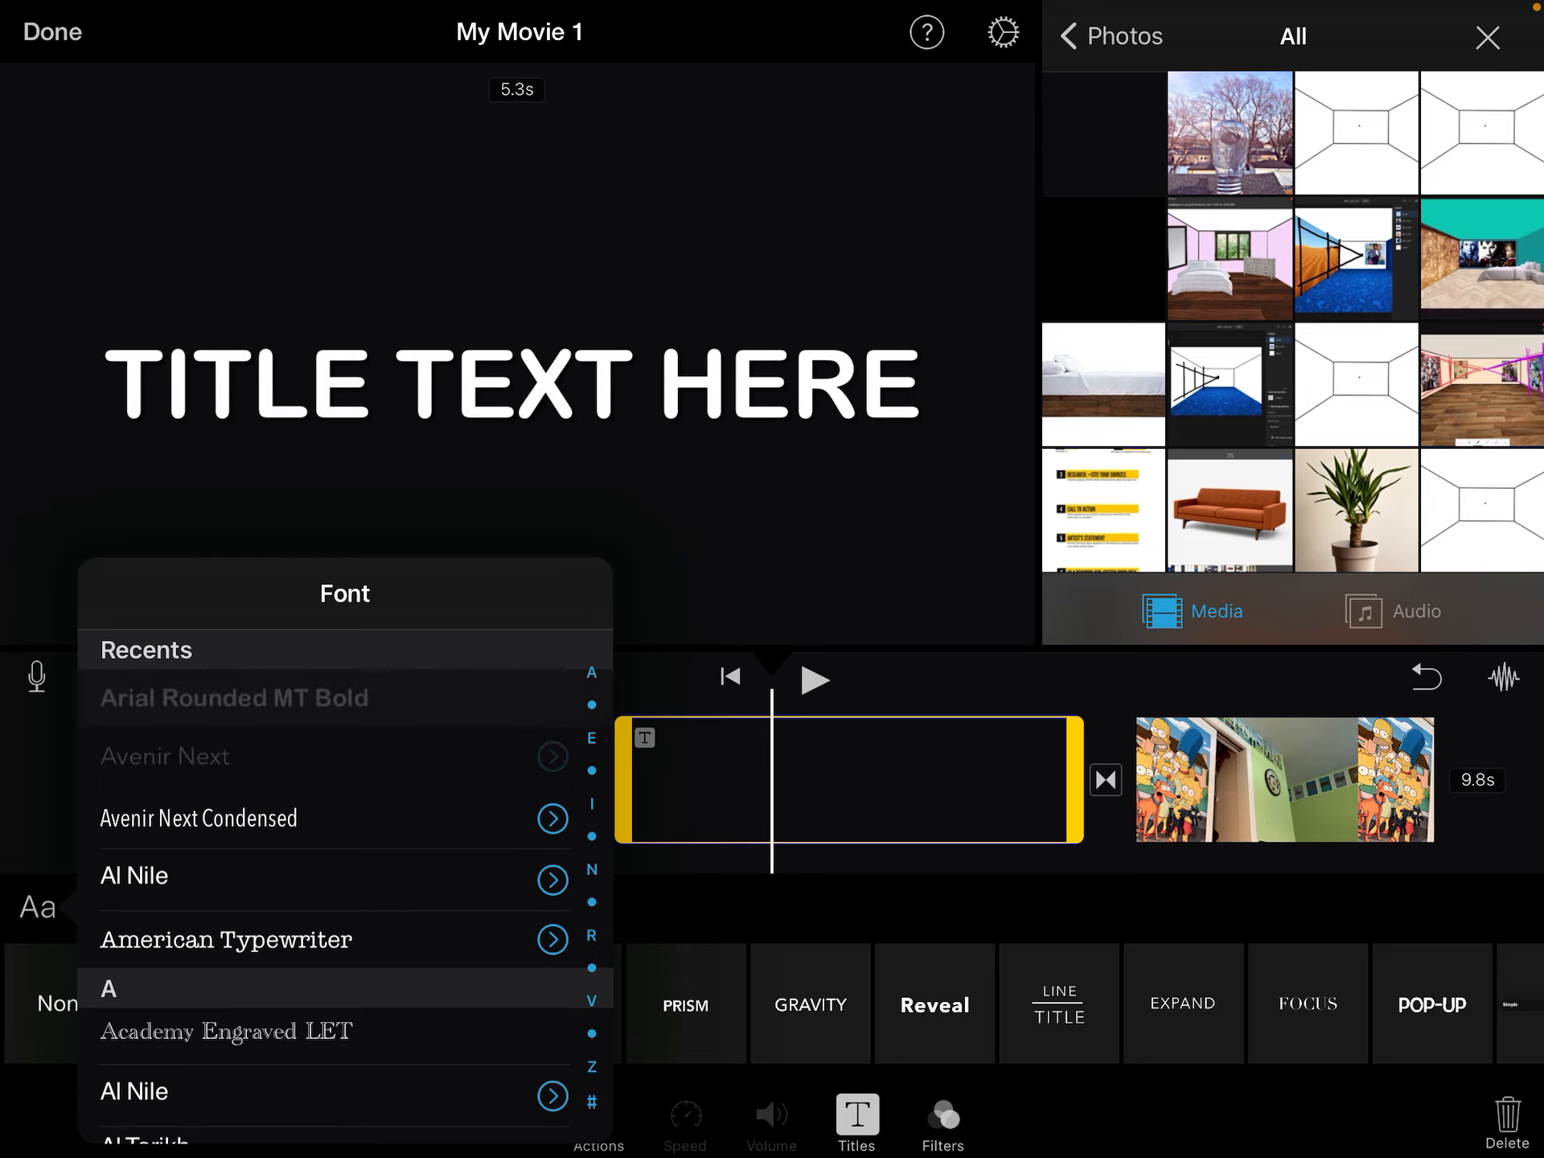
click(224, 697)
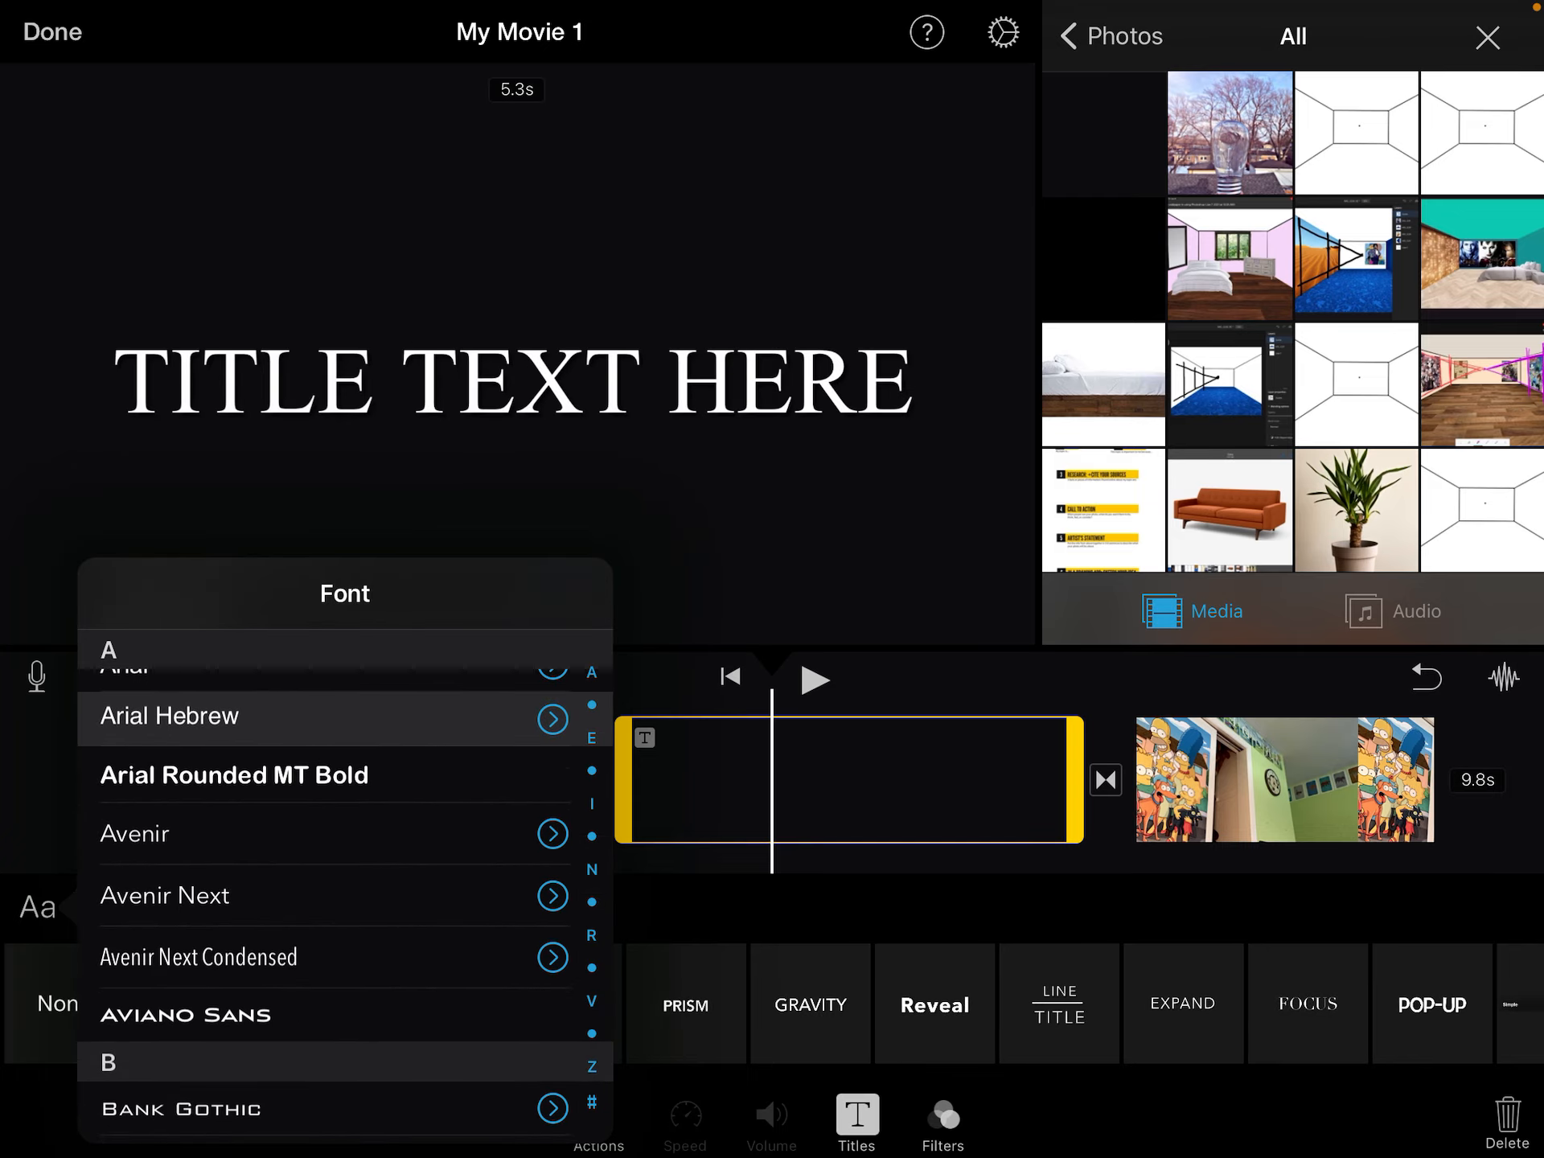
click(237, 956)
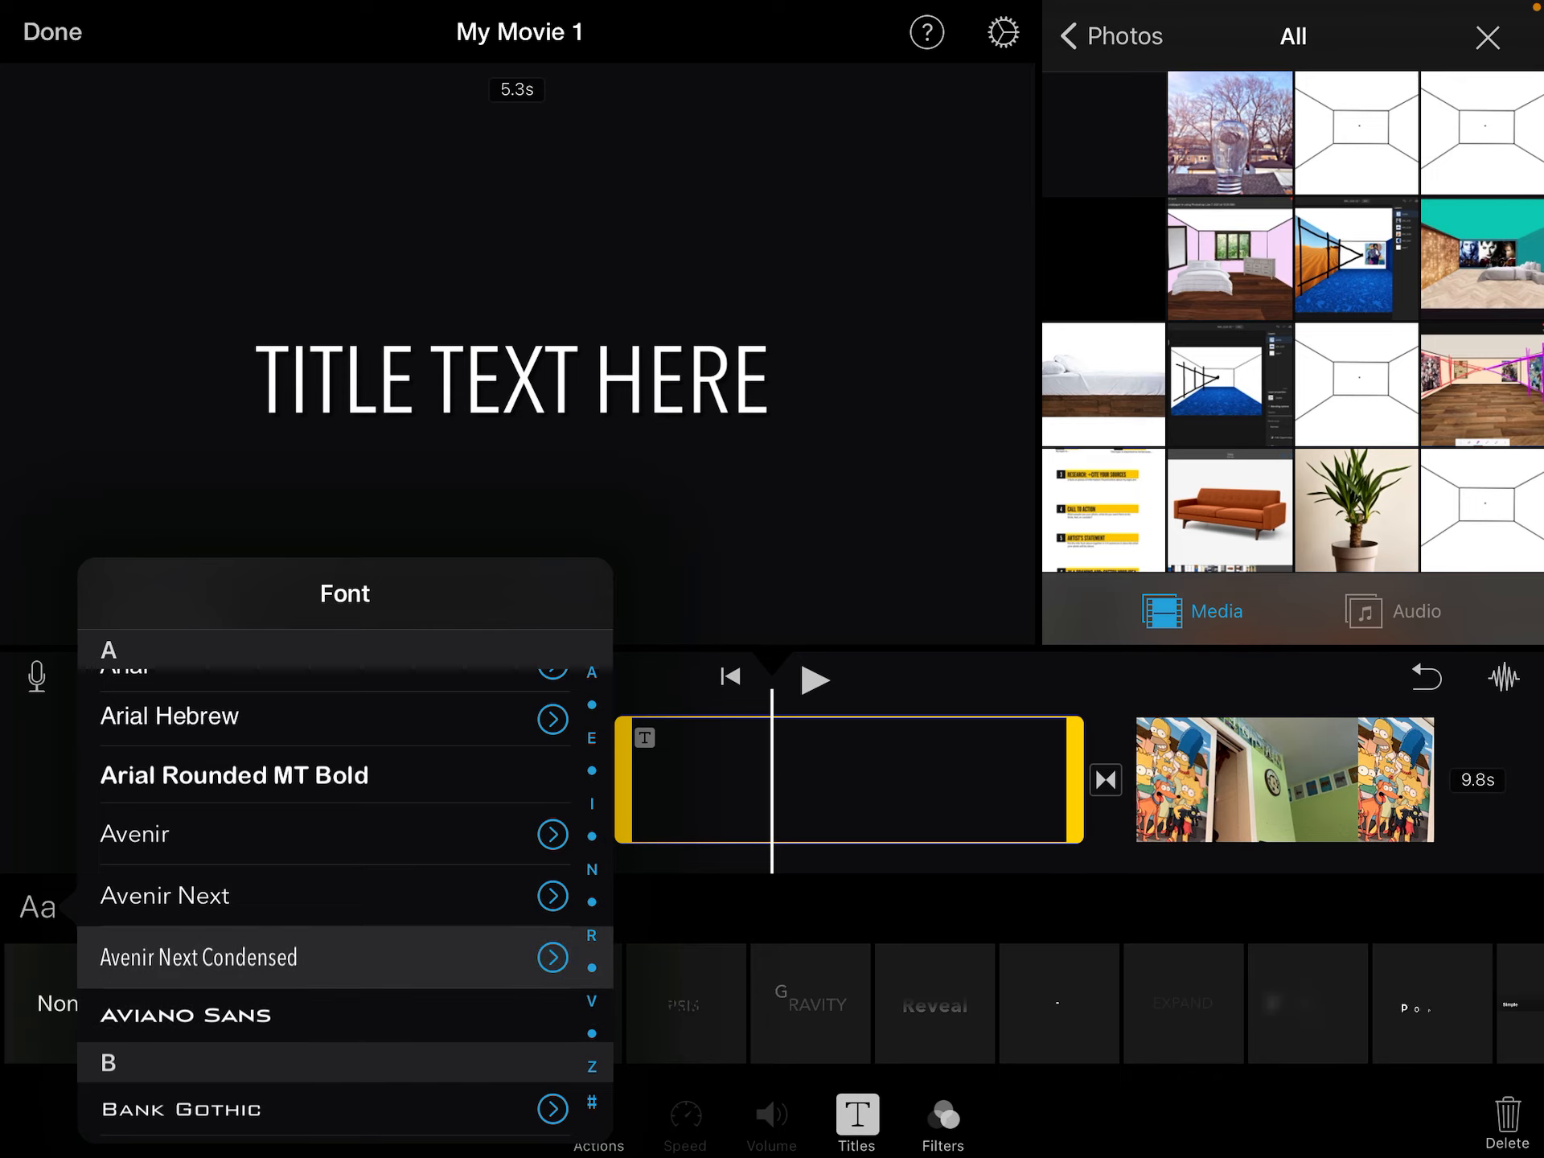
Step: Try purple, green and blue, then settle on a light blue from the Spectrum picker
click(109, 907)
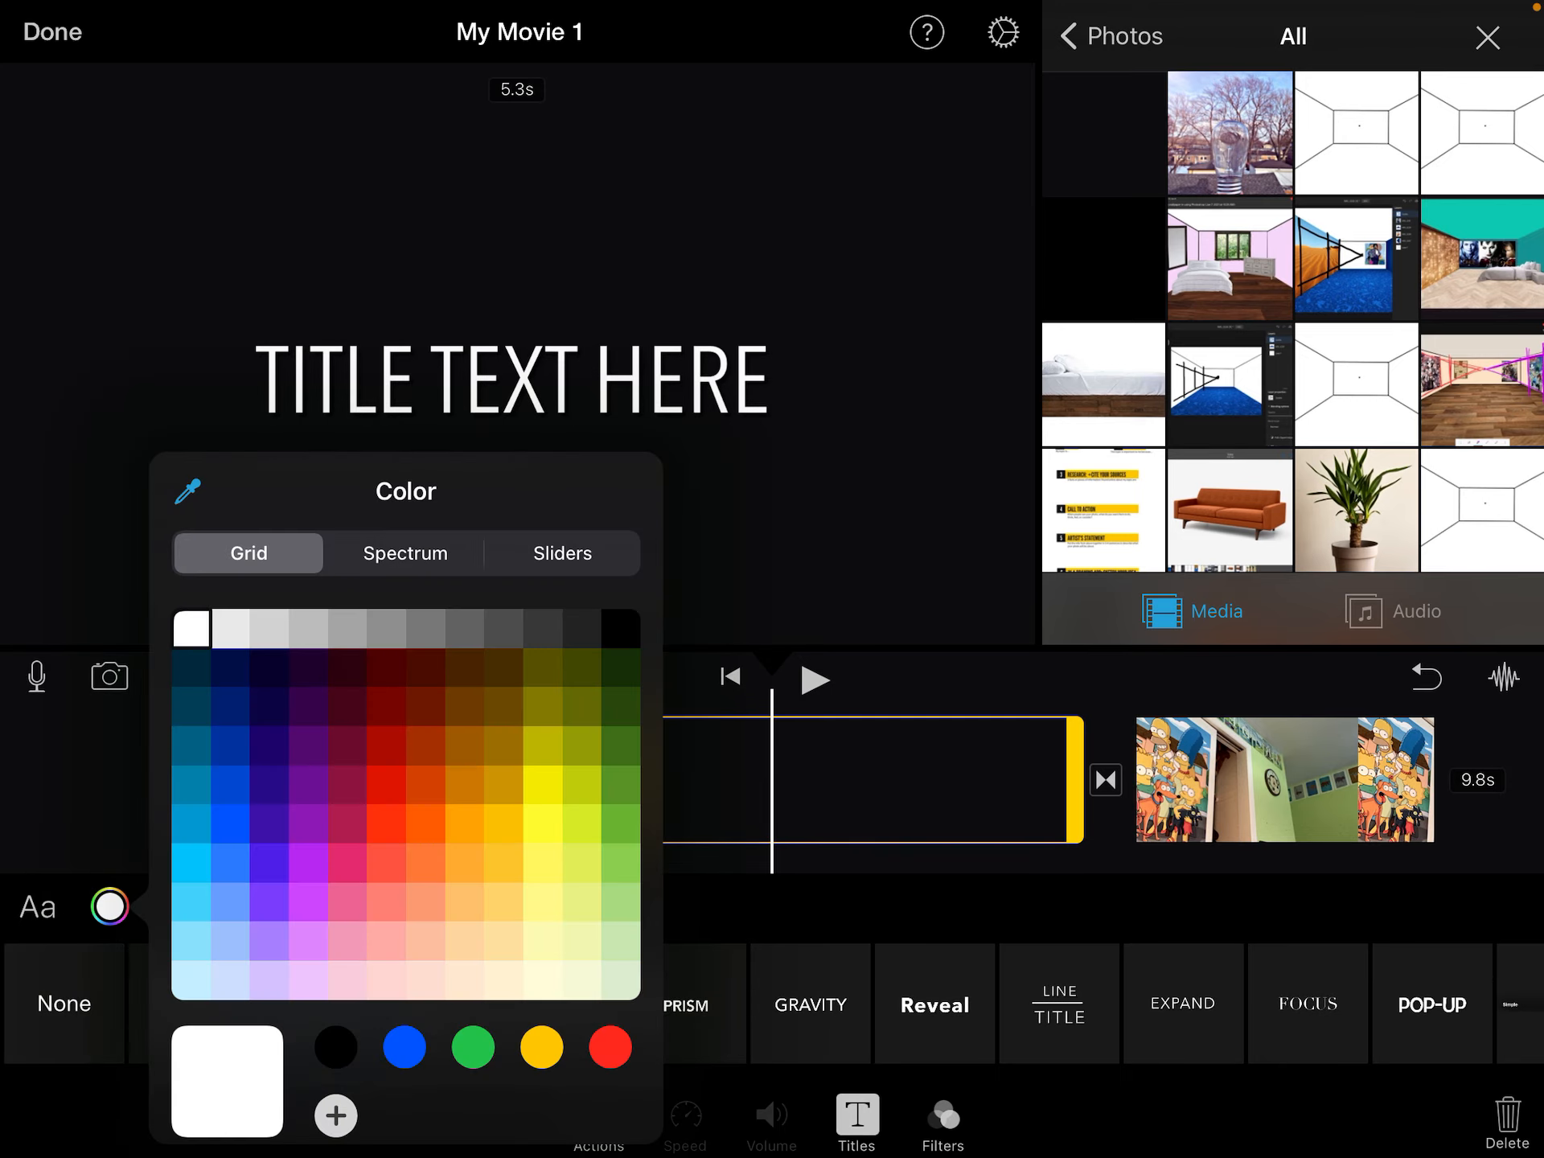
click(268, 746)
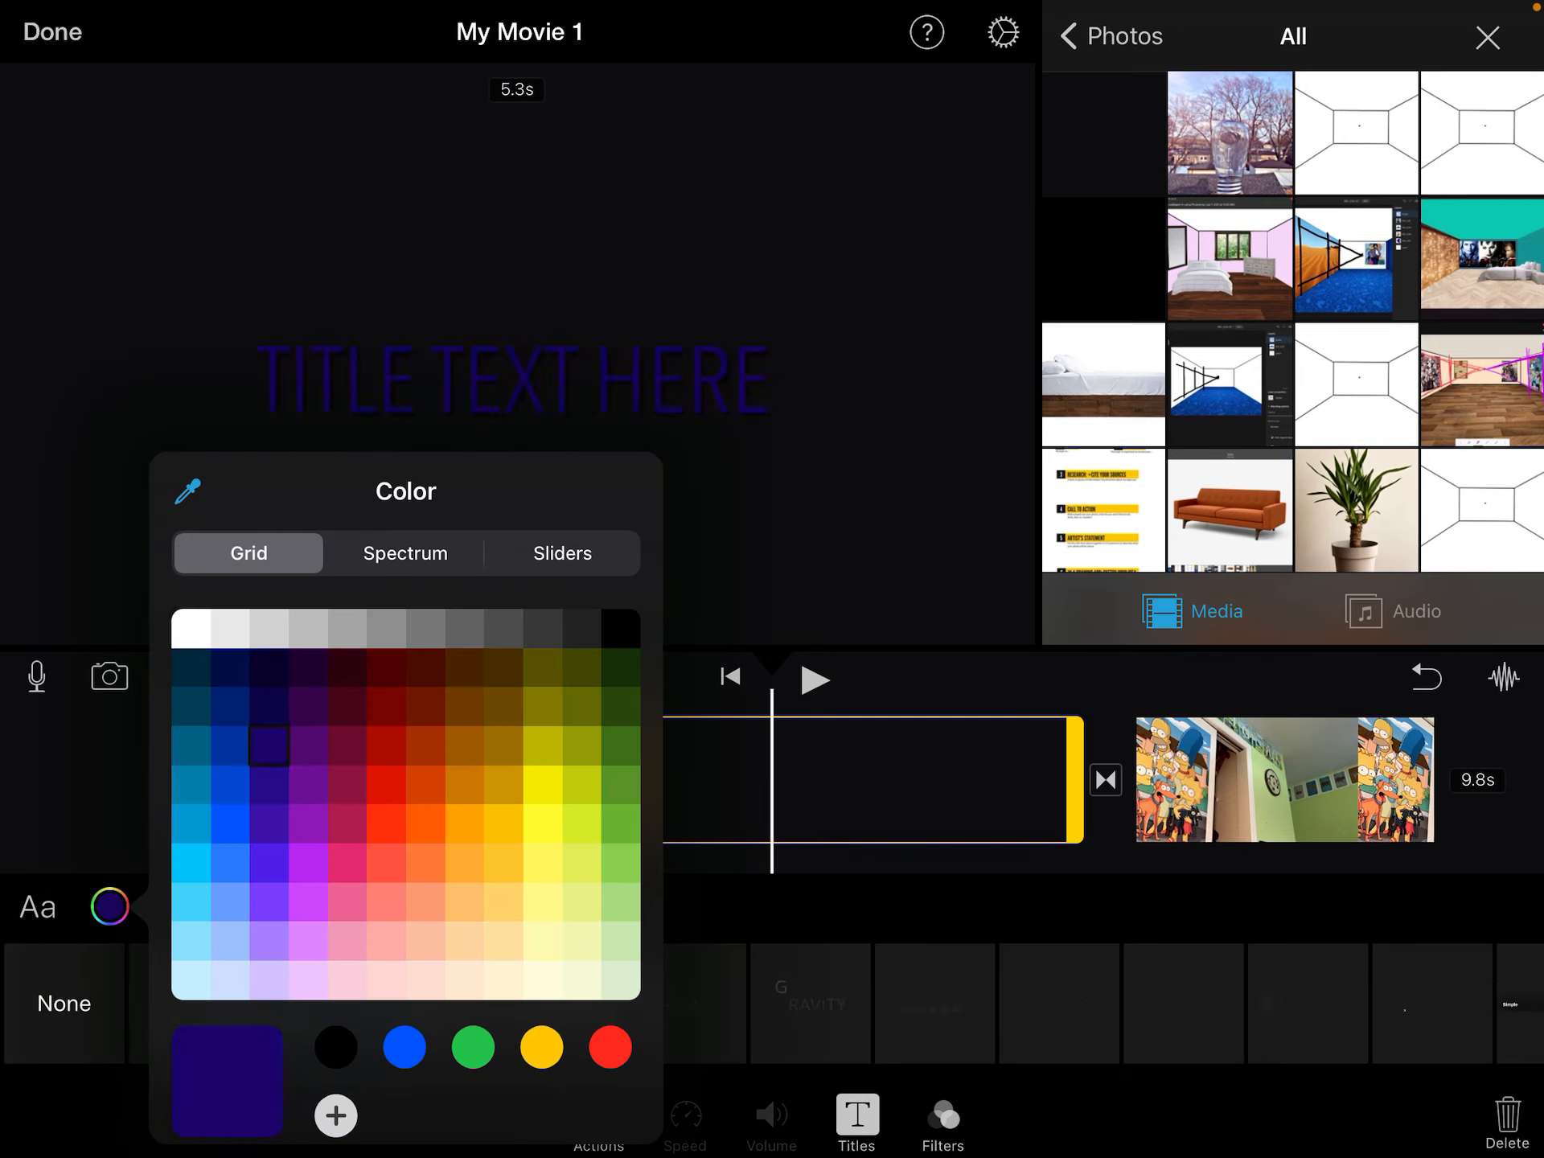
click(620, 979)
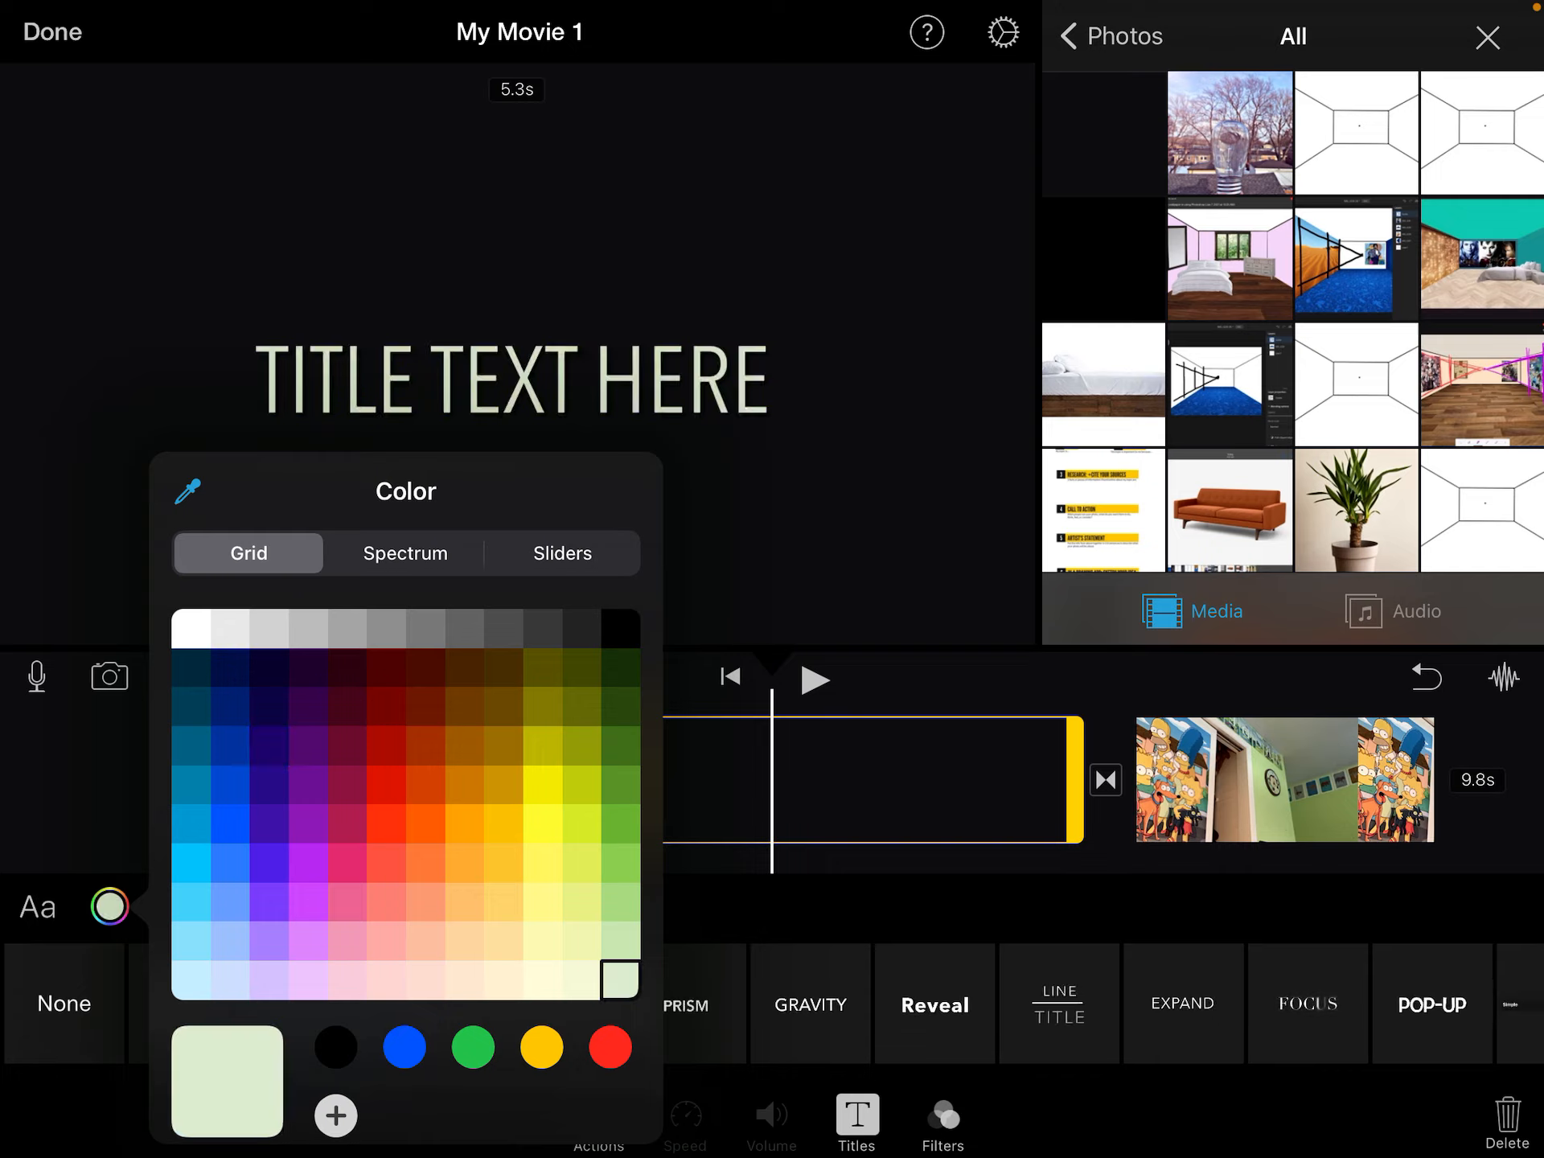
click(191, 823)
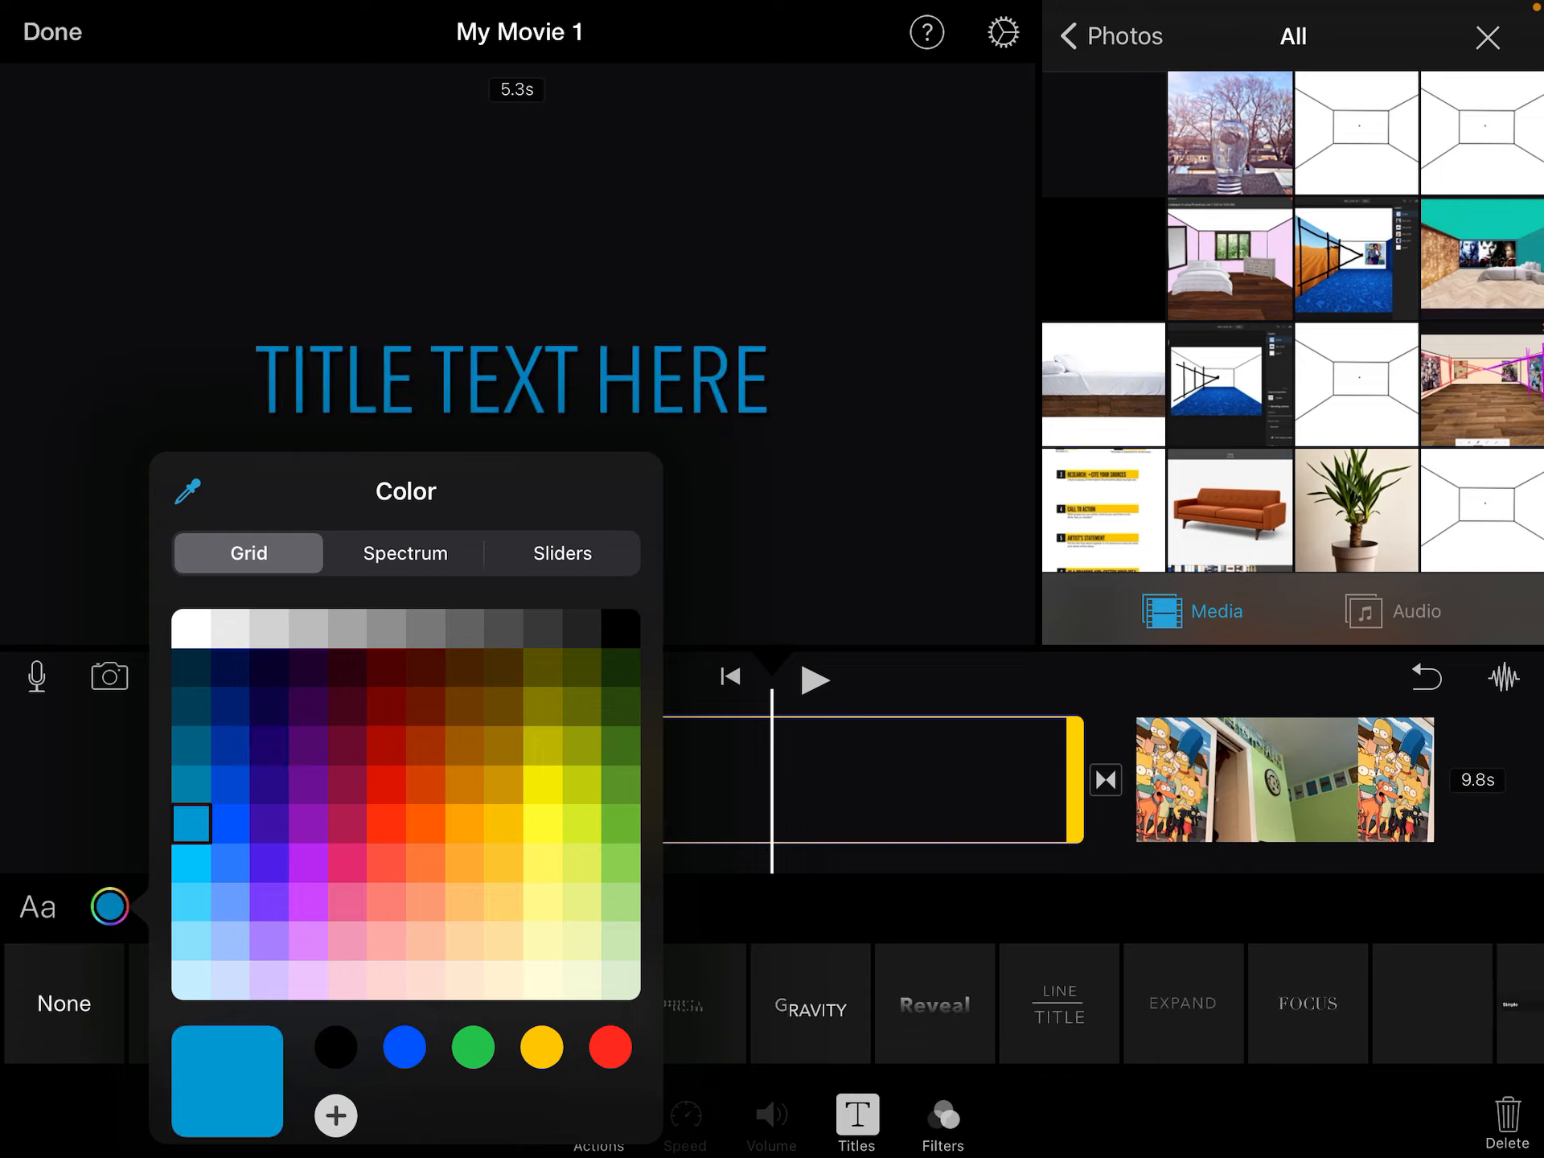
scroll(left, 3)
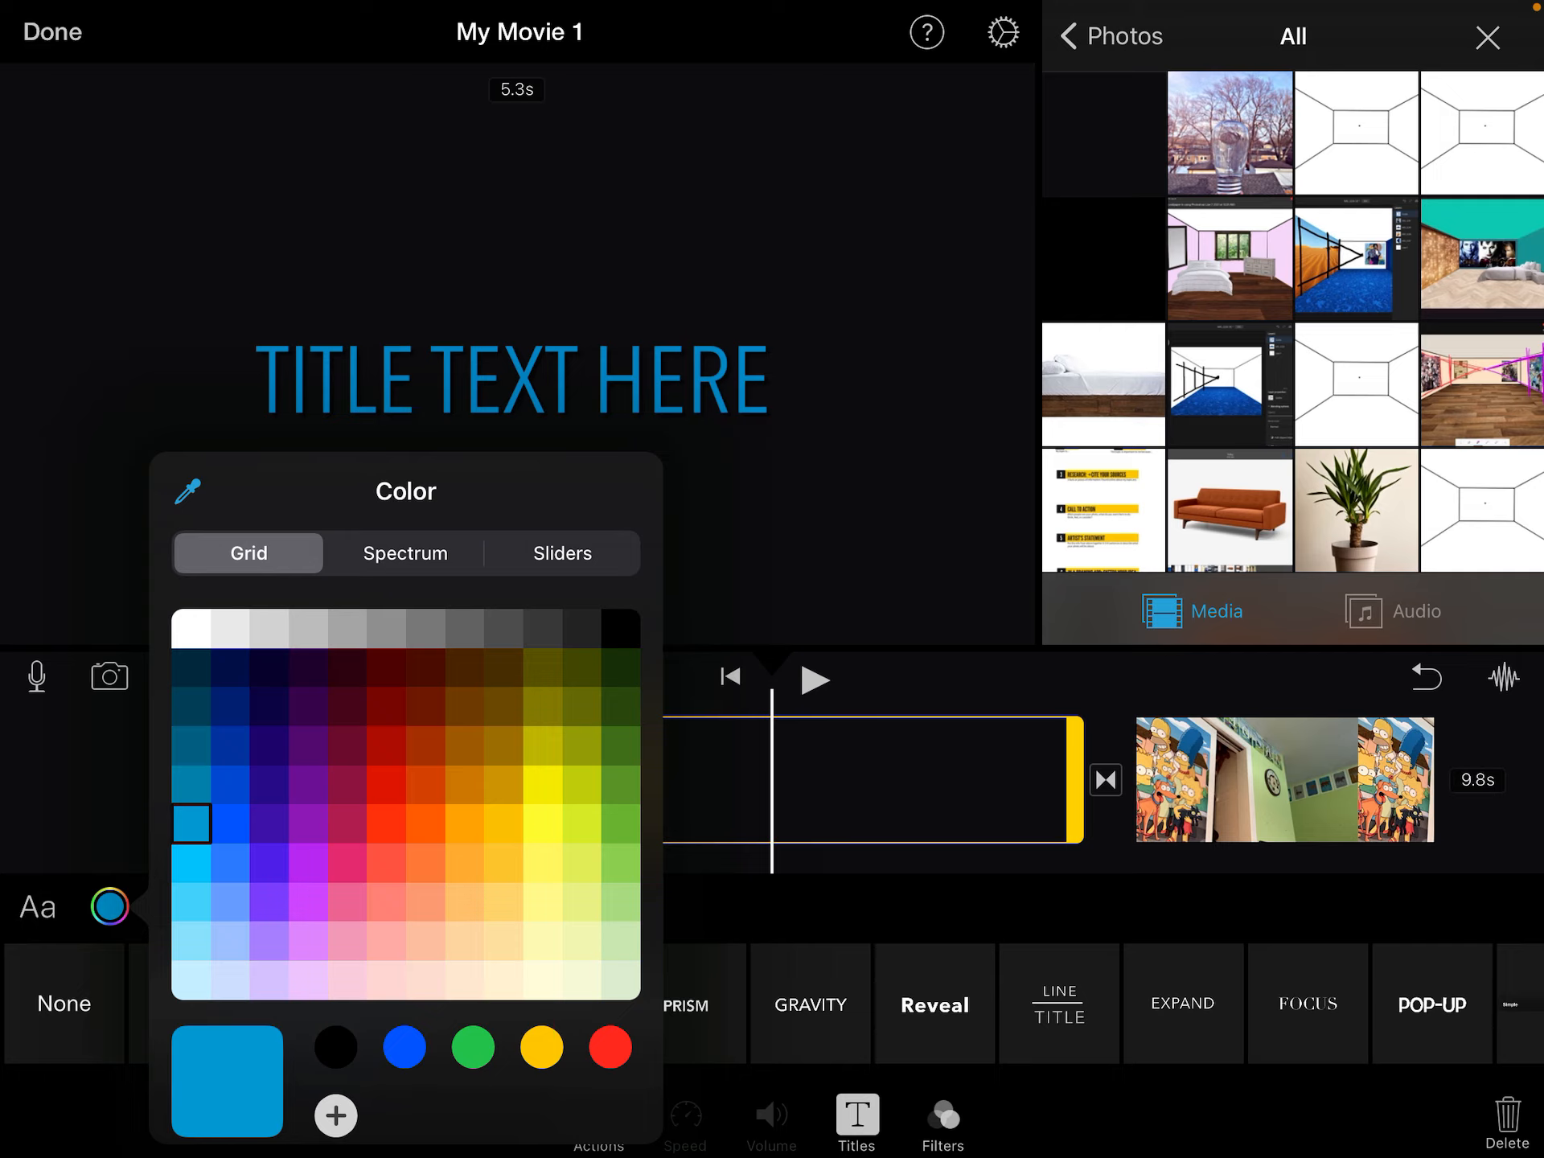
click(404, 553)
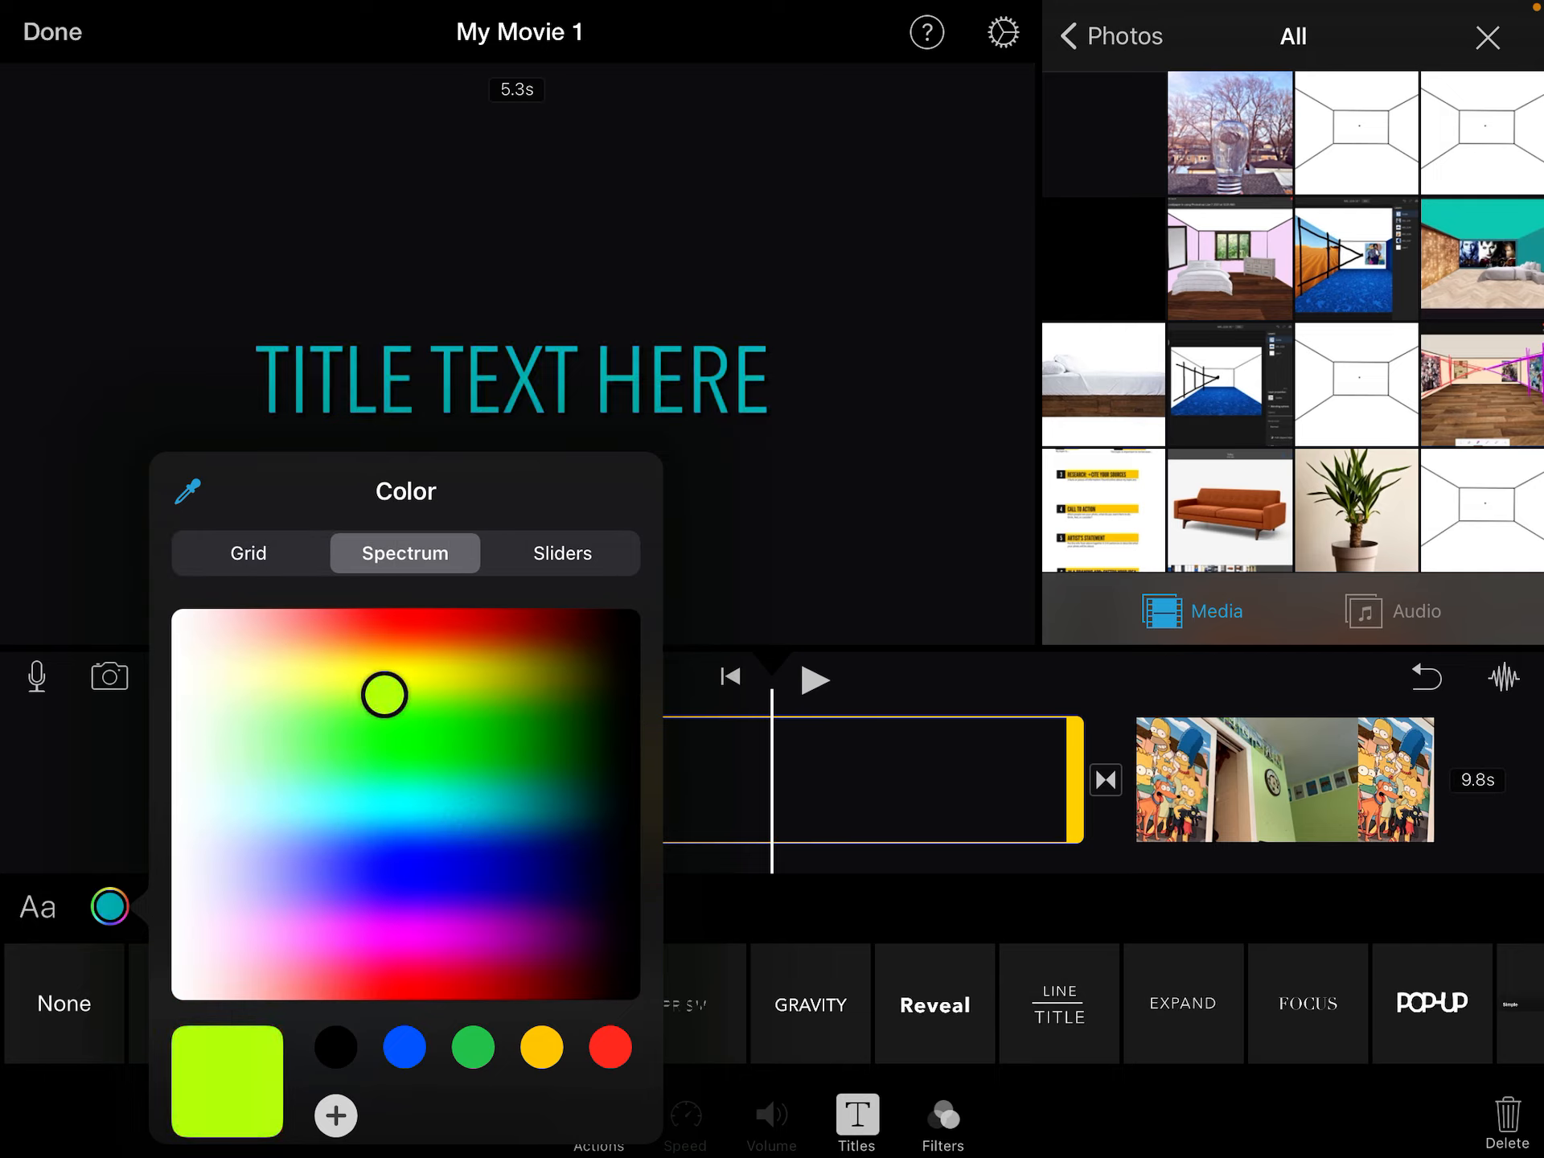
click(562, 552)
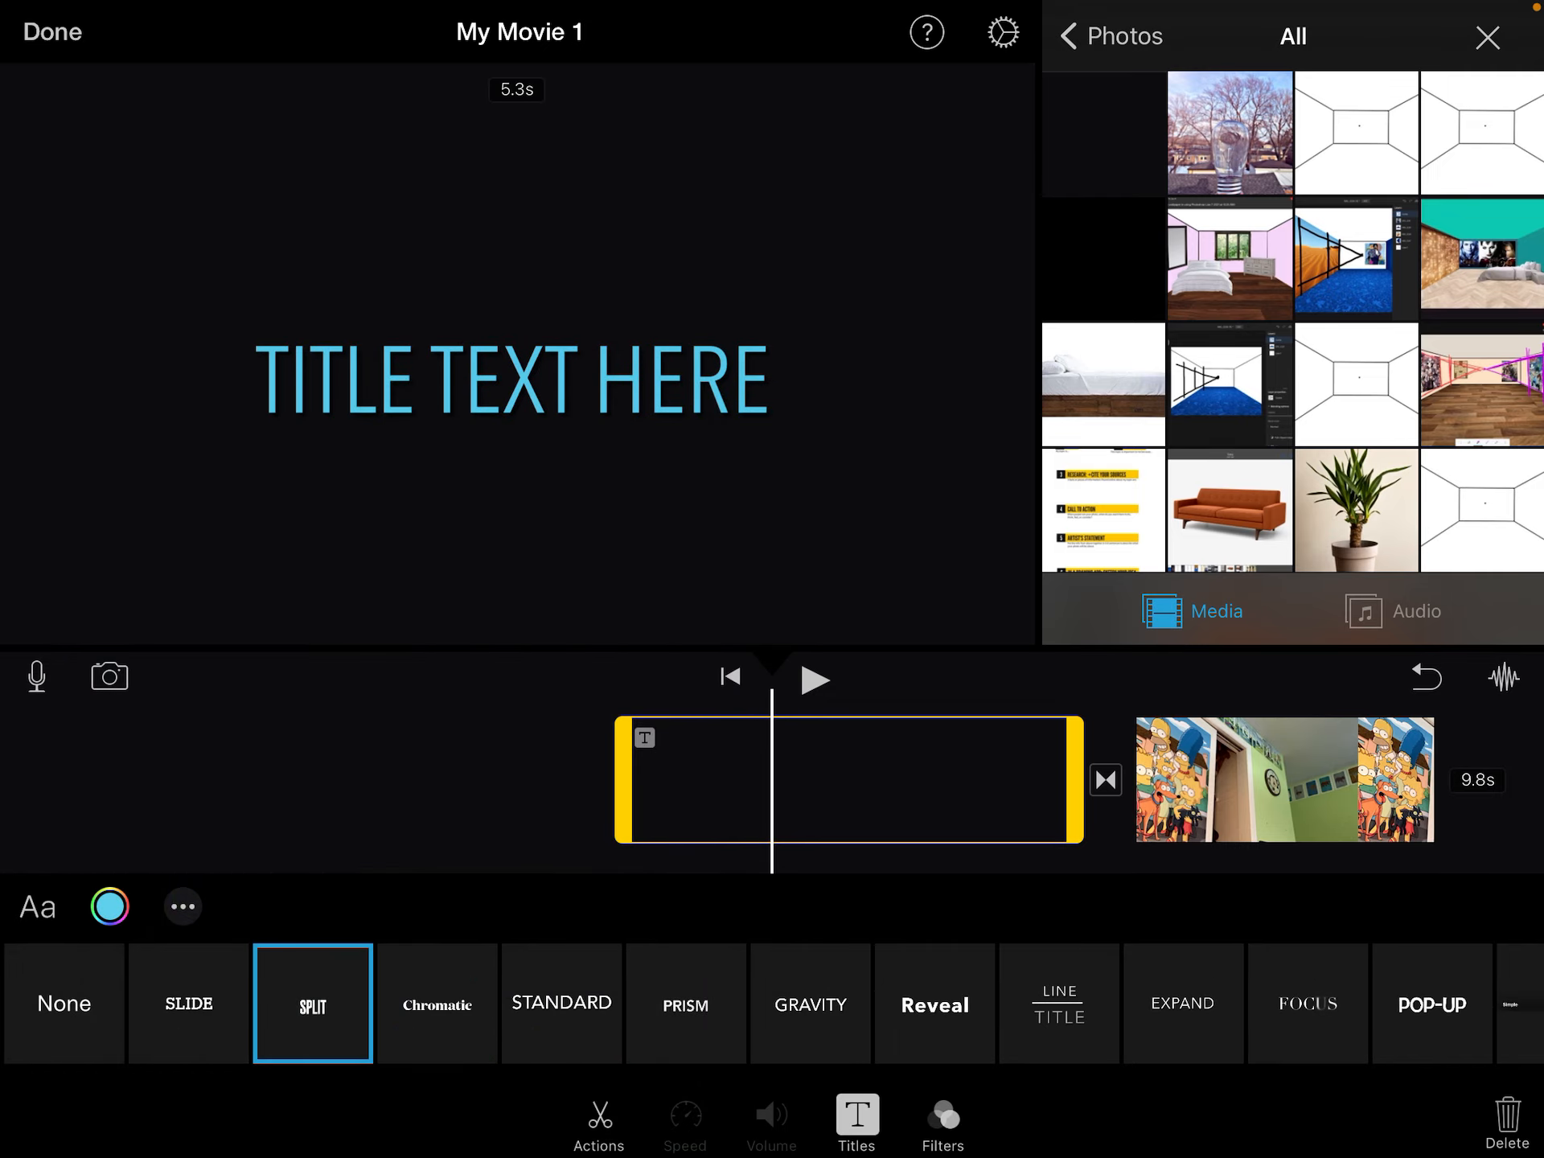
click(183, 907)
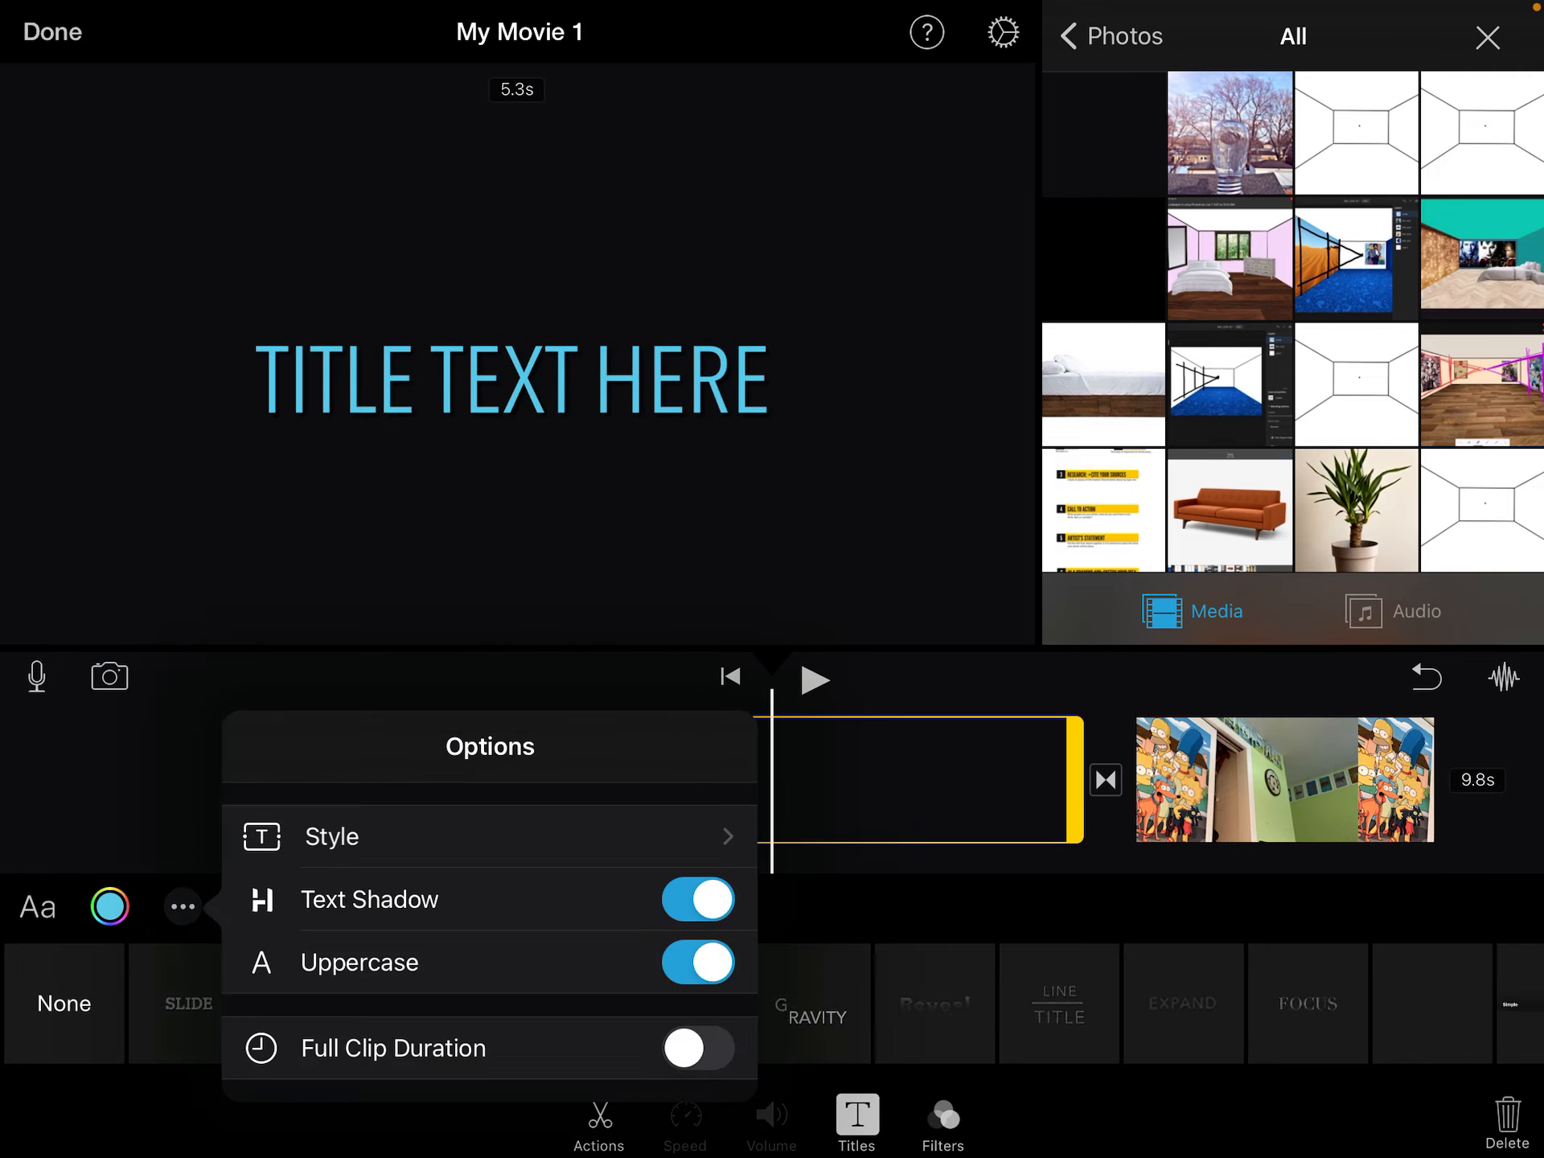
click(698, 899)
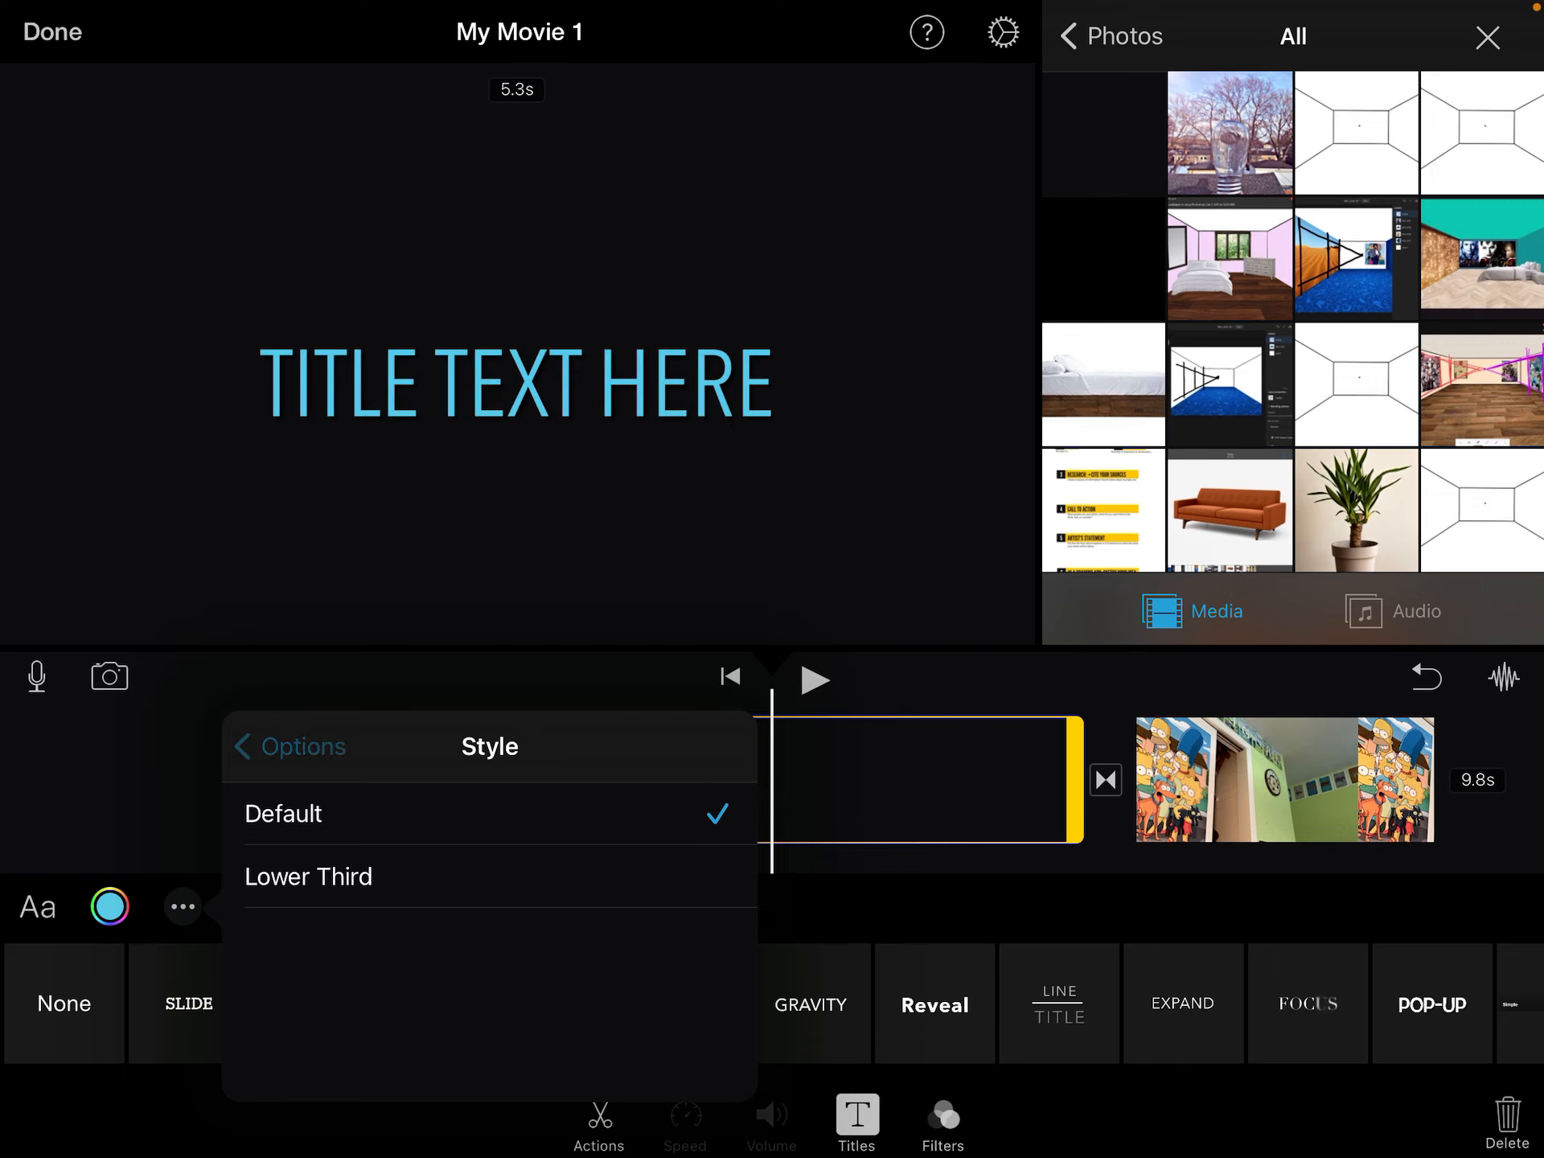
click(288, 745)
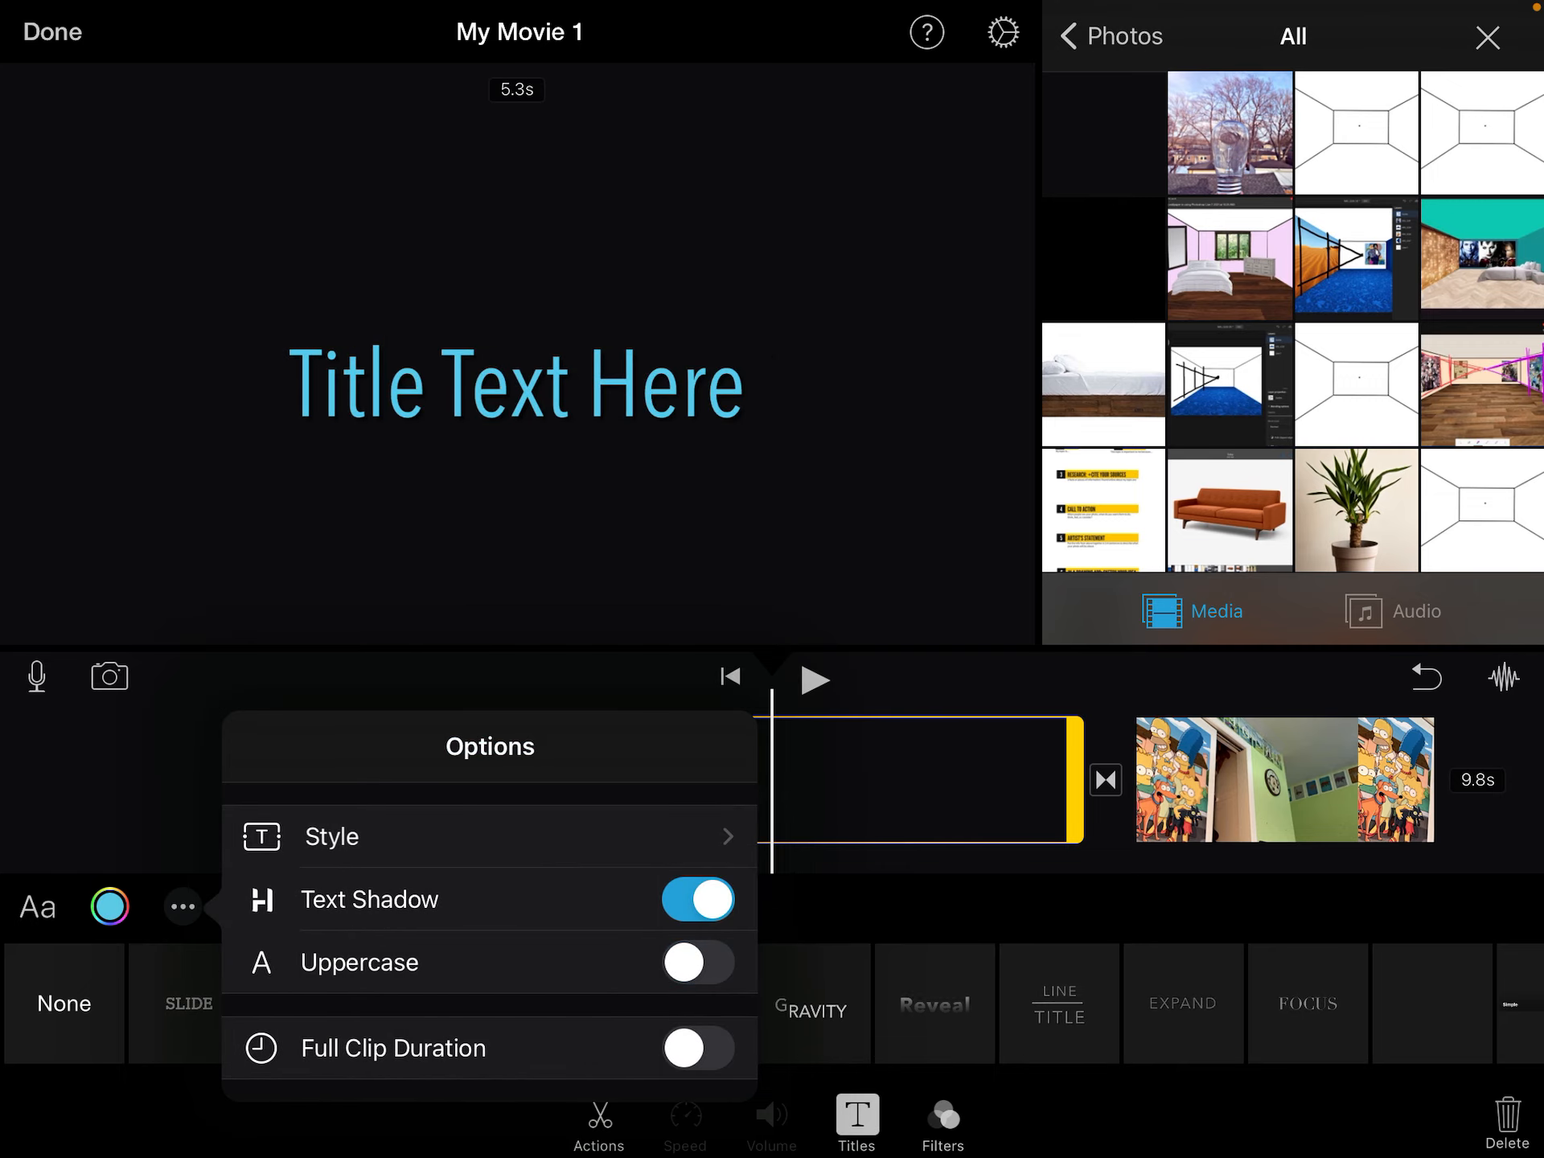
click(697, 962)
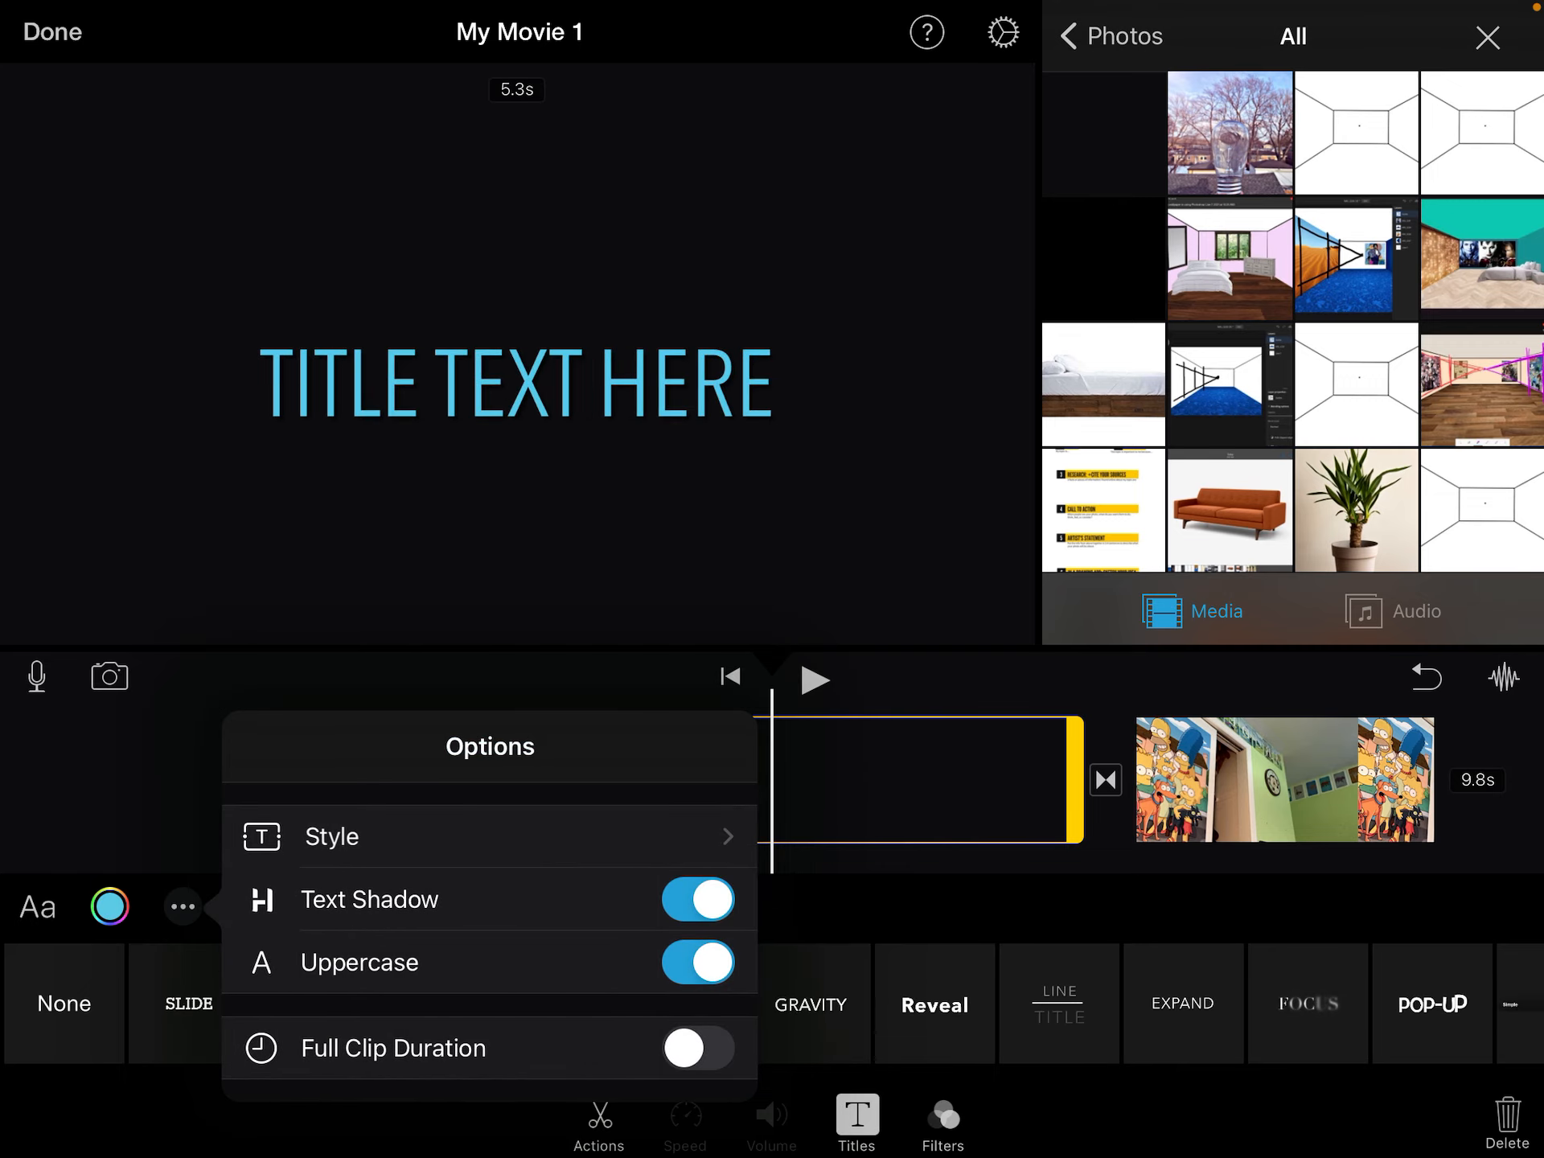
click(698, 1048)
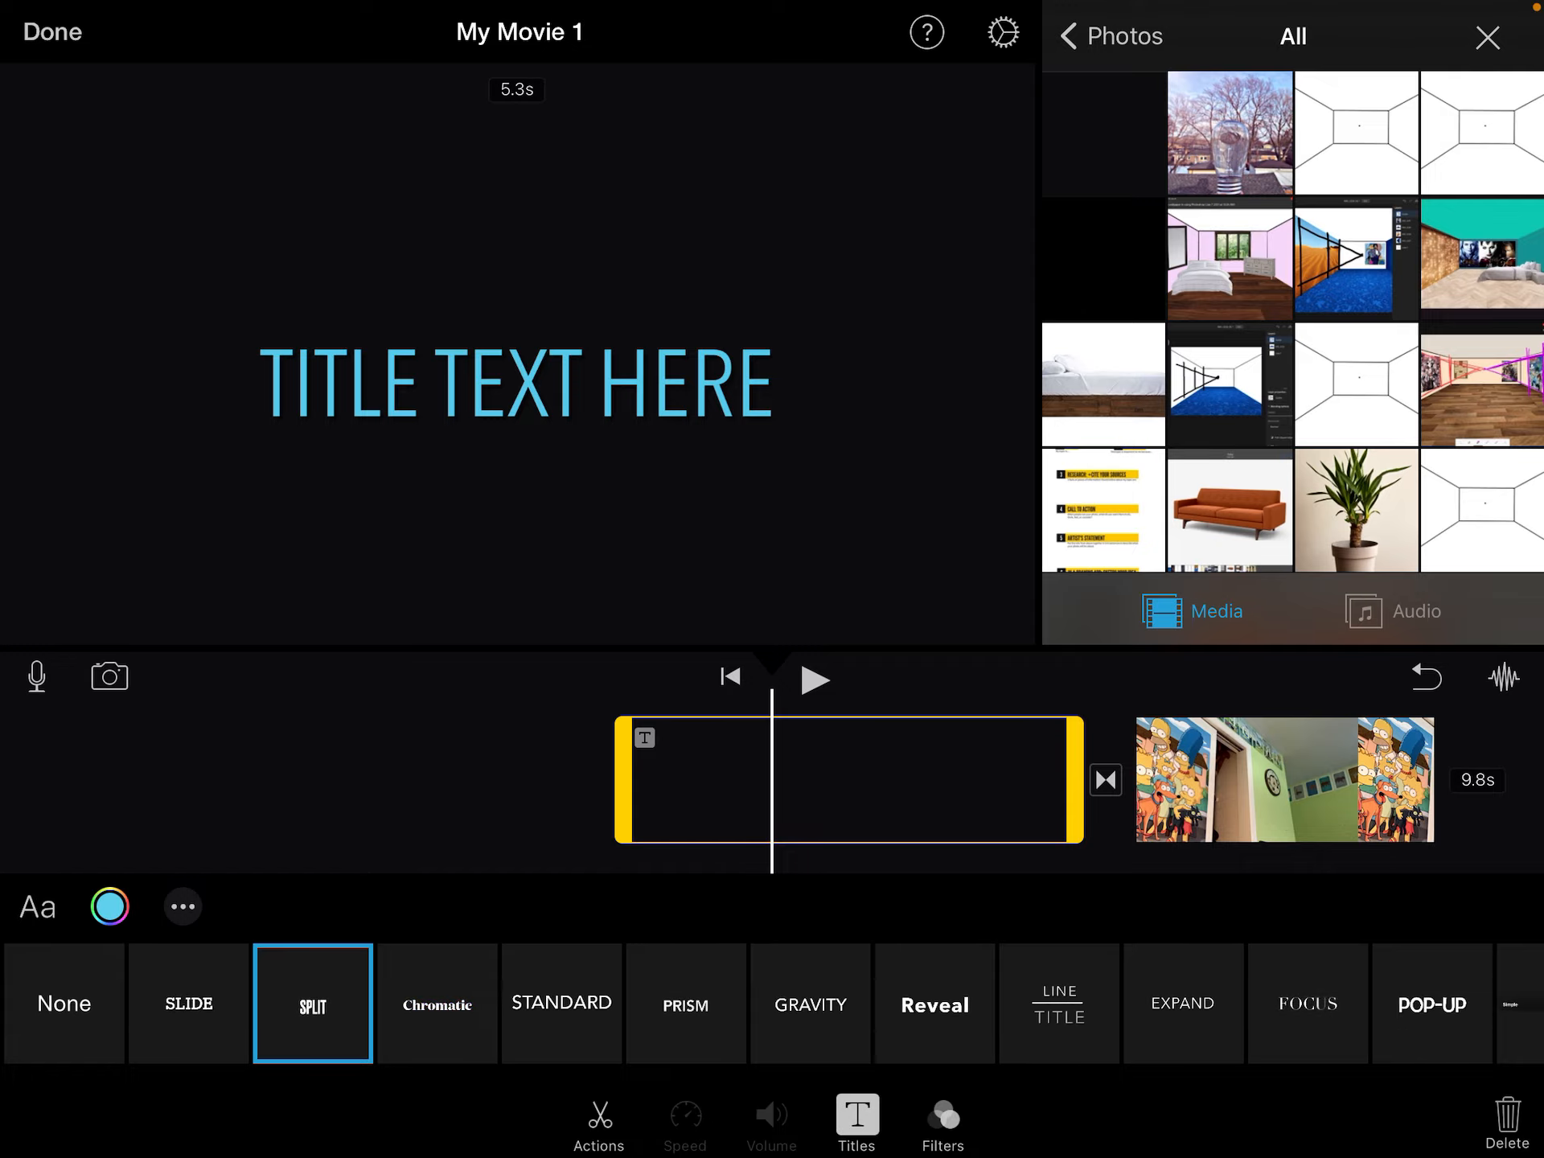
Step: Replace the opening title's placeholder text with SLIDE and select the closing black clip
click(1488, 37)
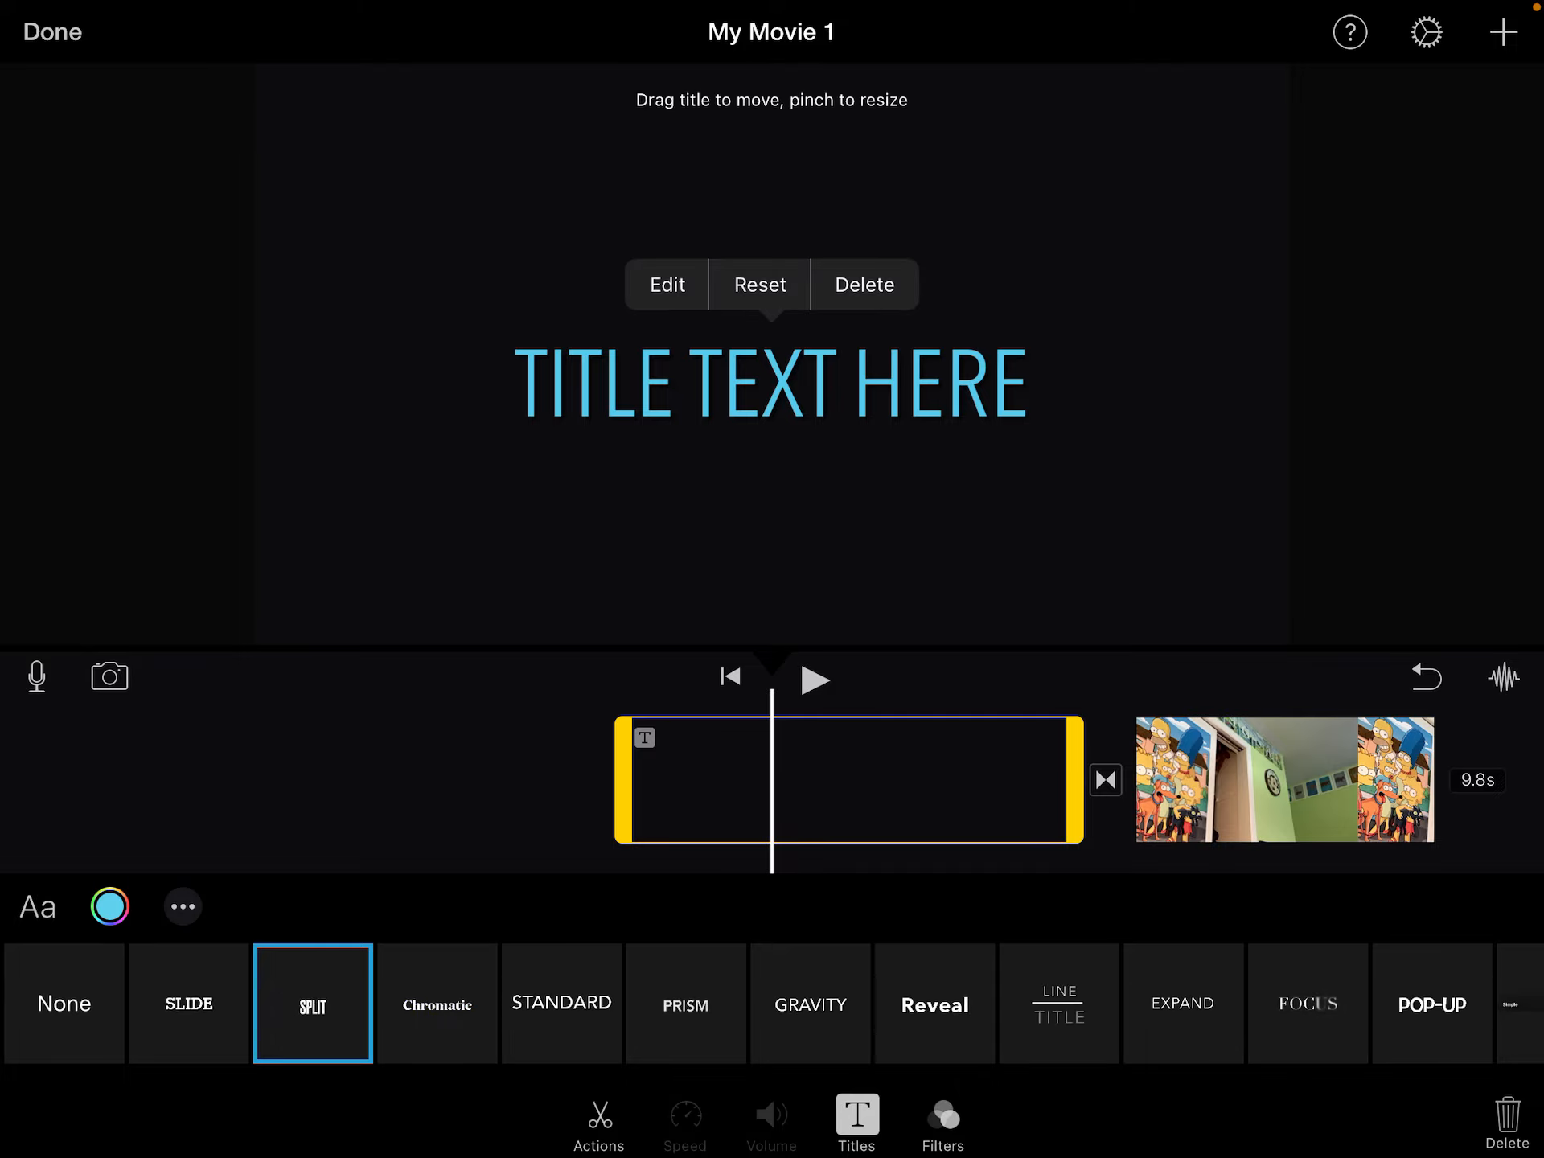
click(666, 284)
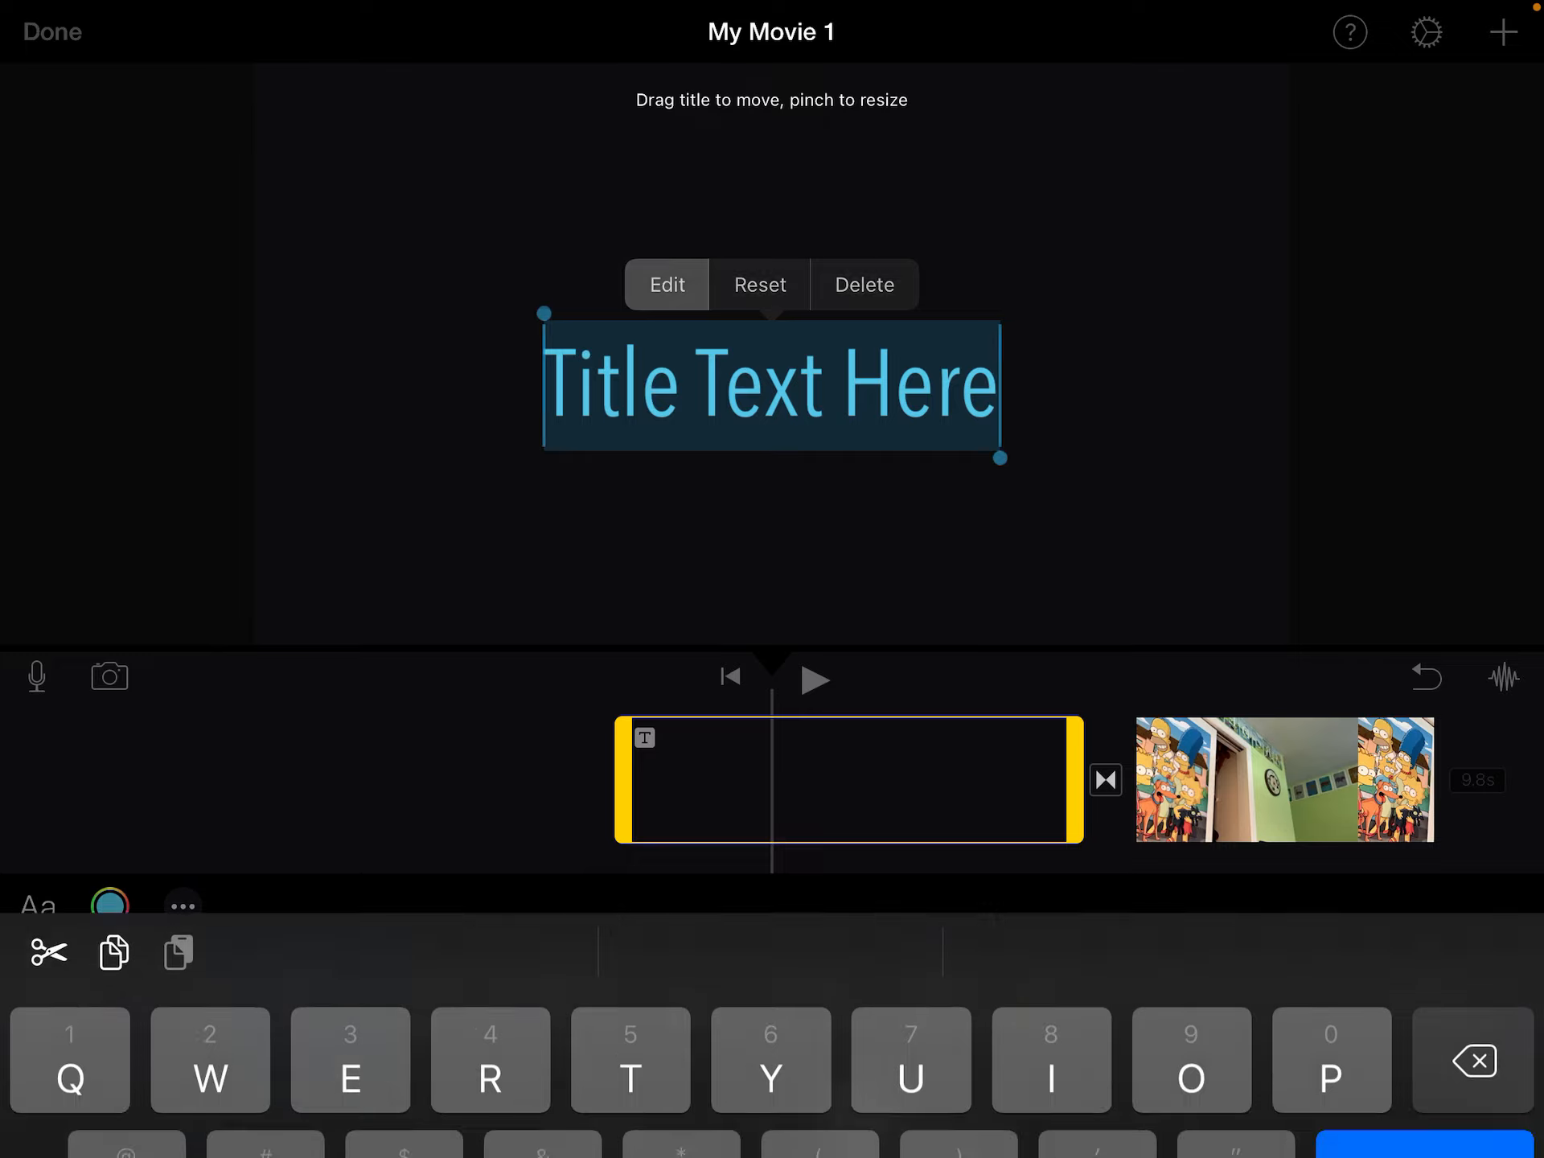
click(667, 285)
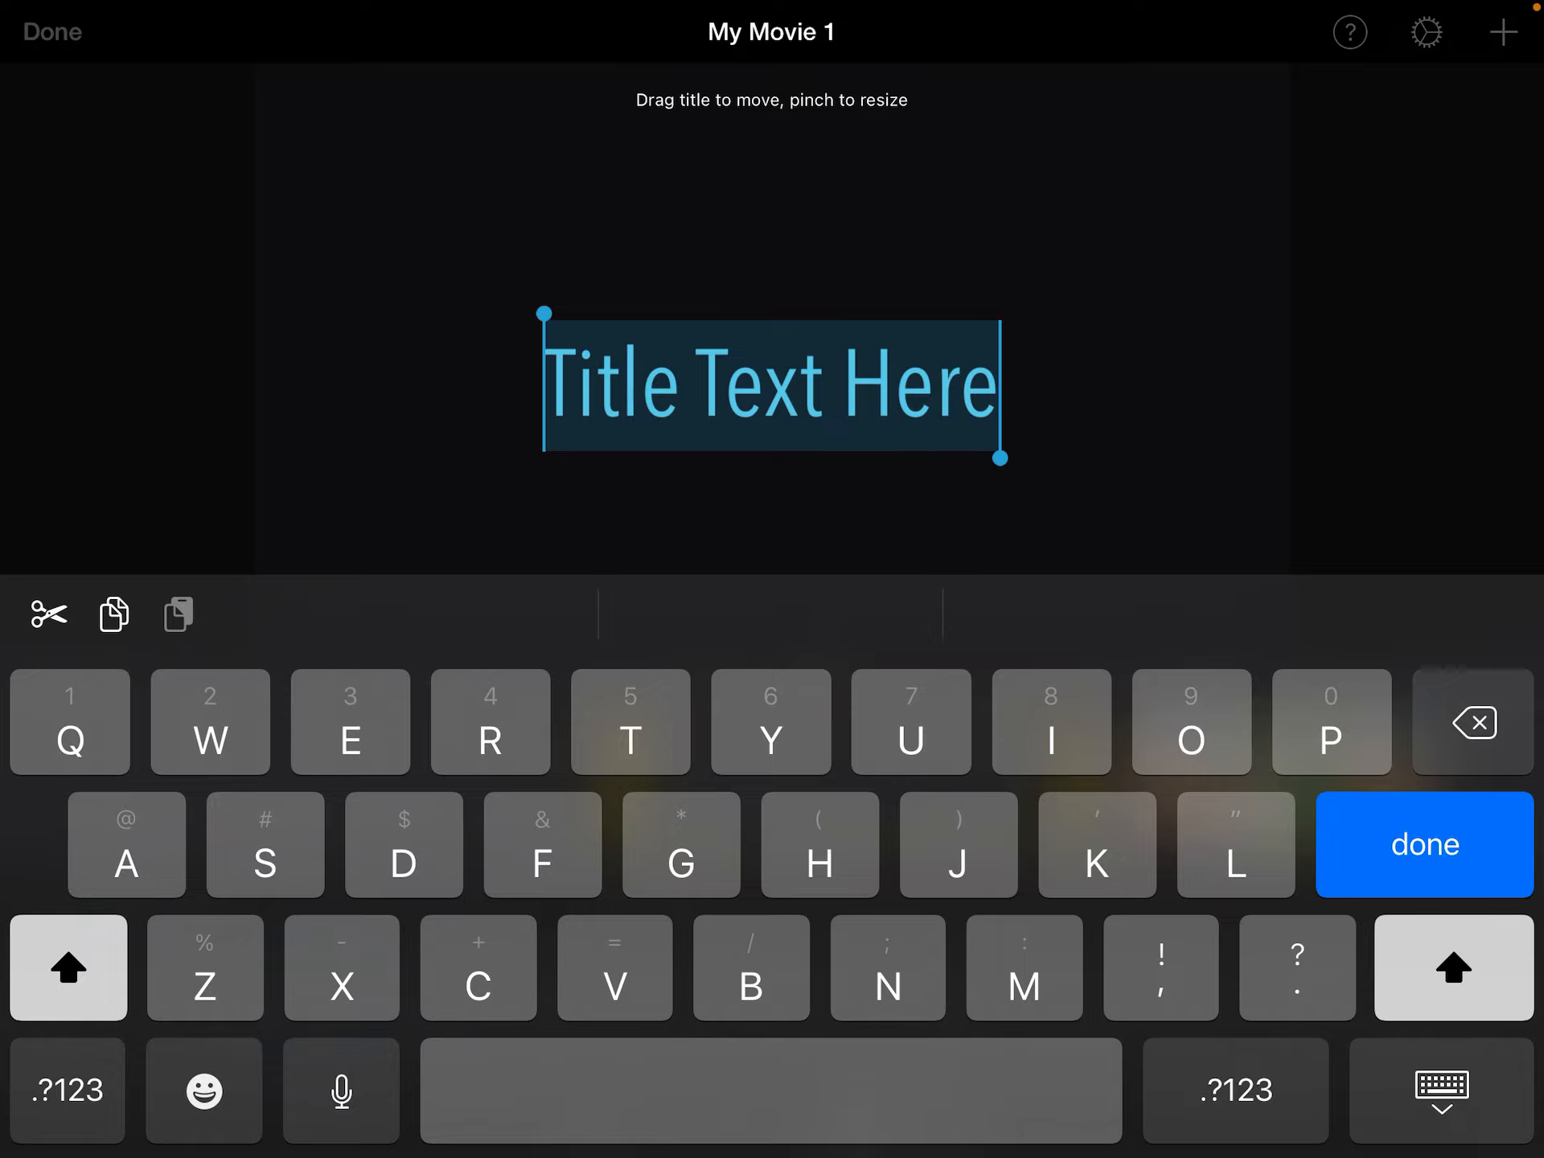
text(SLIDE)
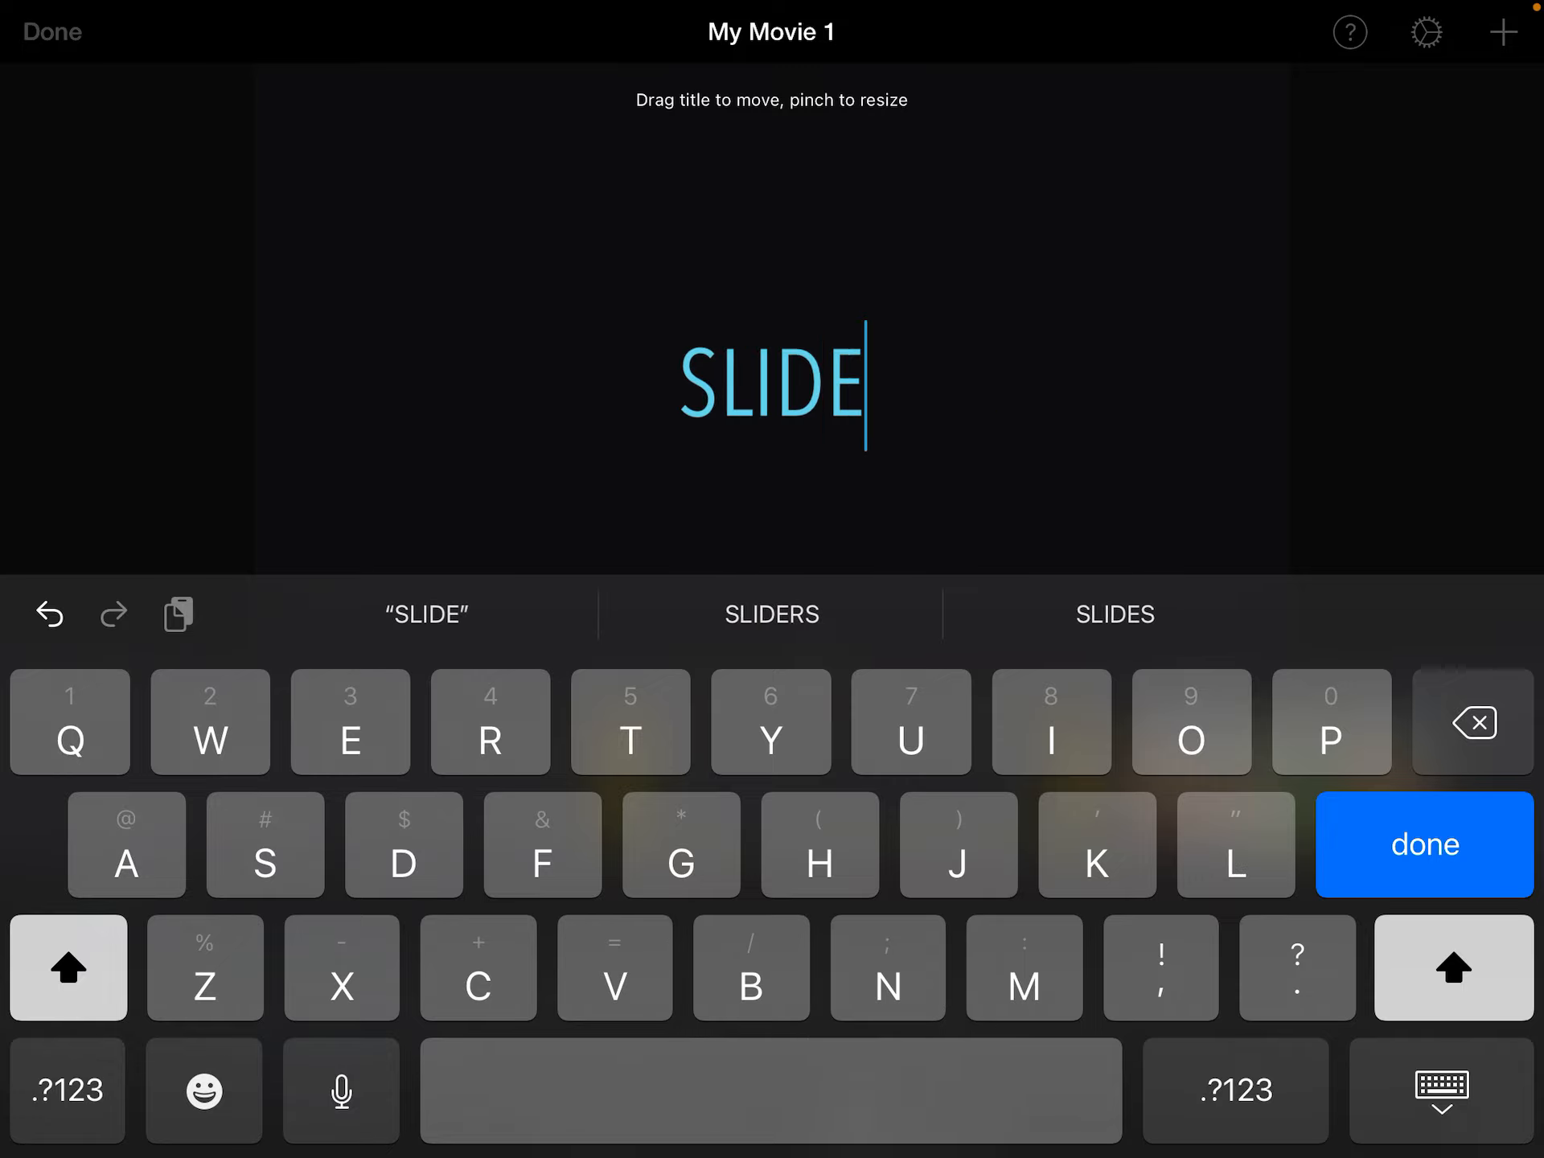
click(1422, 845)
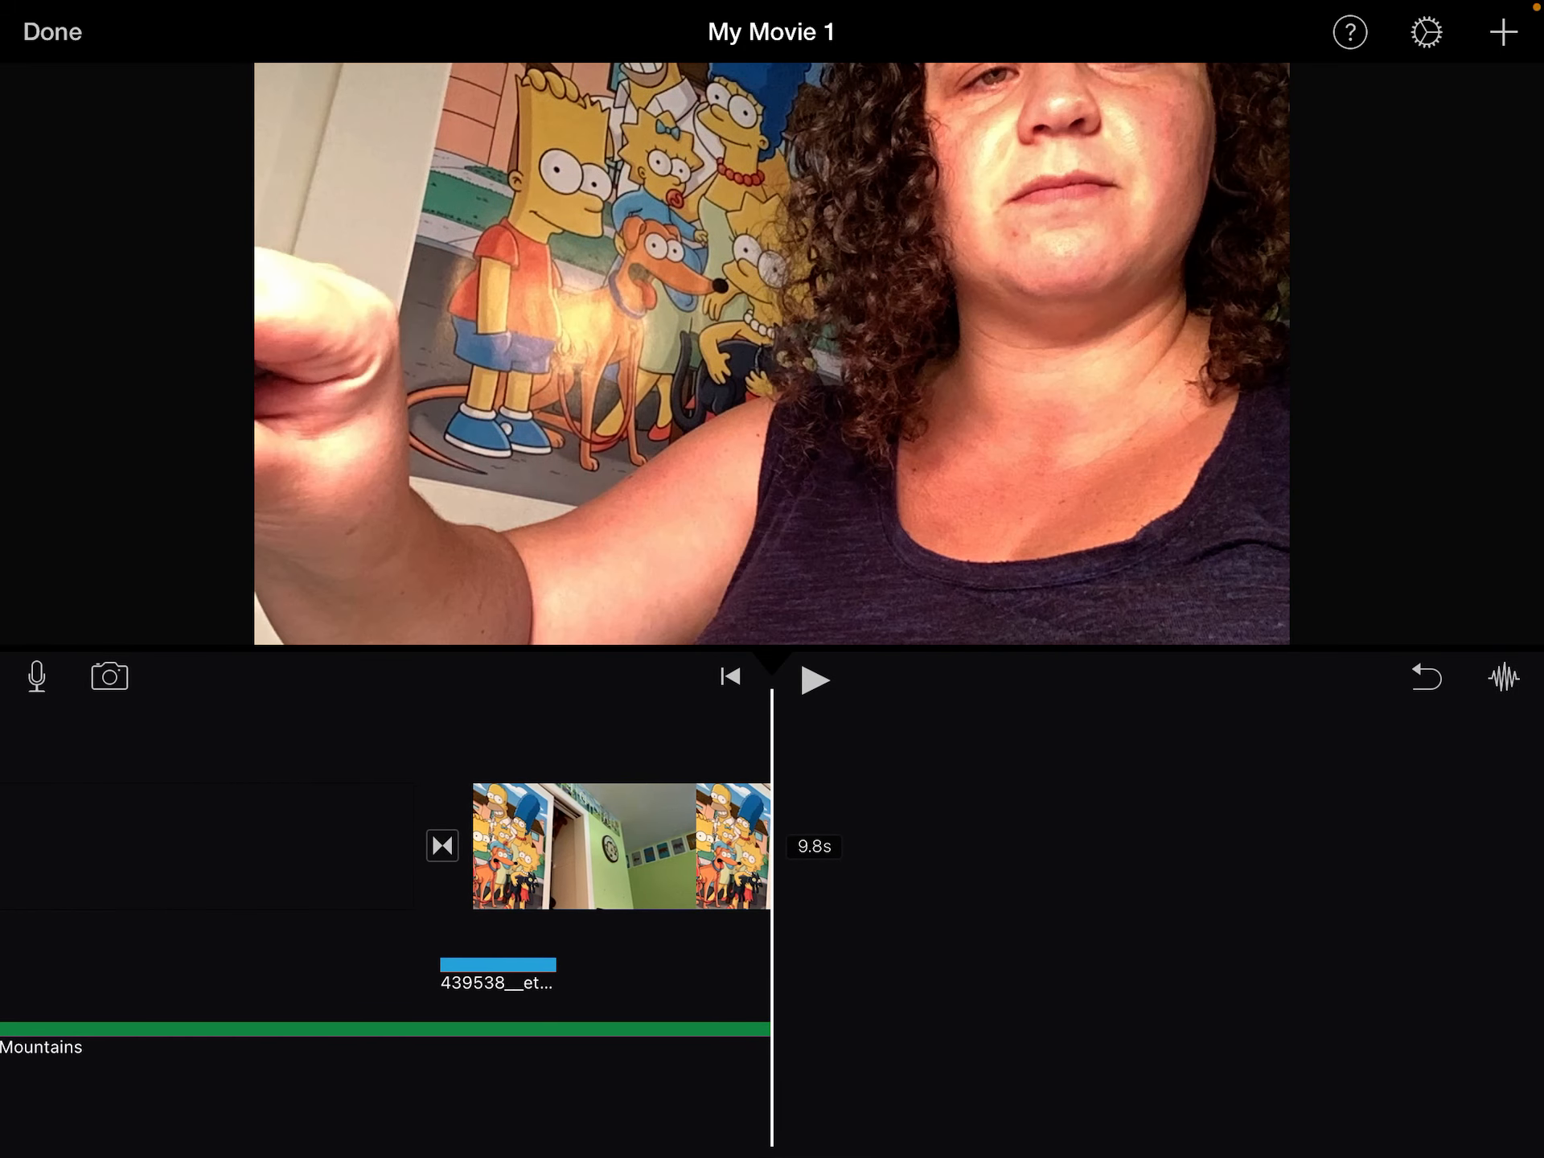
click(1506, 32)
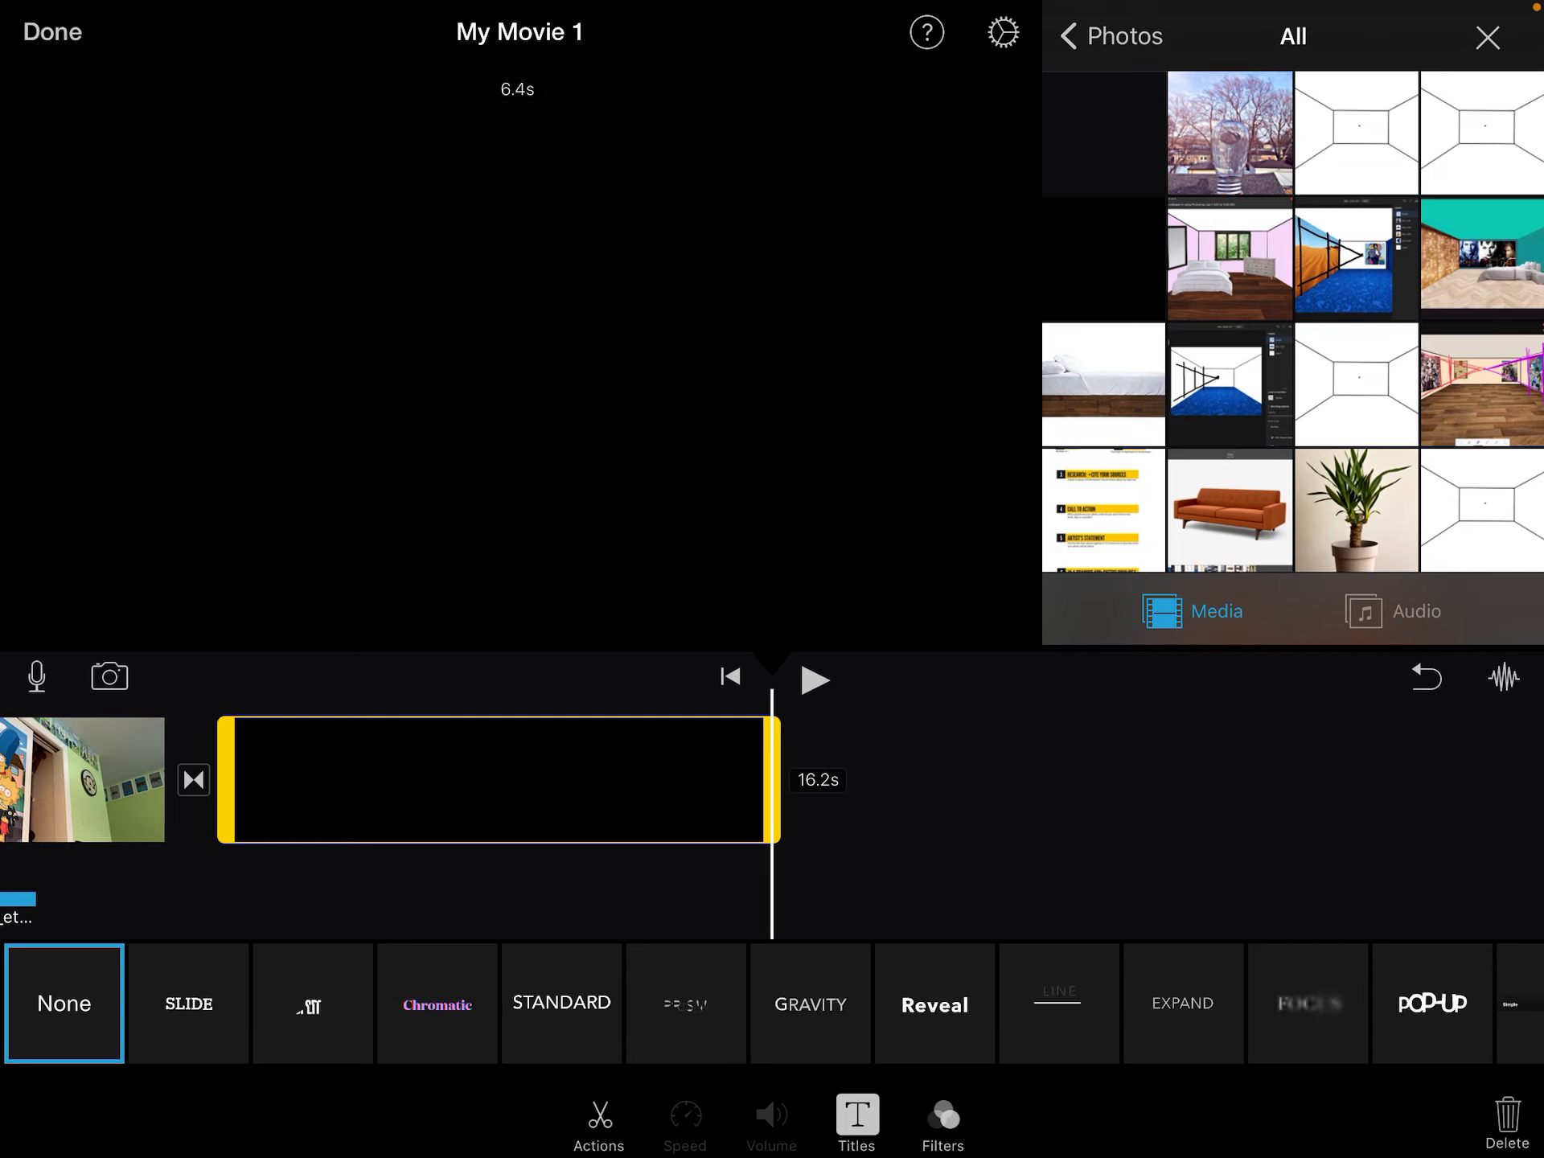
Step: Apply the Line title style to the closing black clip and browse its fonts
click(1057, 1002)
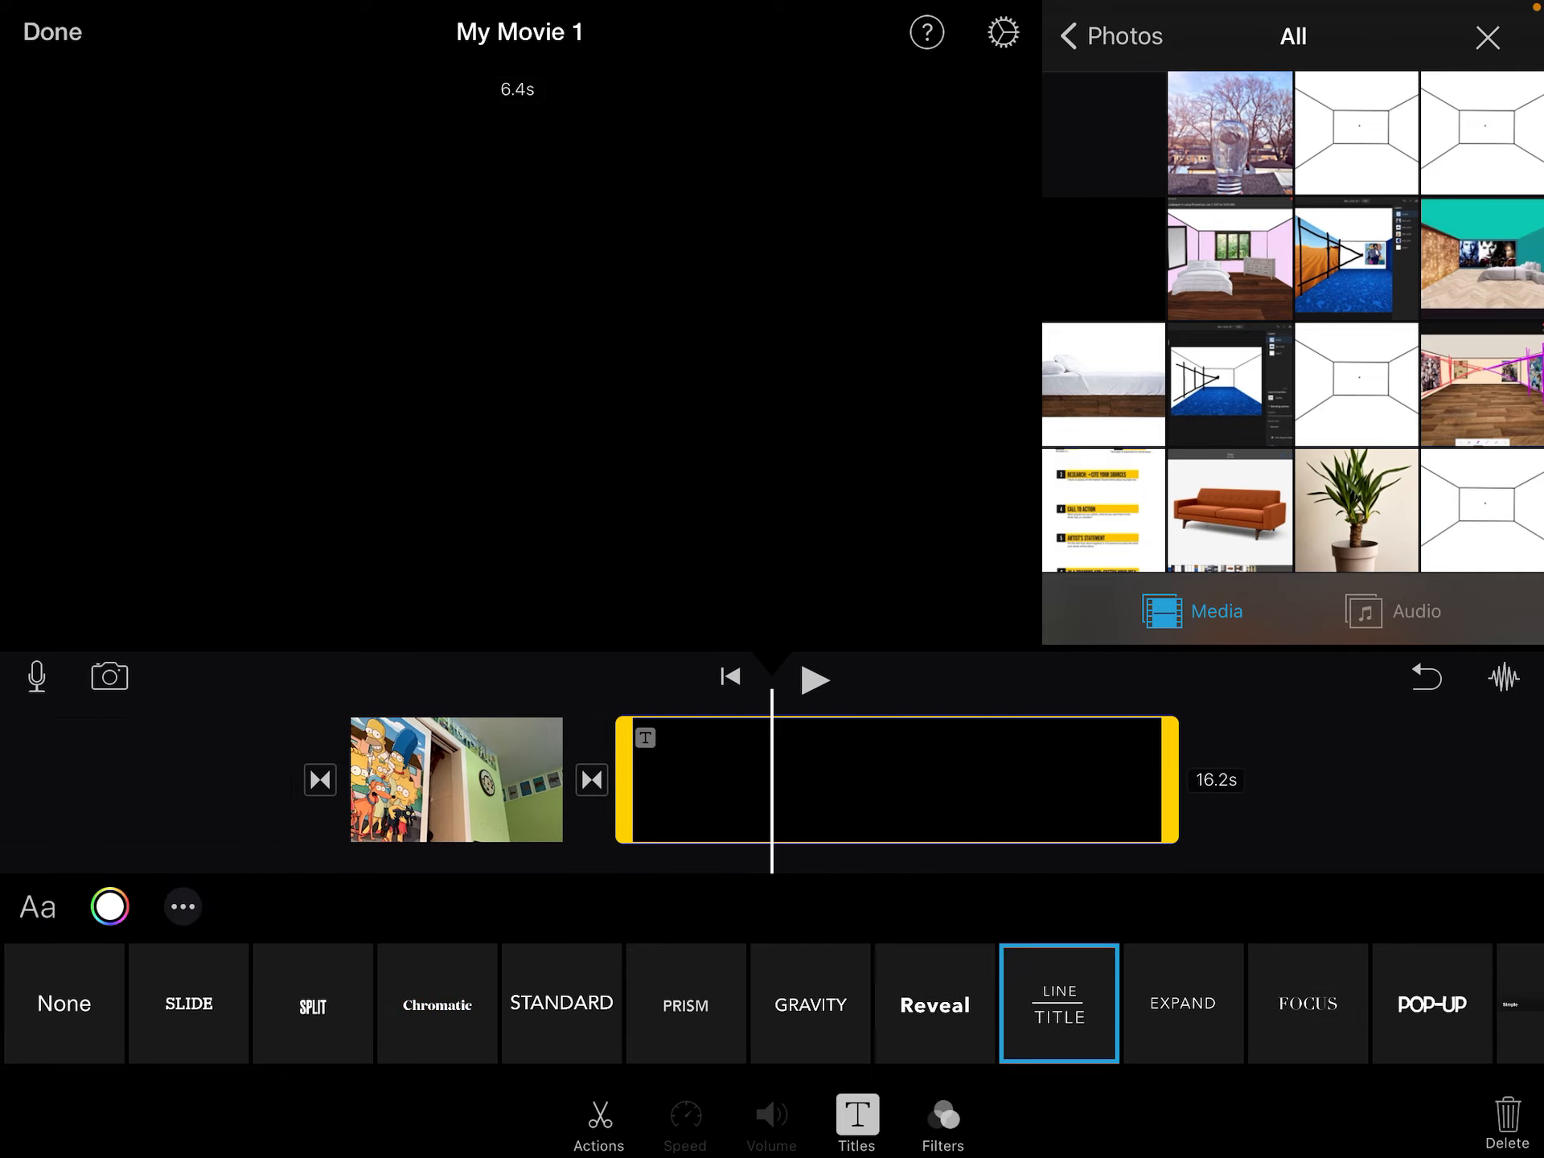
click(1057, 1003)
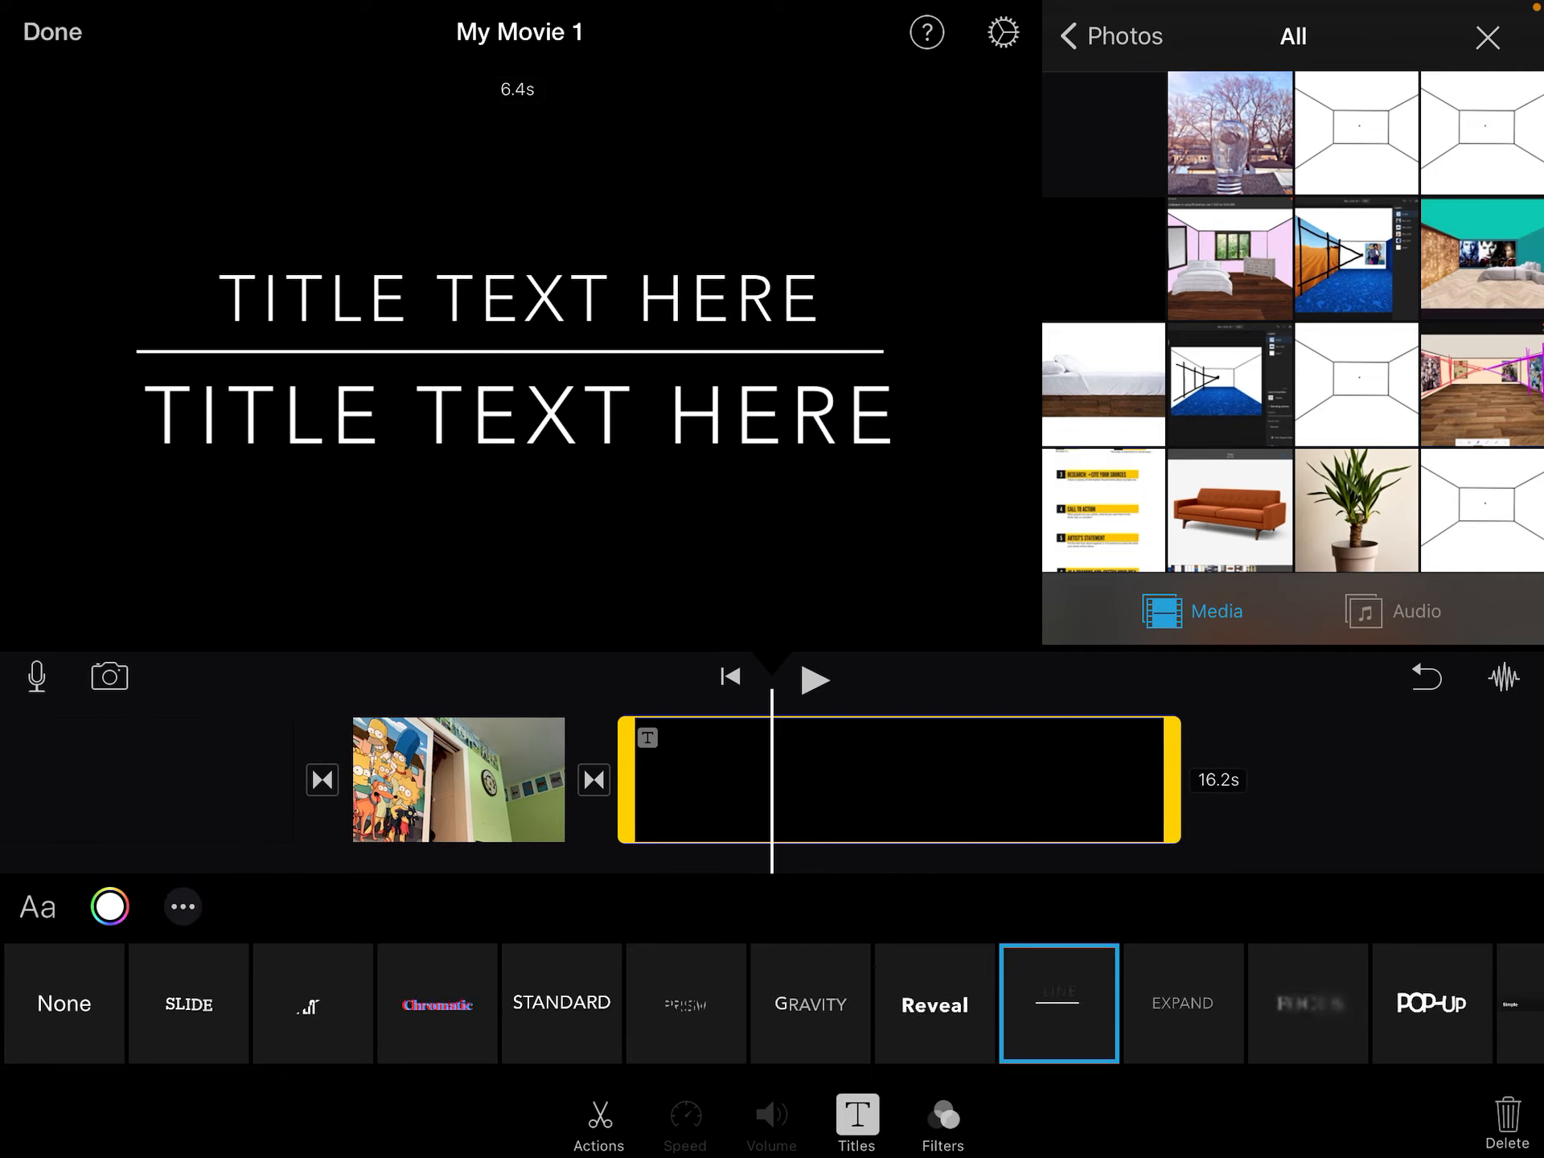
click(109, 906)
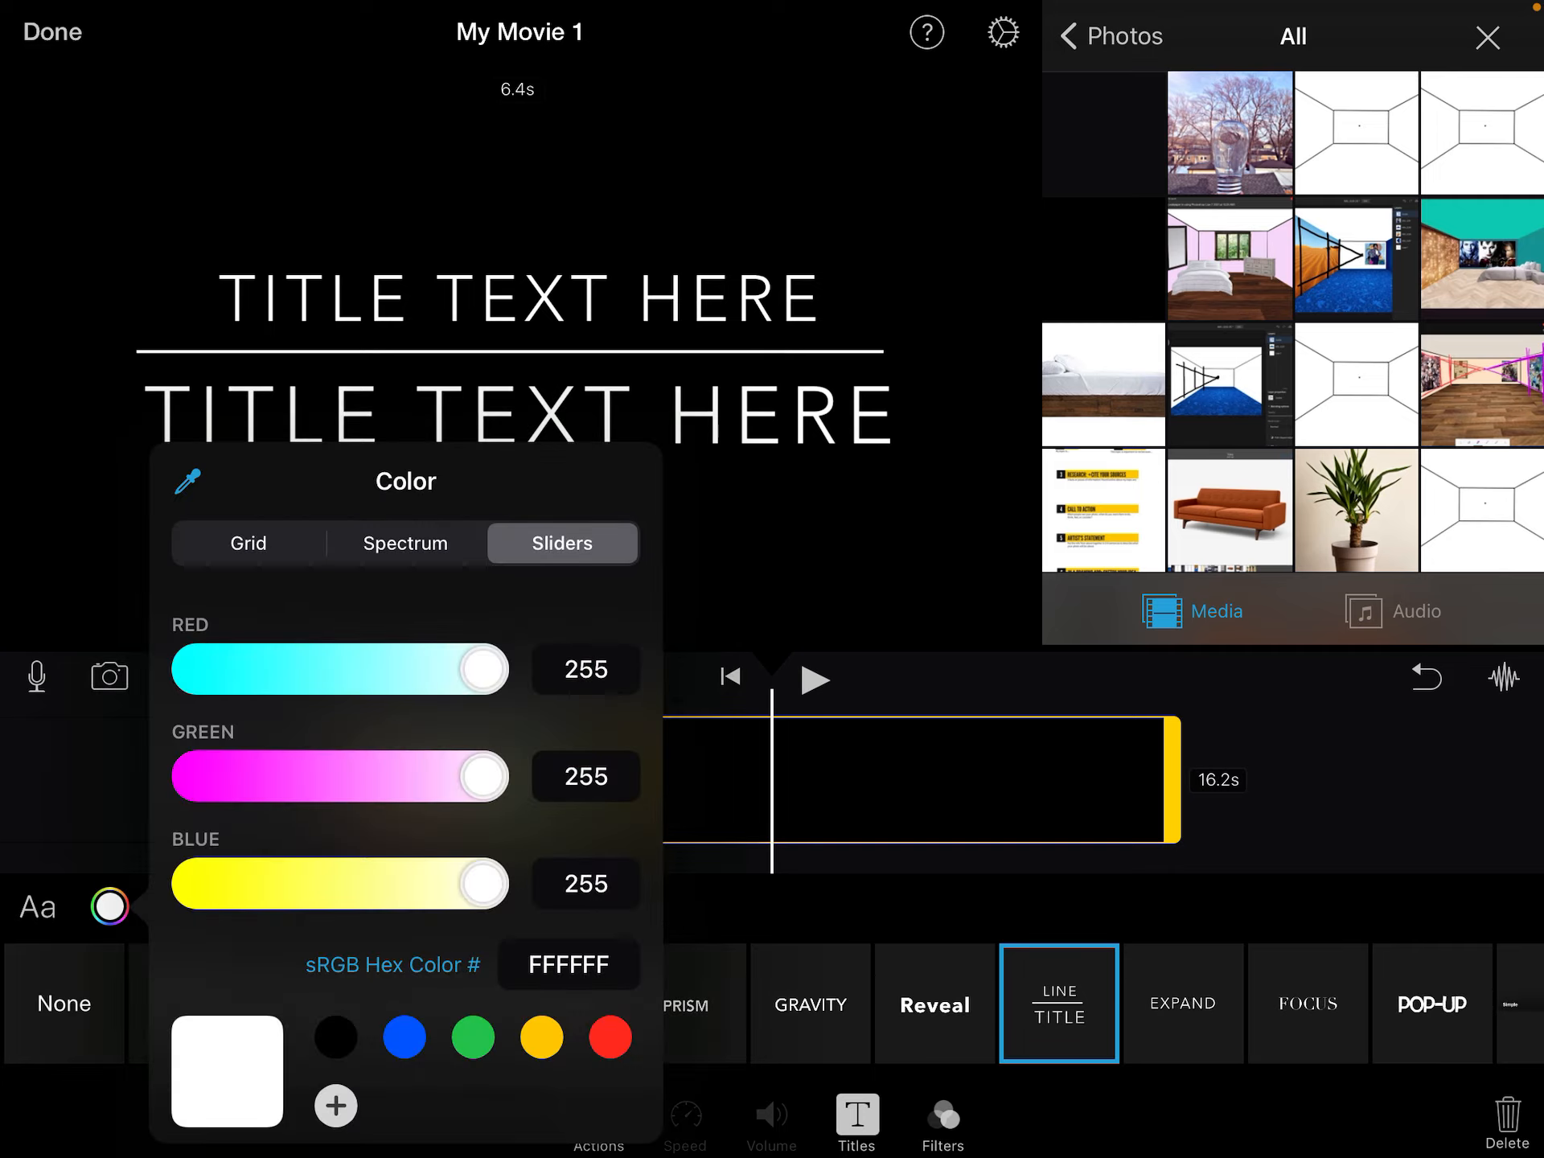
click(36, 907)
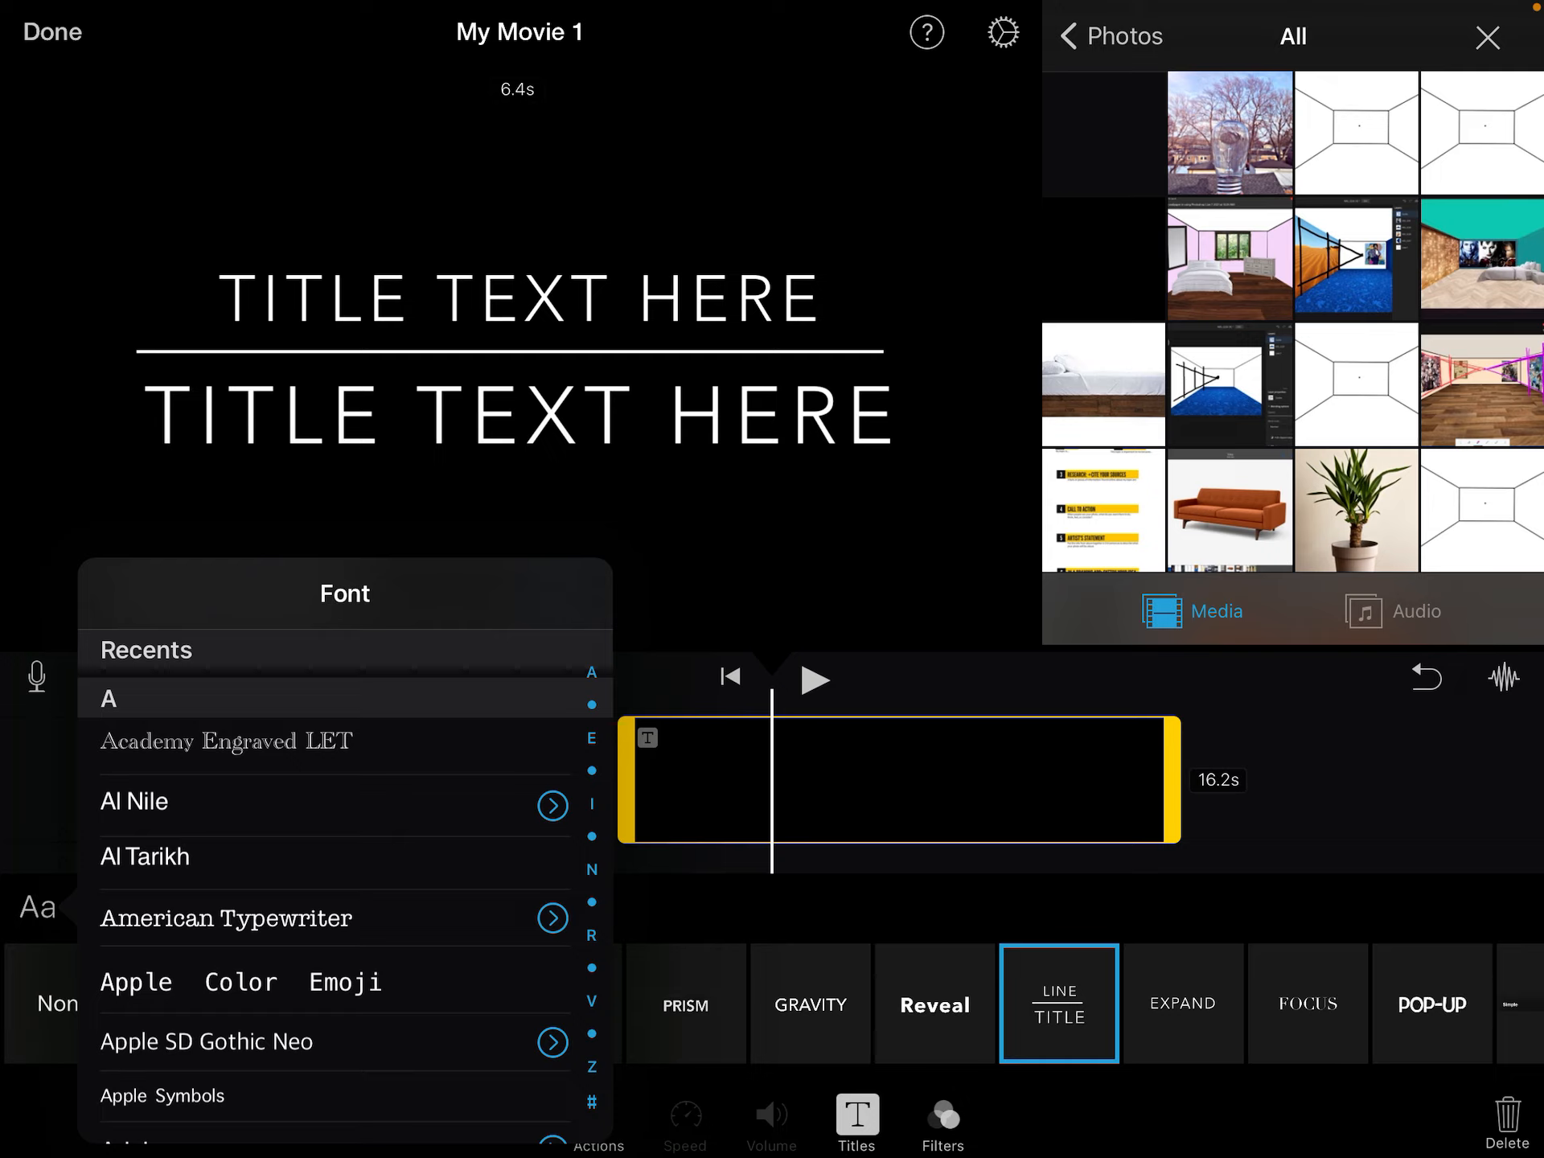
scroll(down, 3)
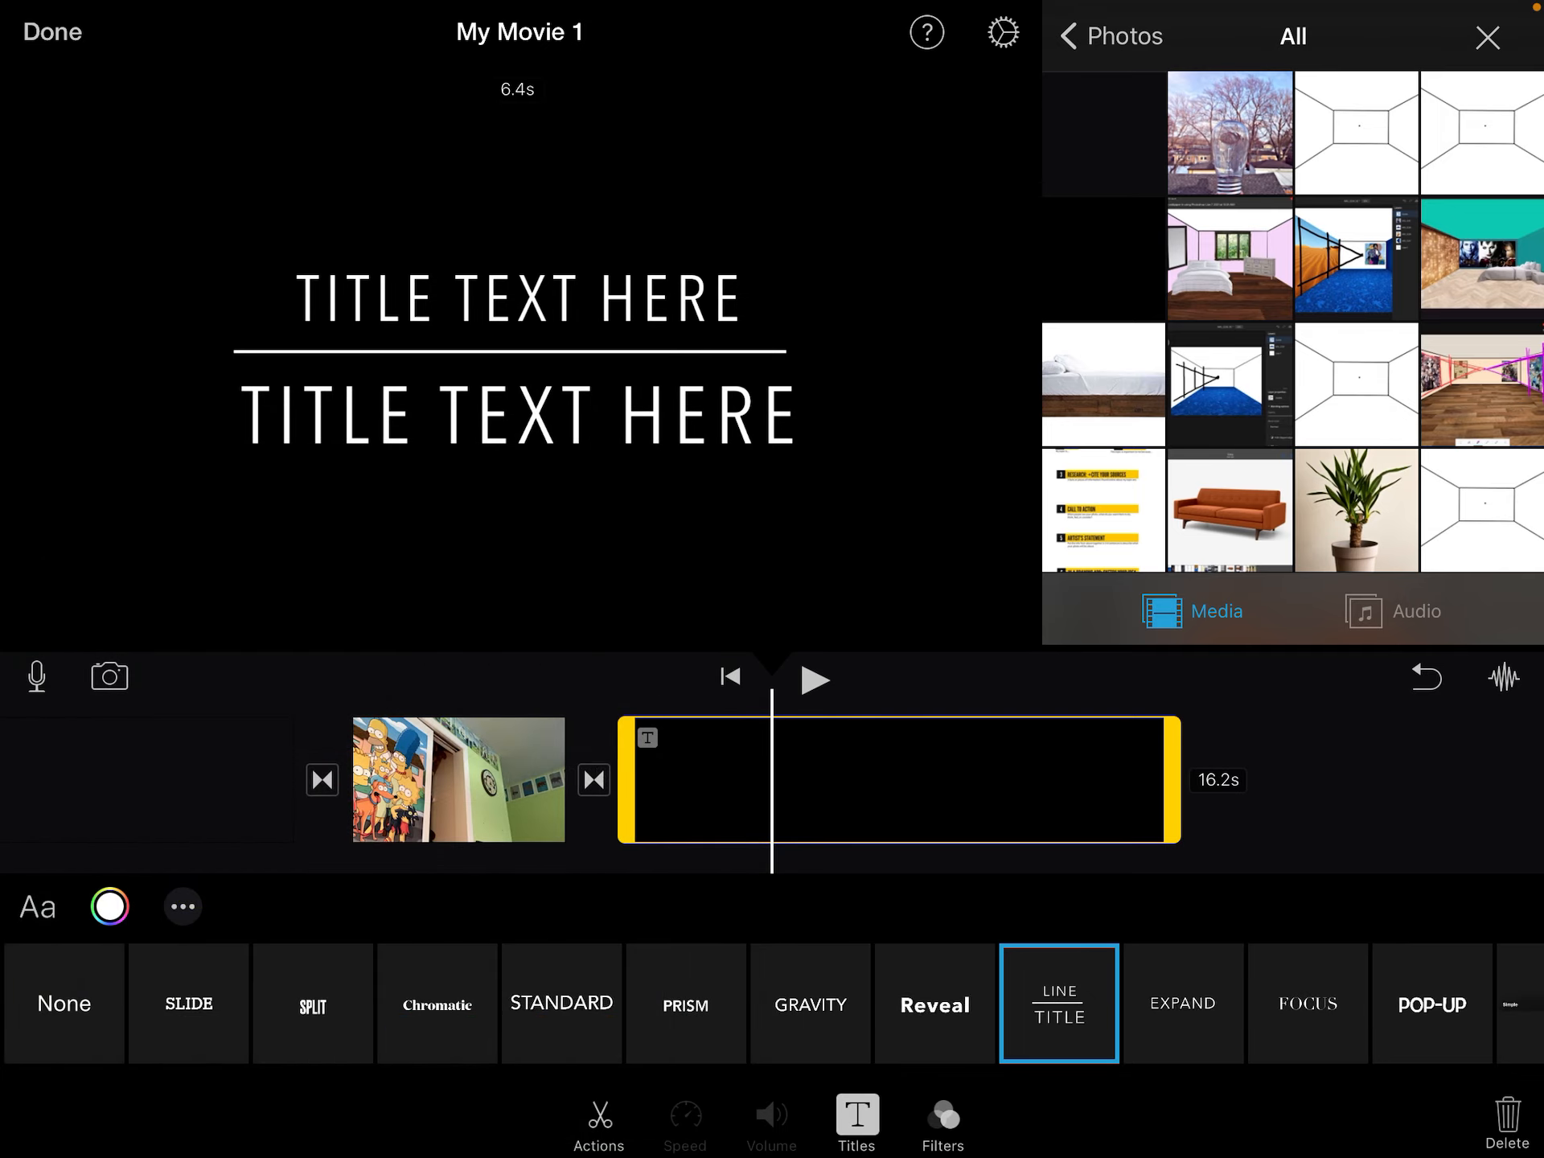
Step: Colour the credits text light blue and review the title's extra options
click(109, 906)
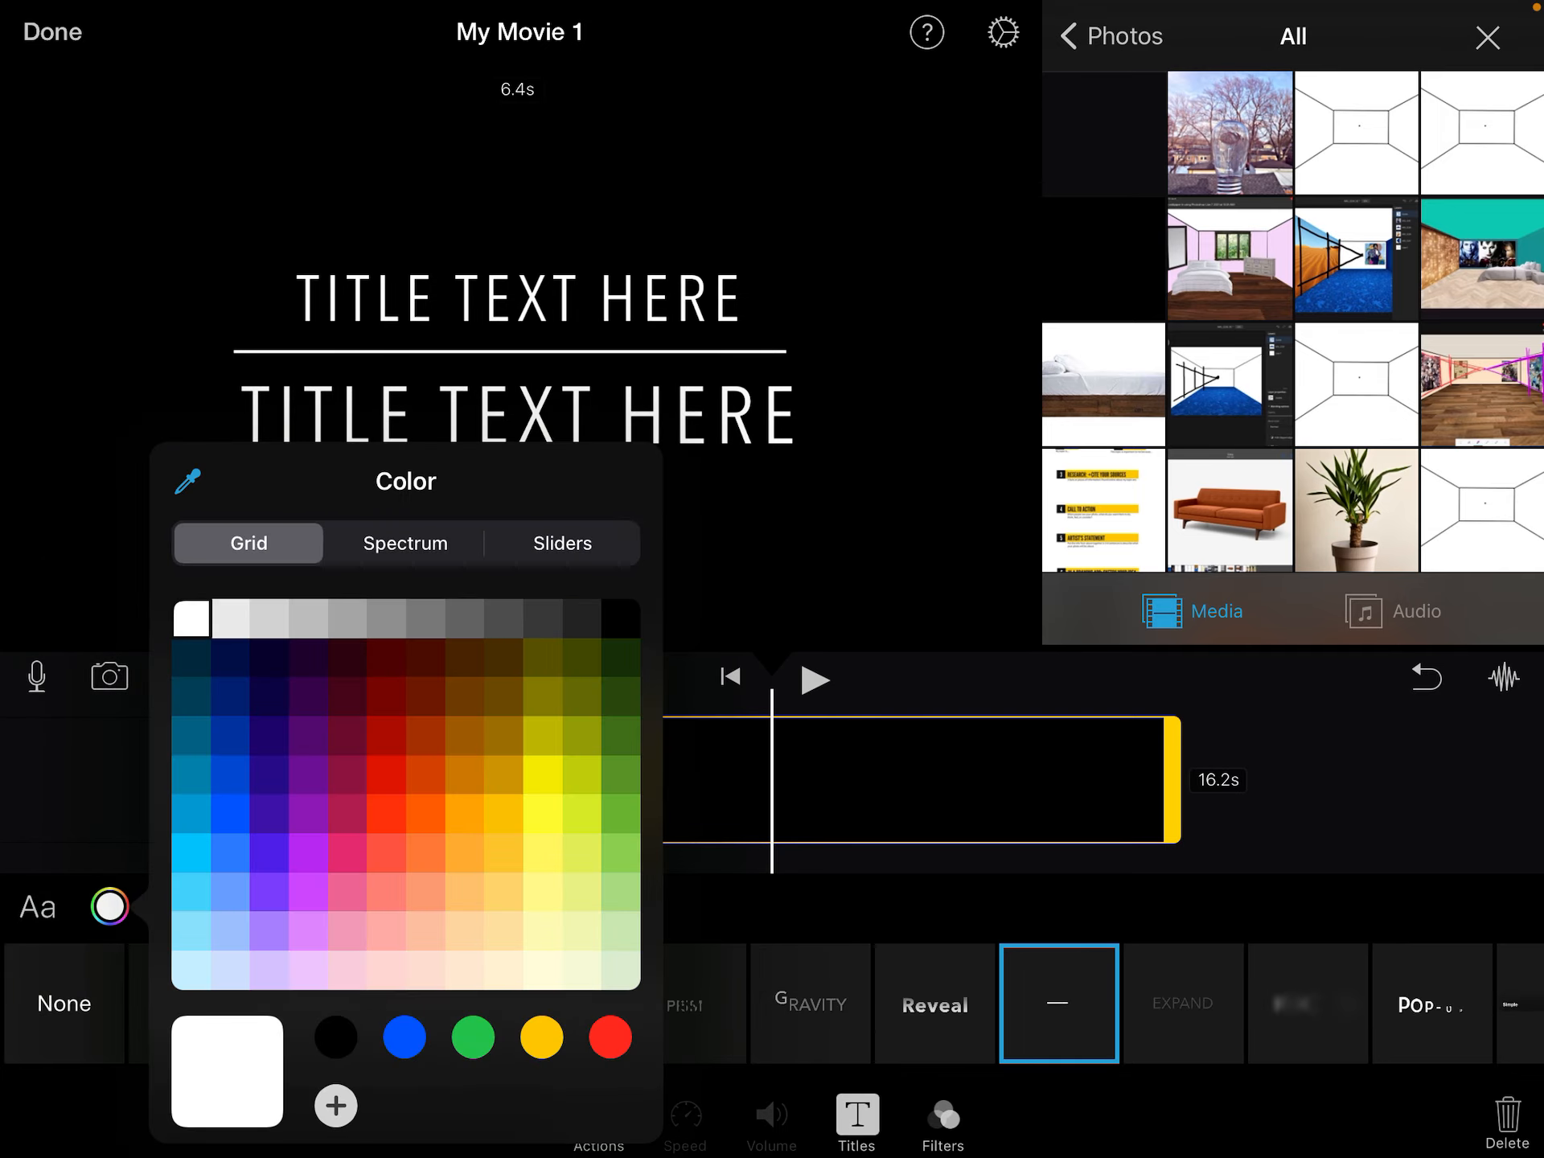
click(192, 852)
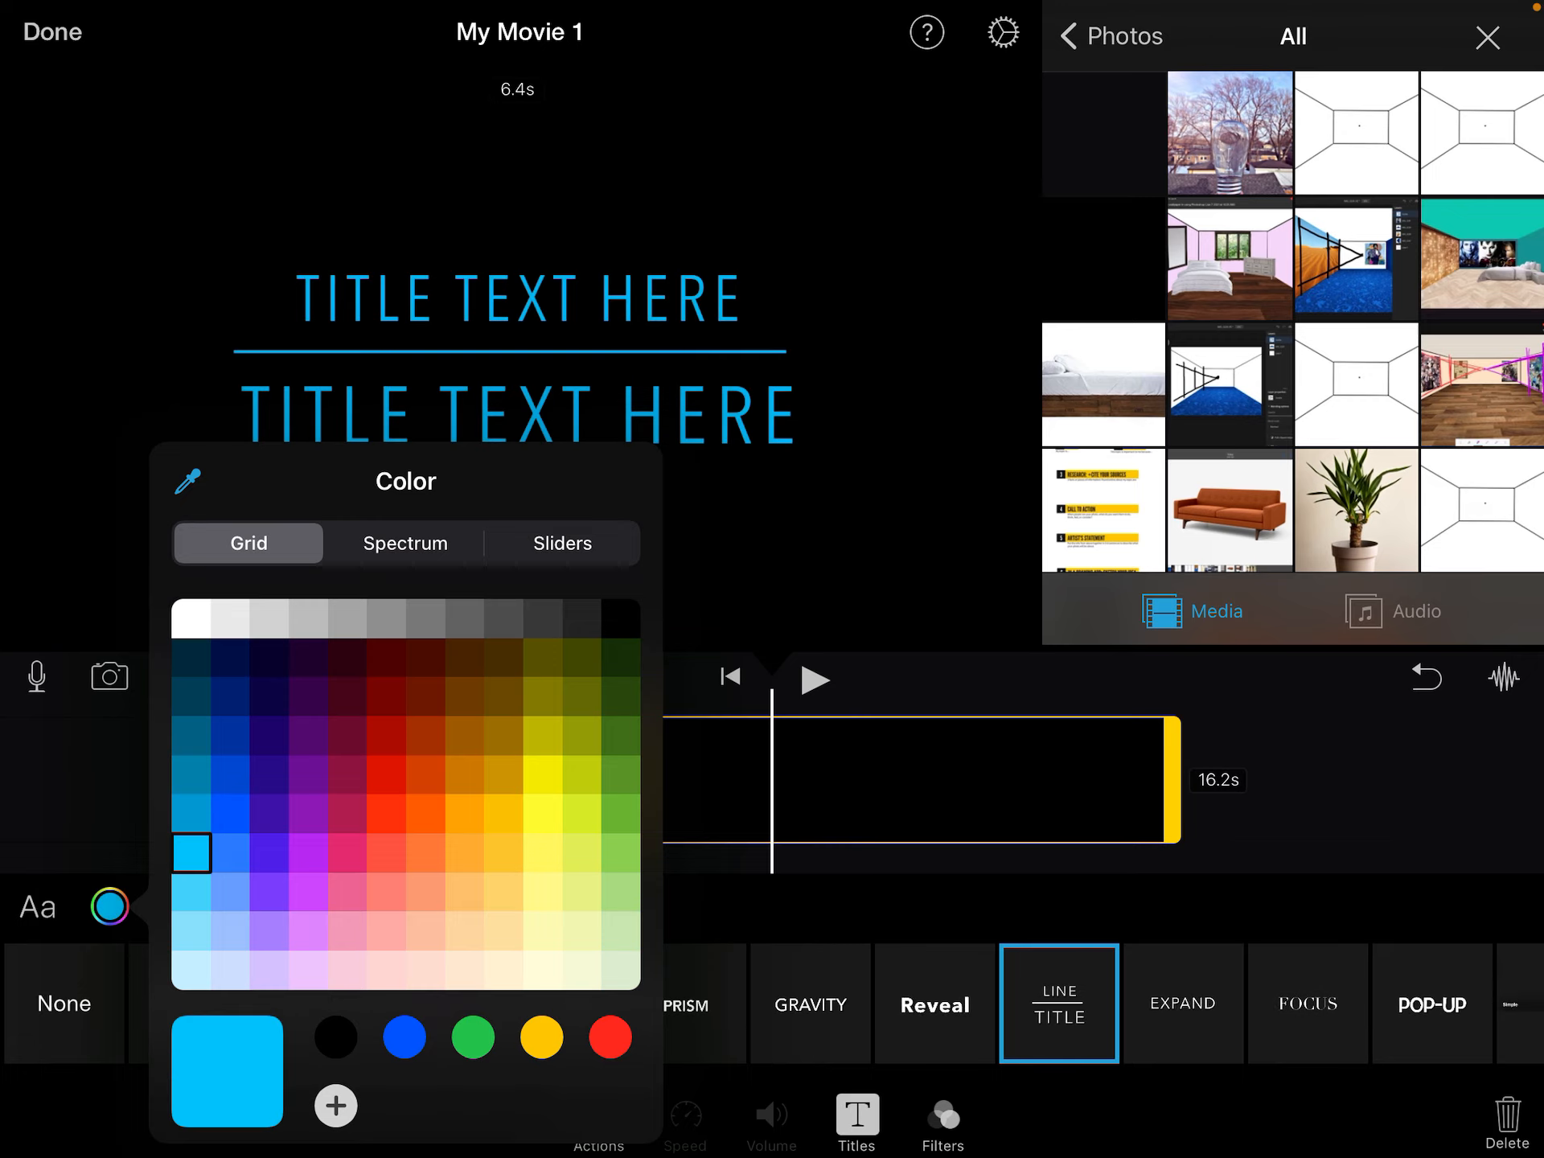
click(183, 907)
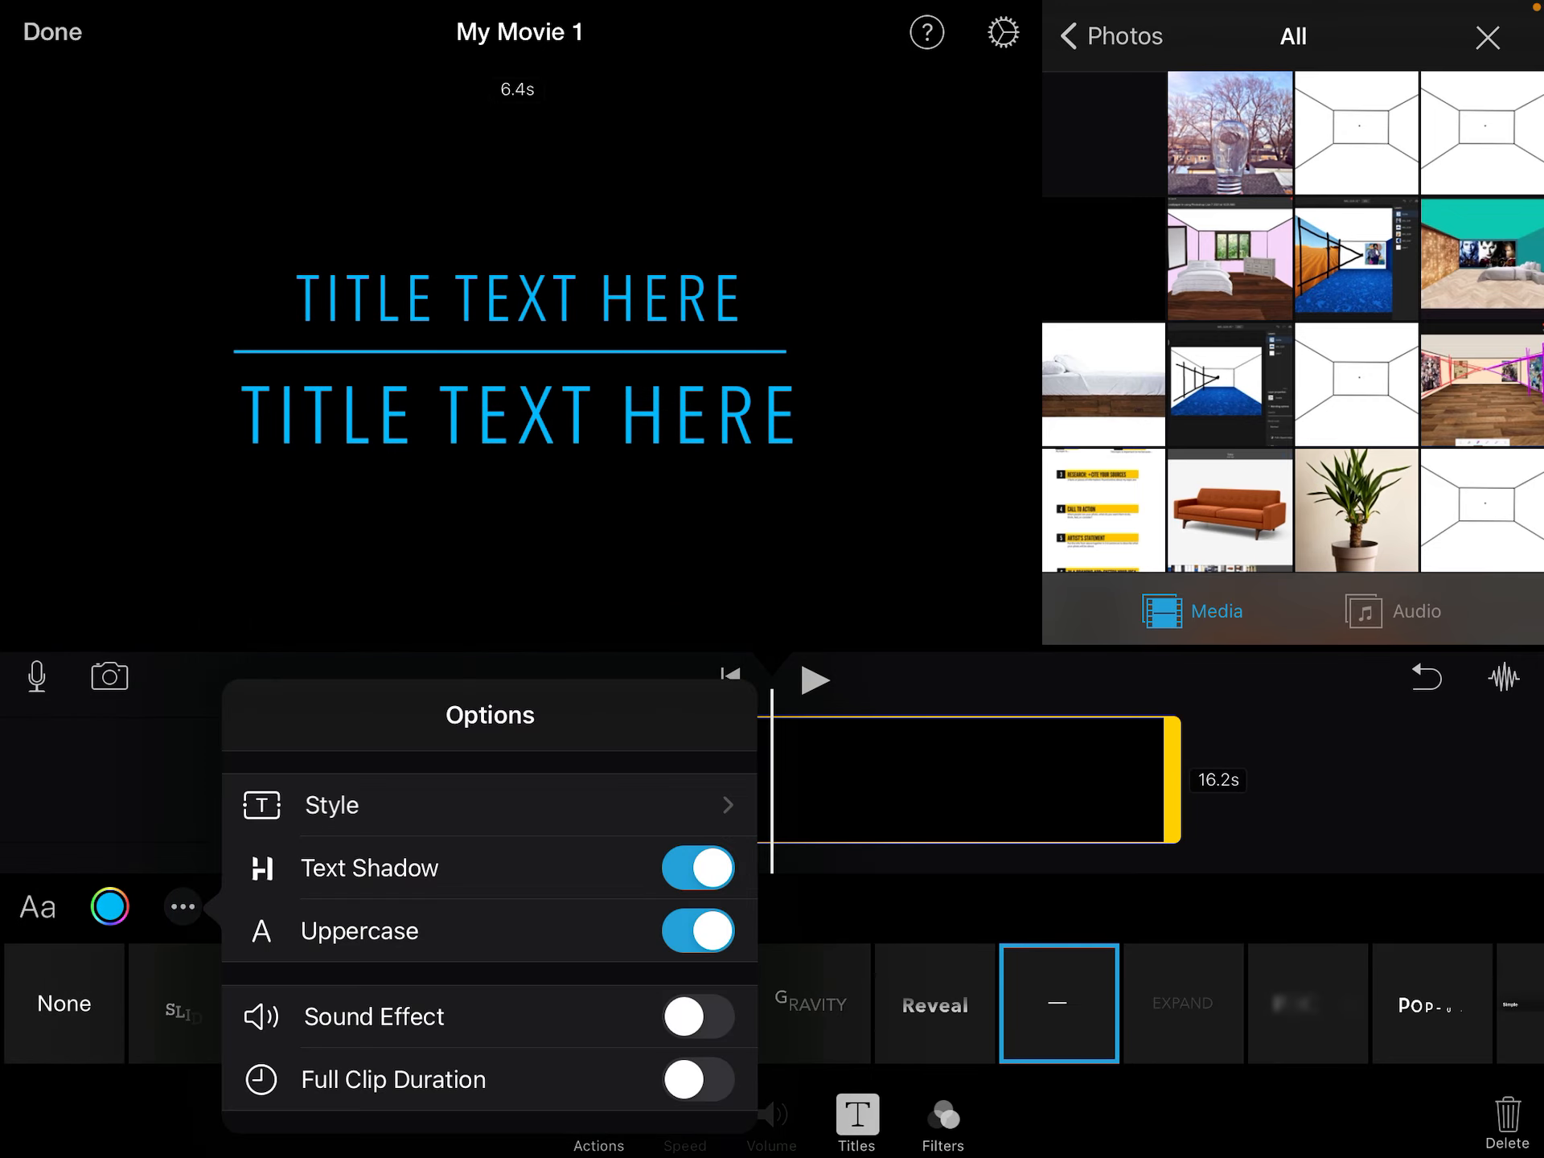
click(696, 1079)
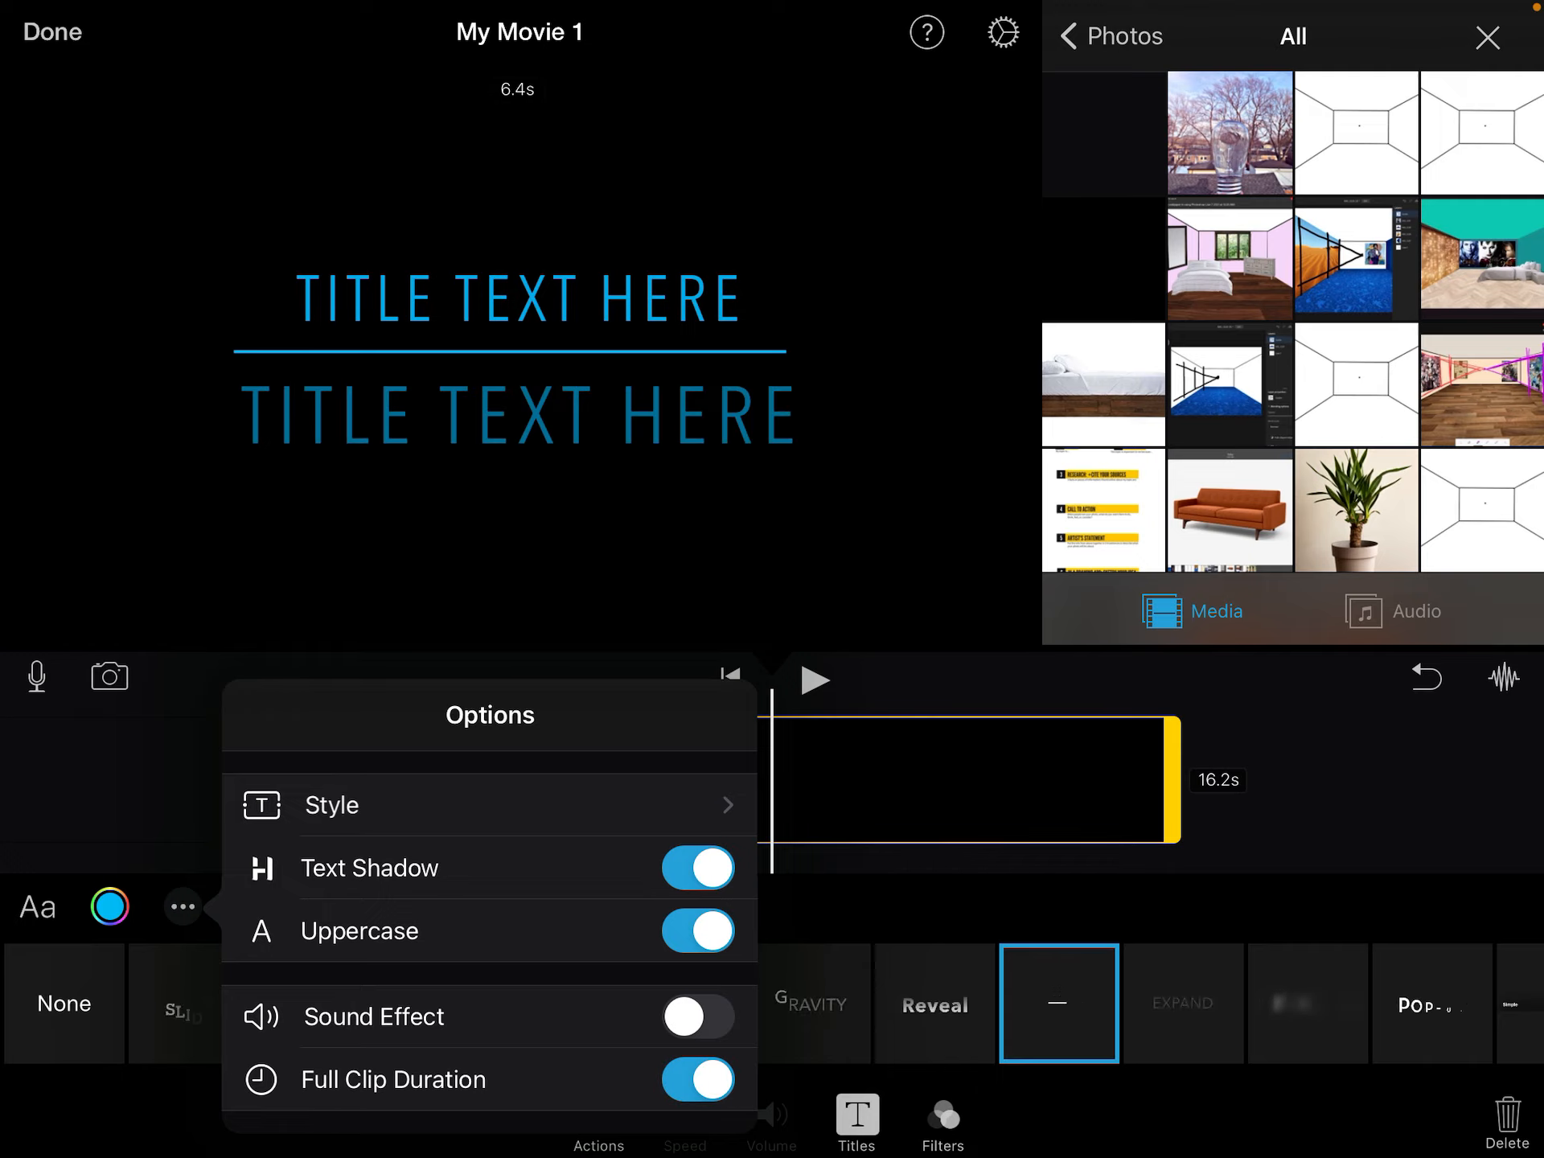
click(697, 1080)
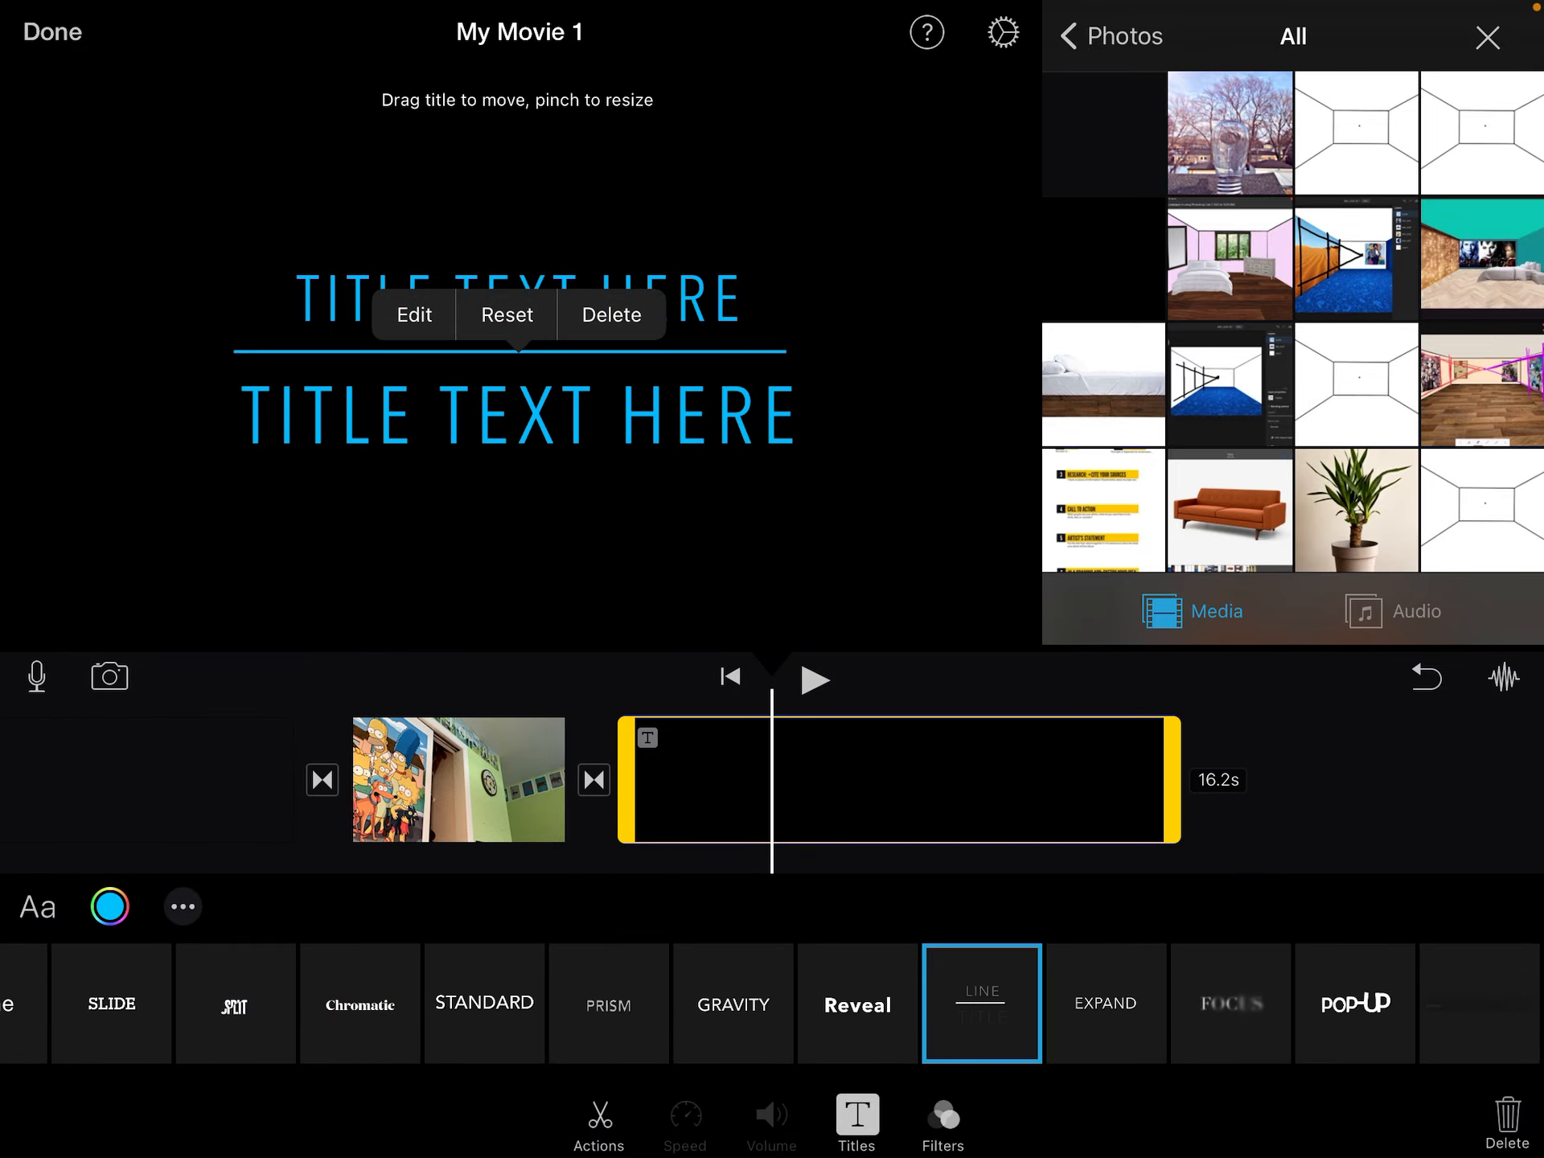
Step: Make the closing title's top line read CREATED BY:
click(414, 314)
text(CRE)
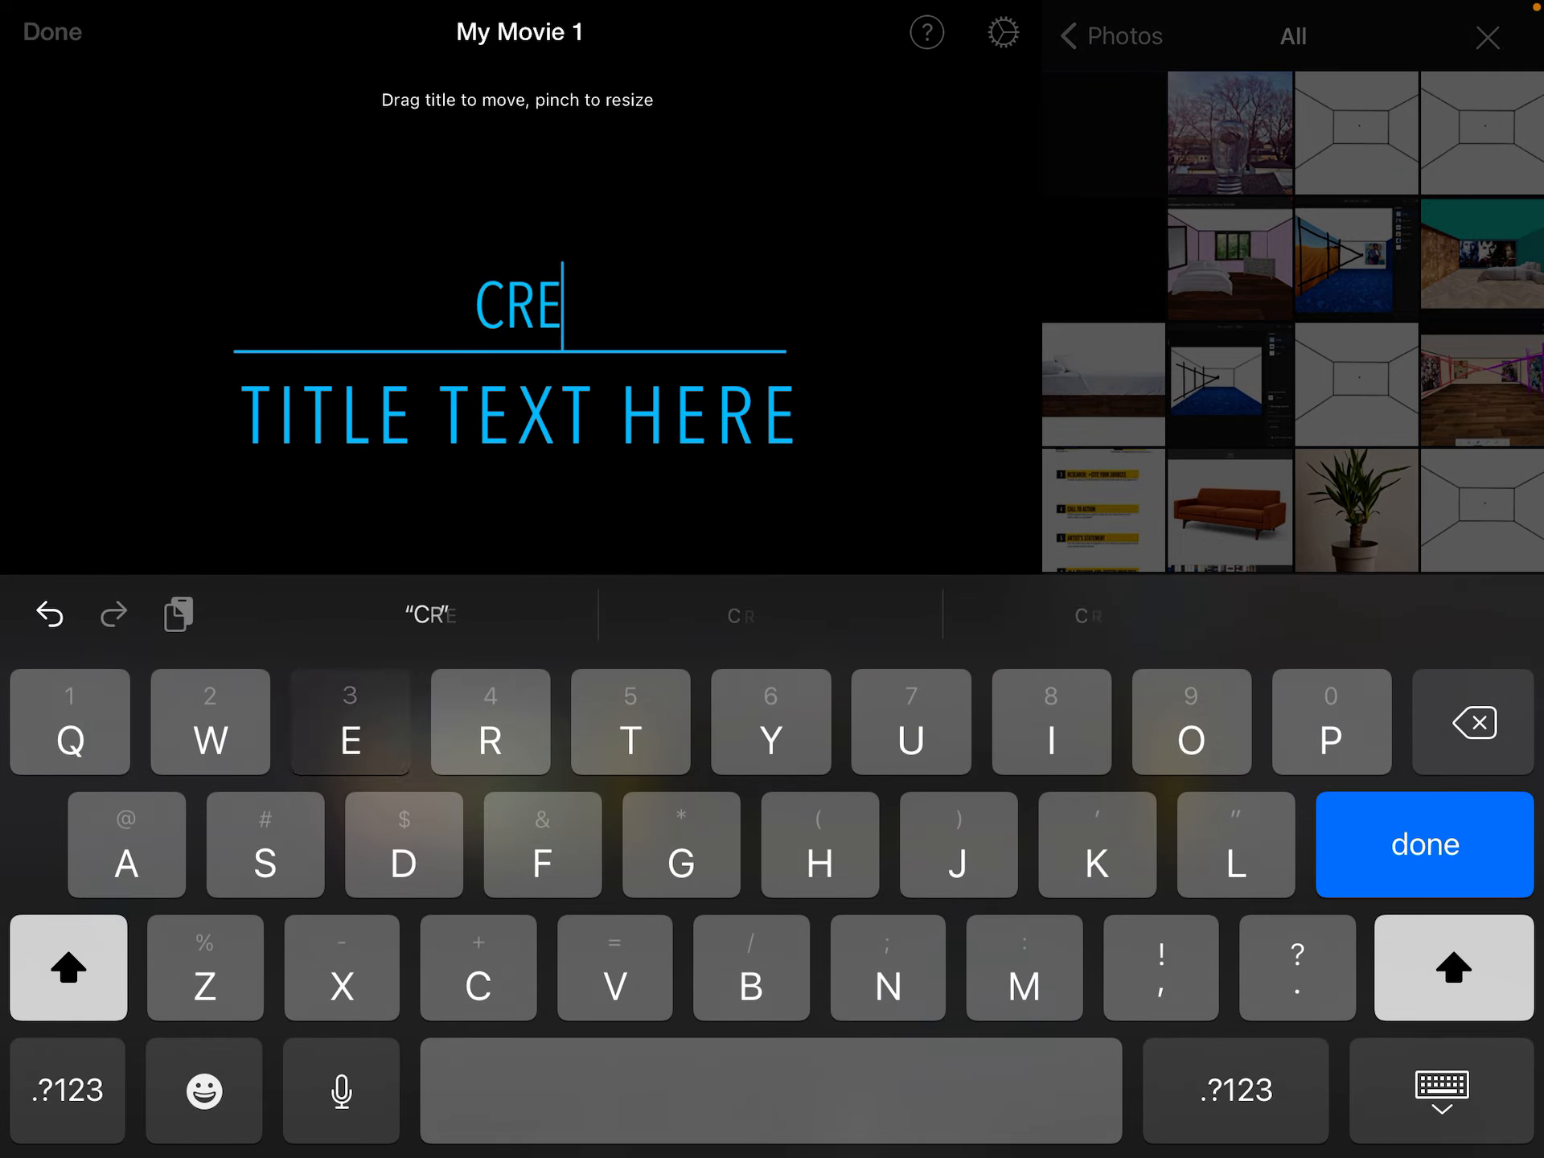
text(ATED BY:)
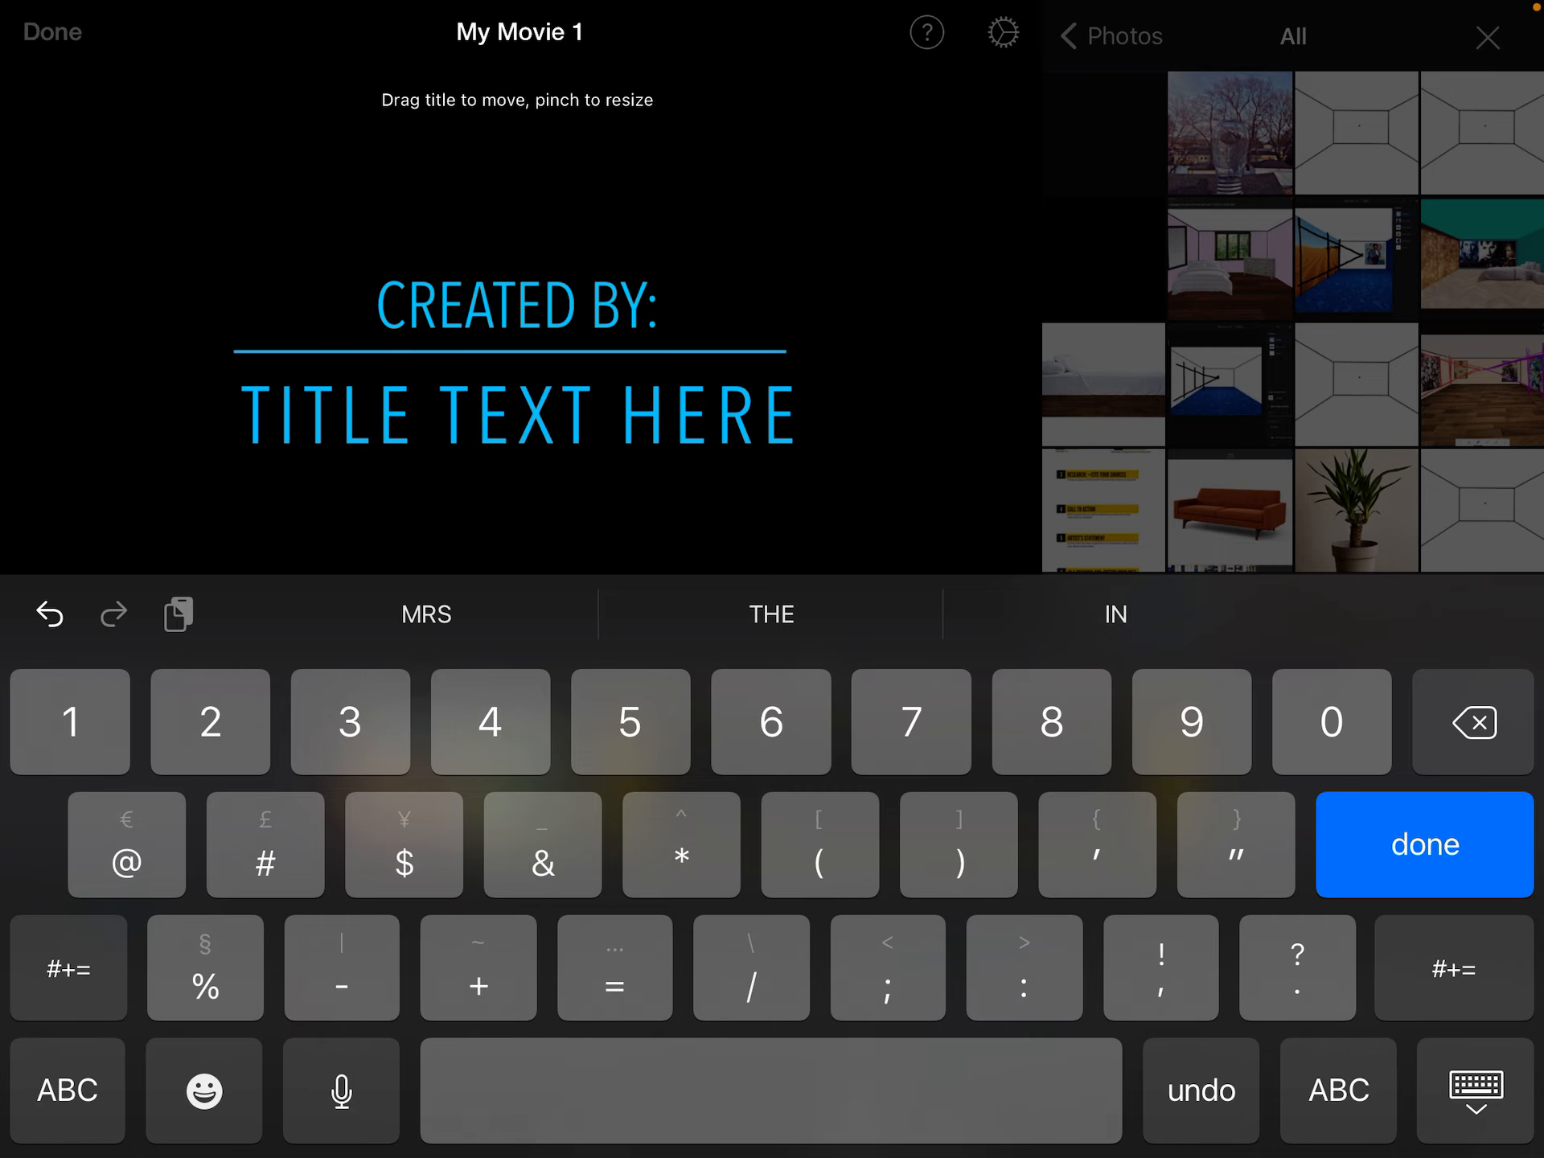
click(1421, 843)
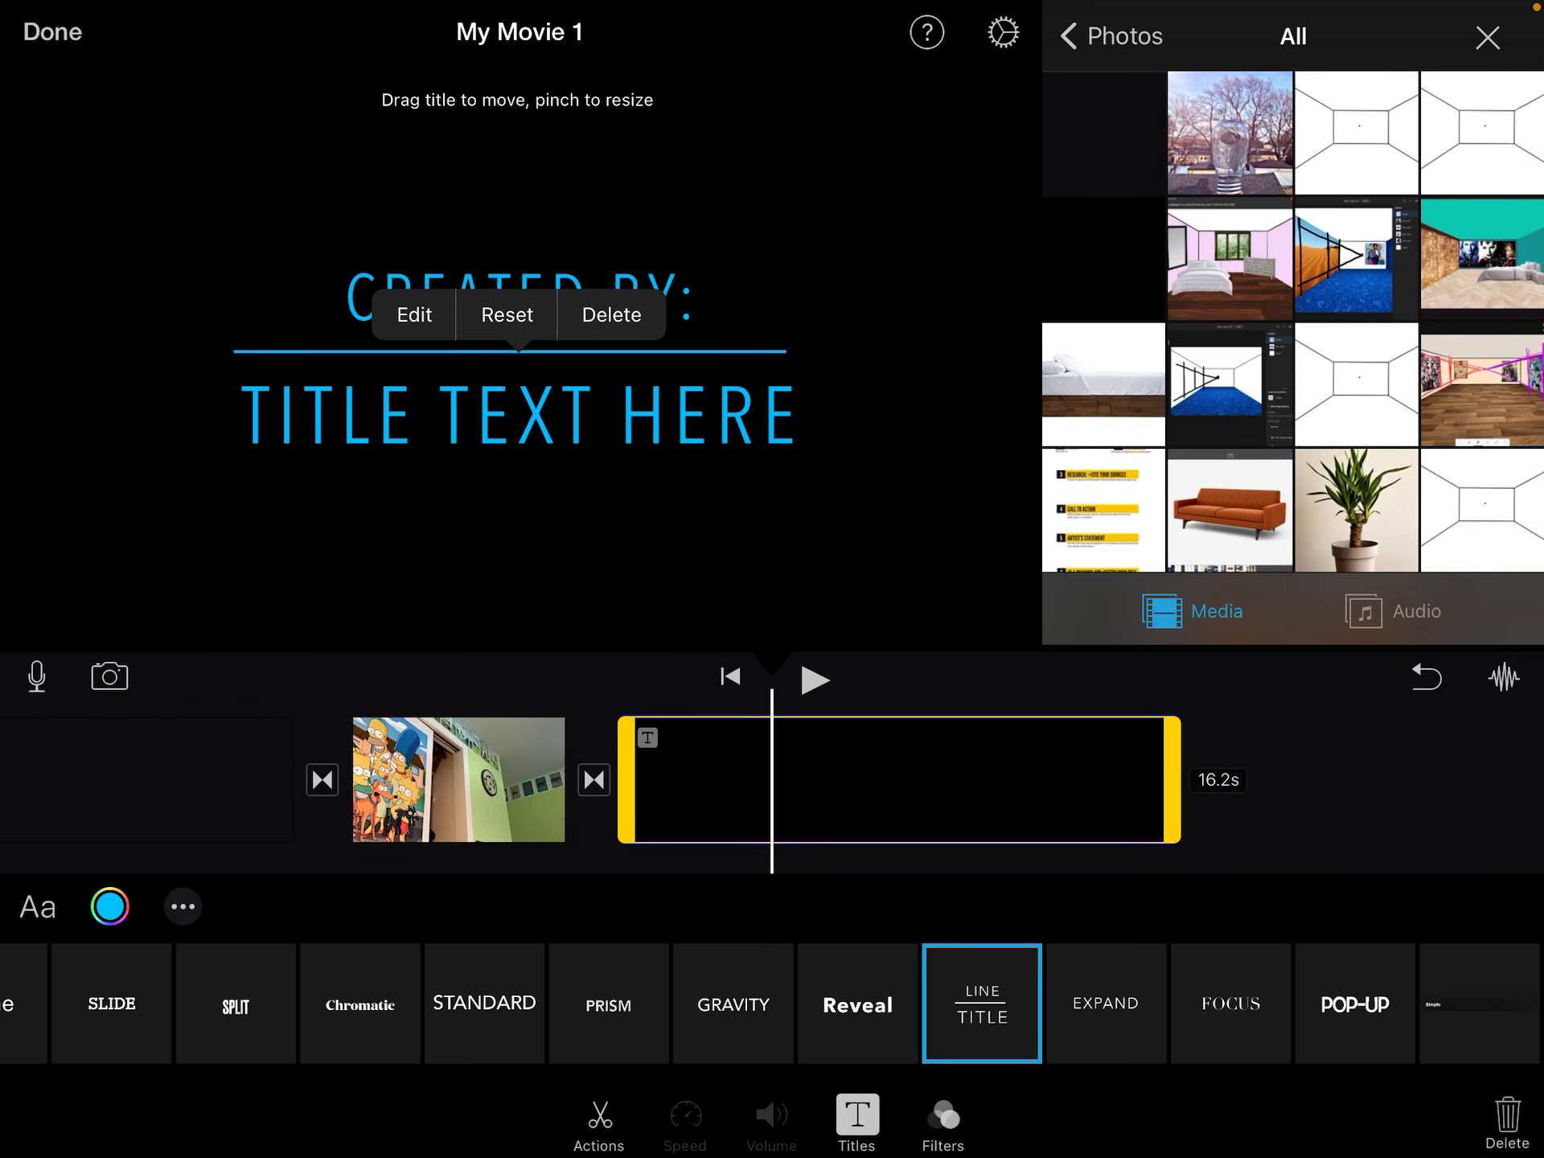
Step: Replace the bottom line with MRS. KUSHNER, retyping the surname in capitals
click(413, 314)
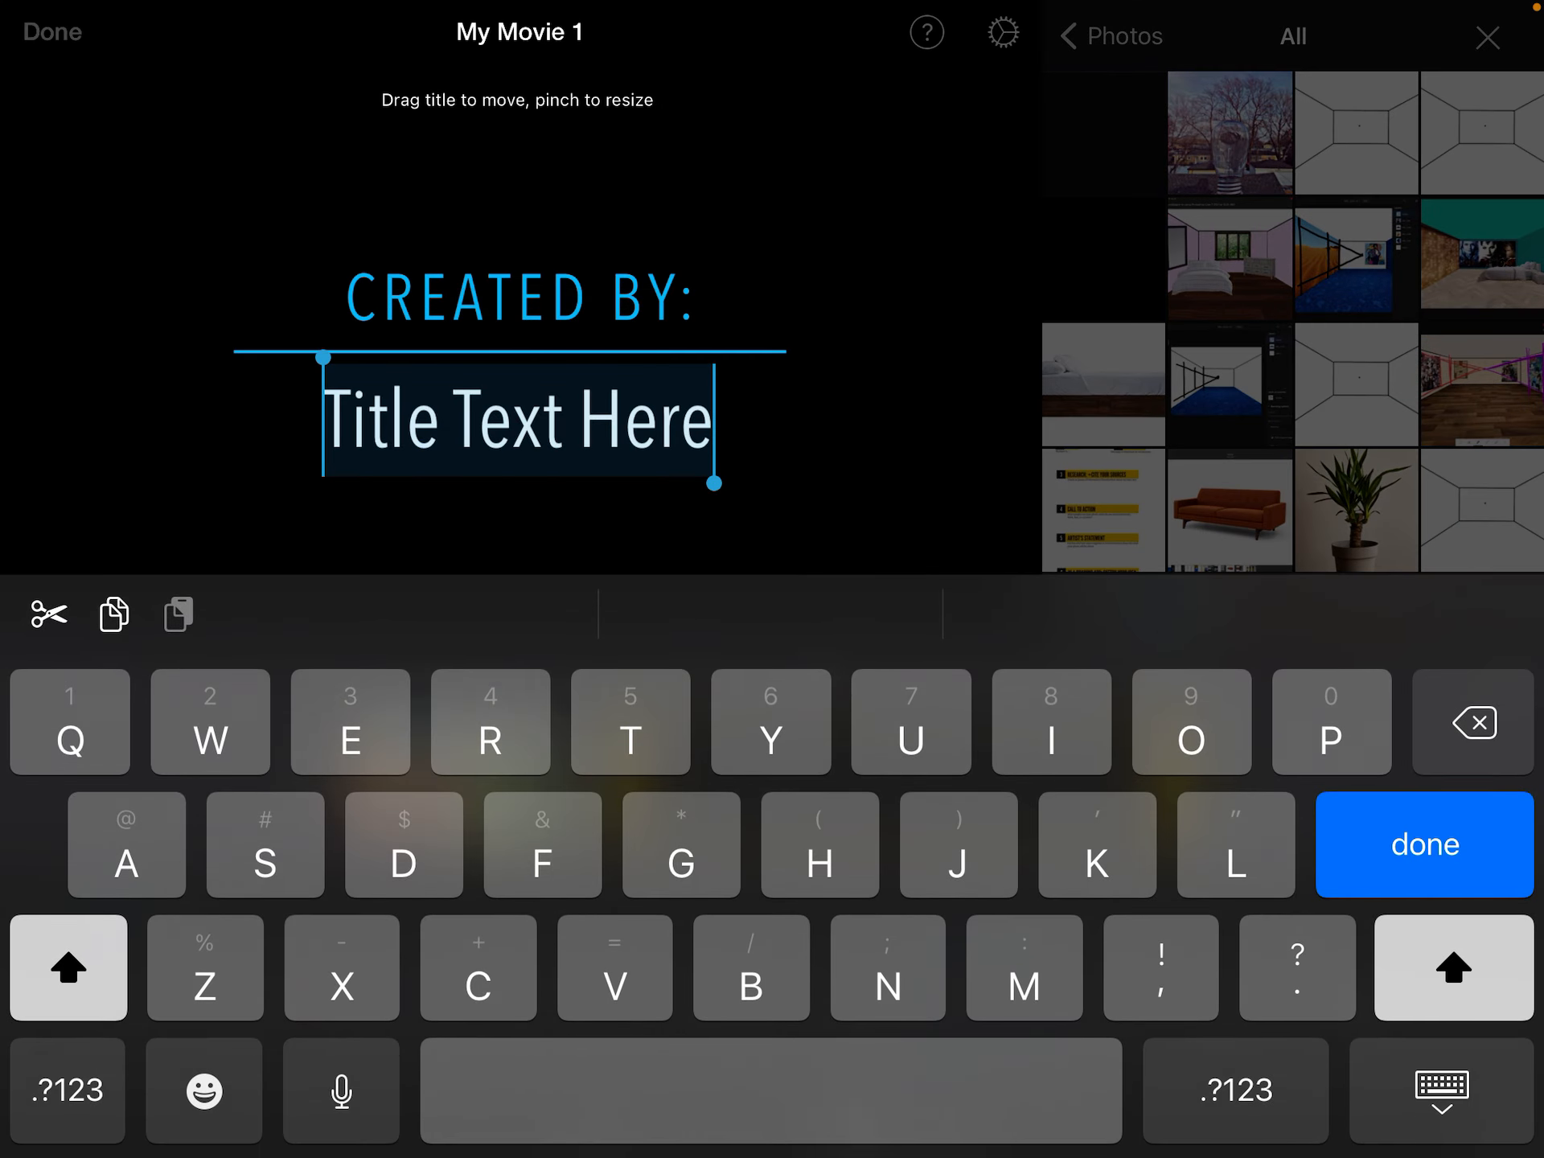
text(MRS.)
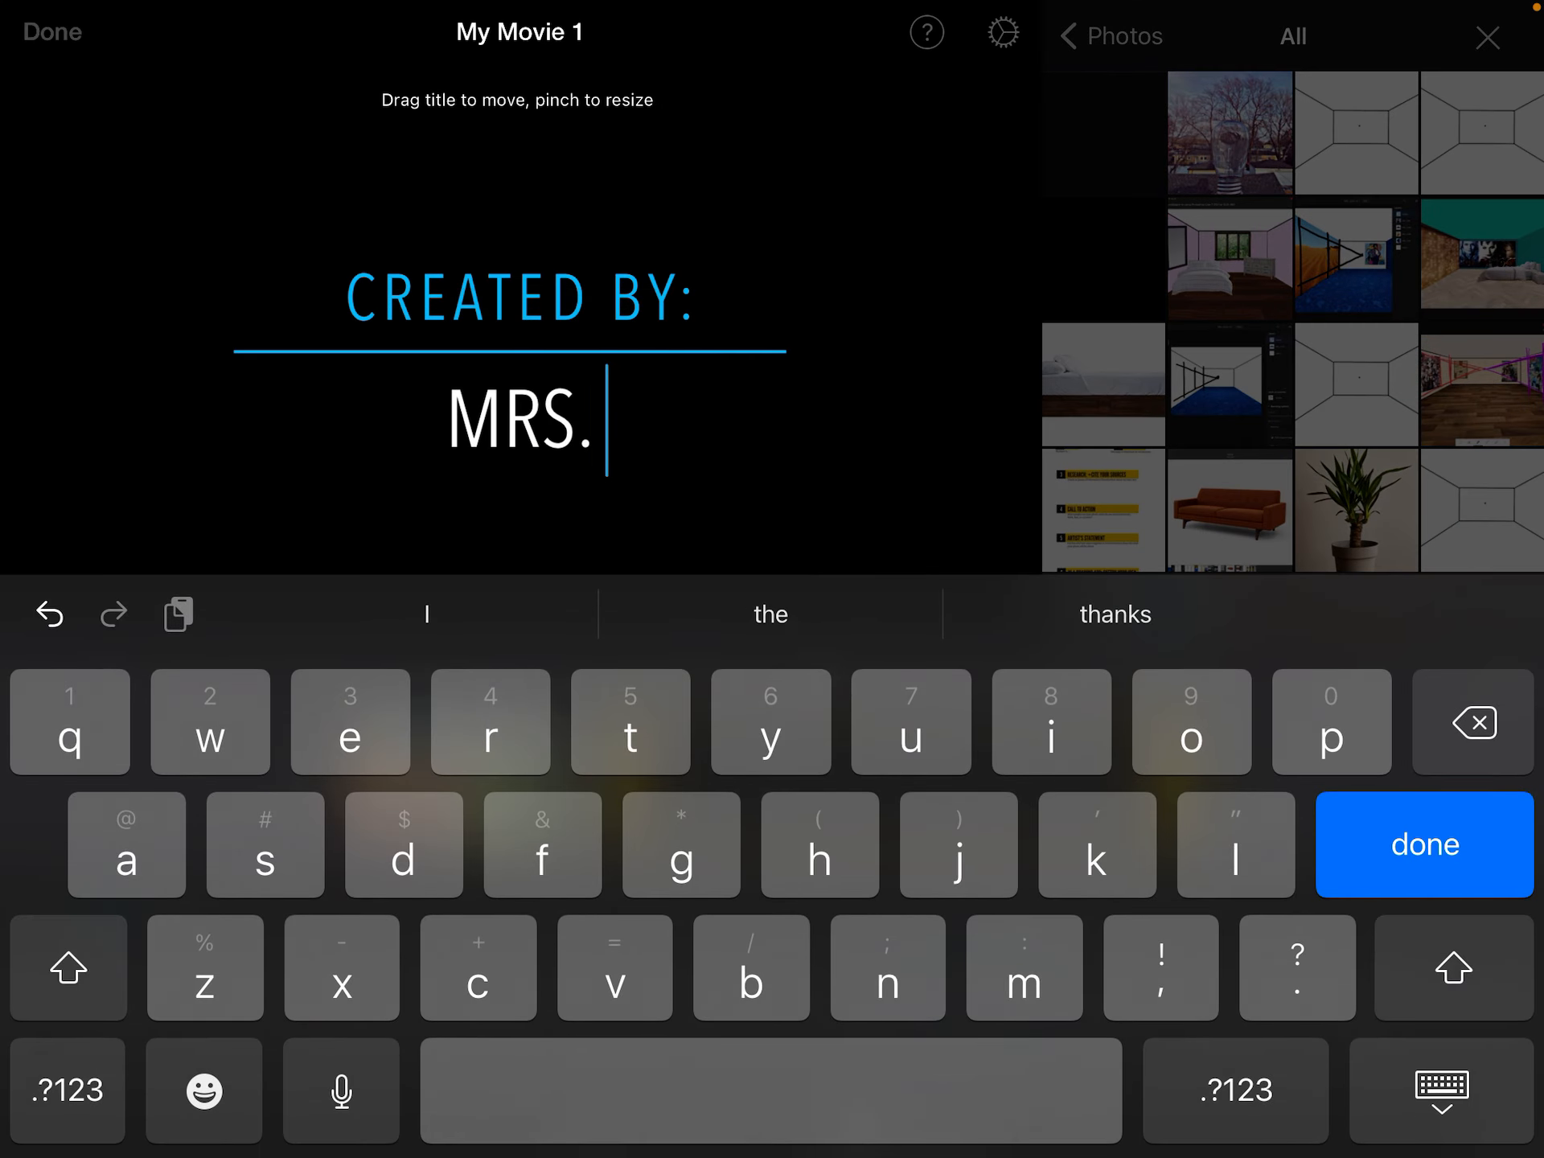
text(kUSHNE)
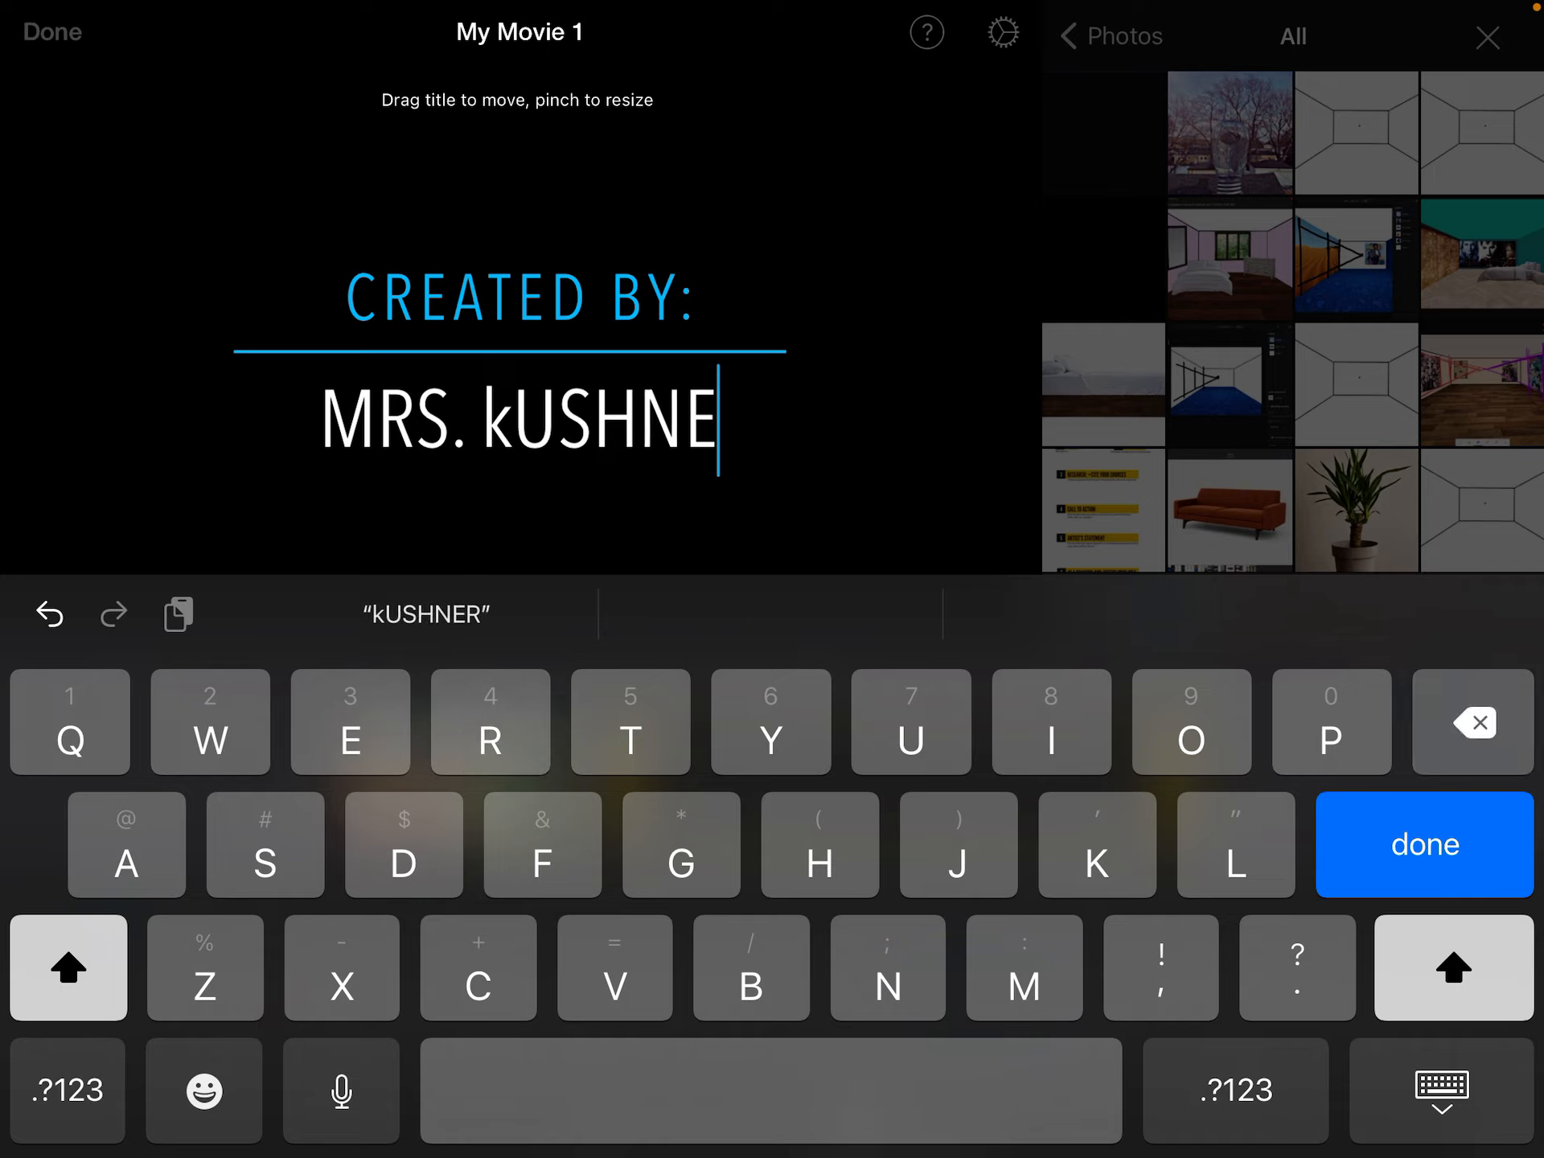
click(1474, 722)
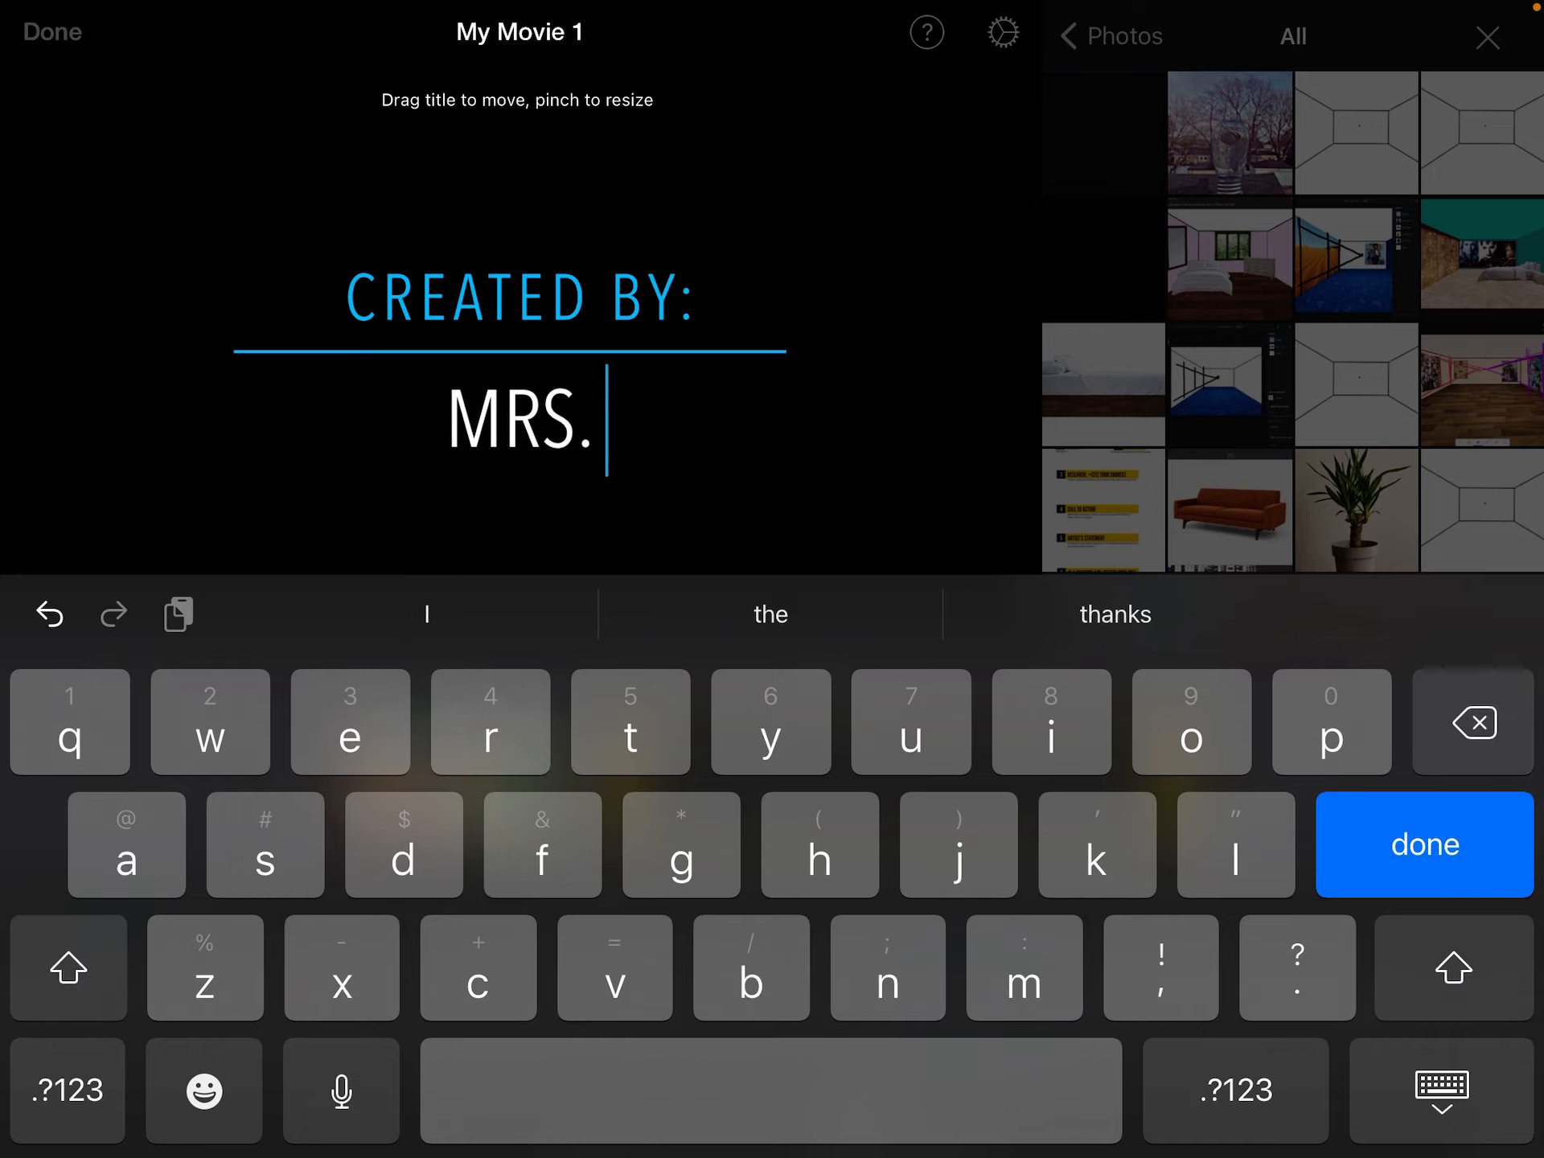
click(67, 967)
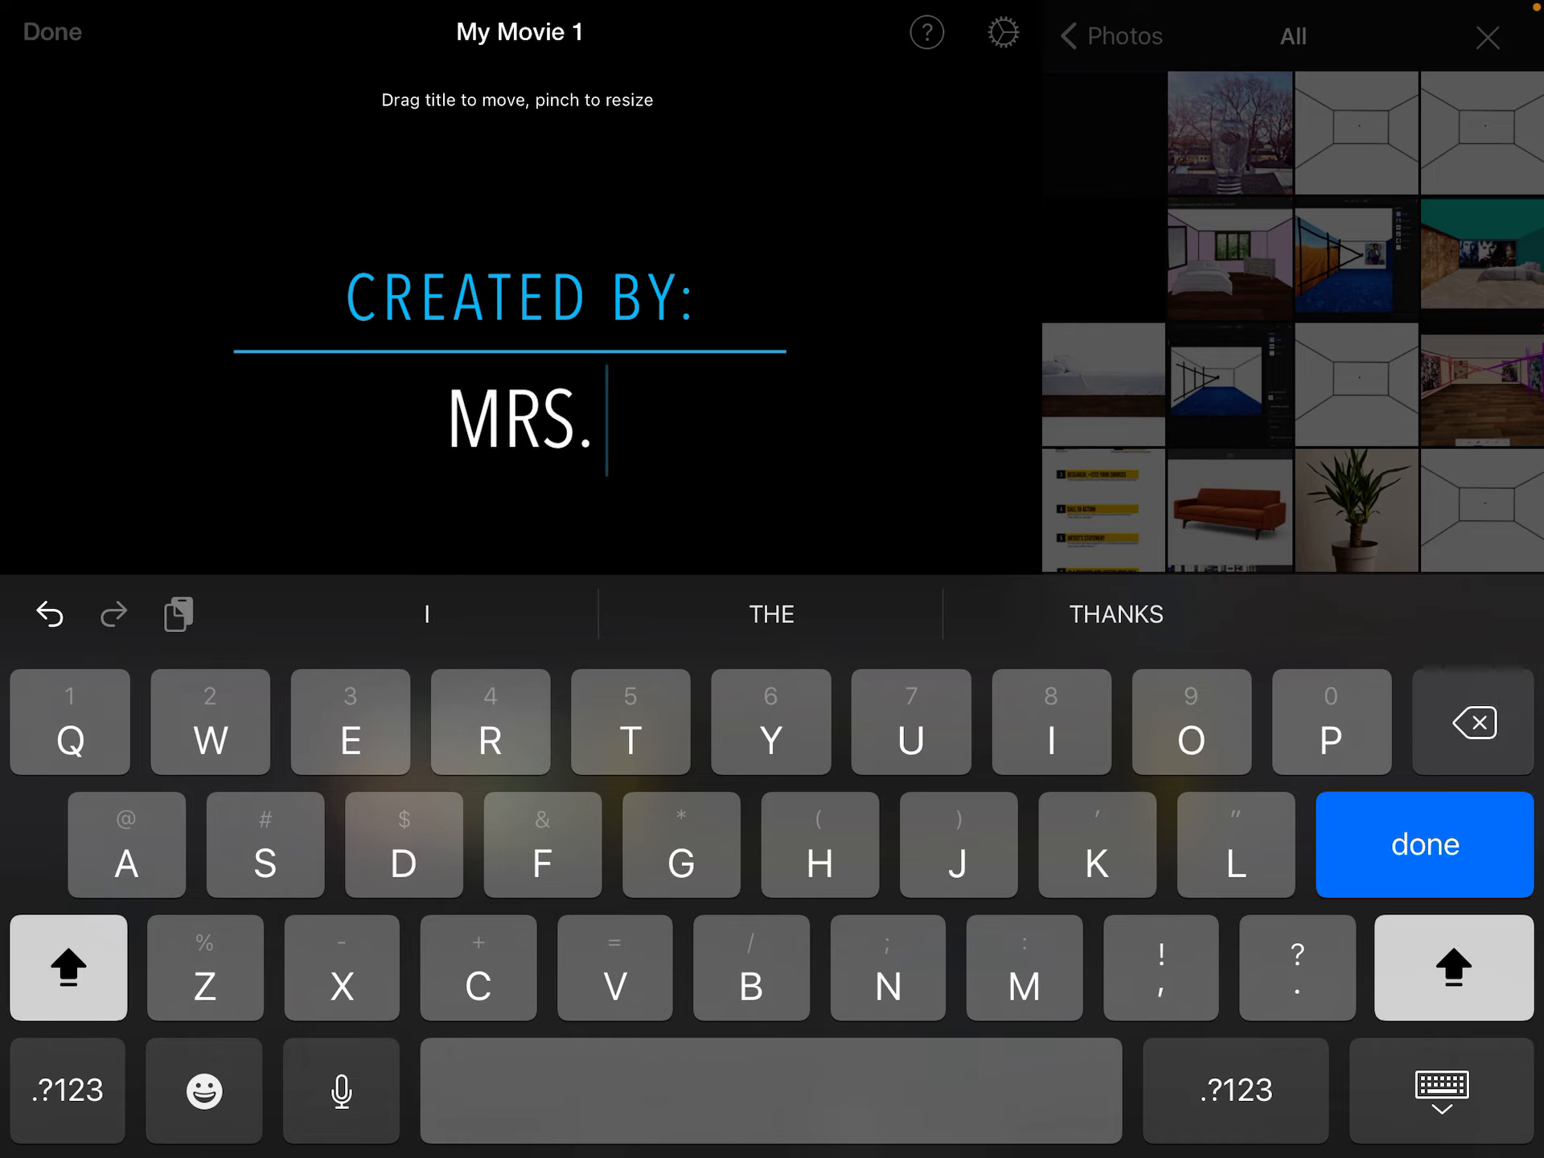
click(1097, 844)
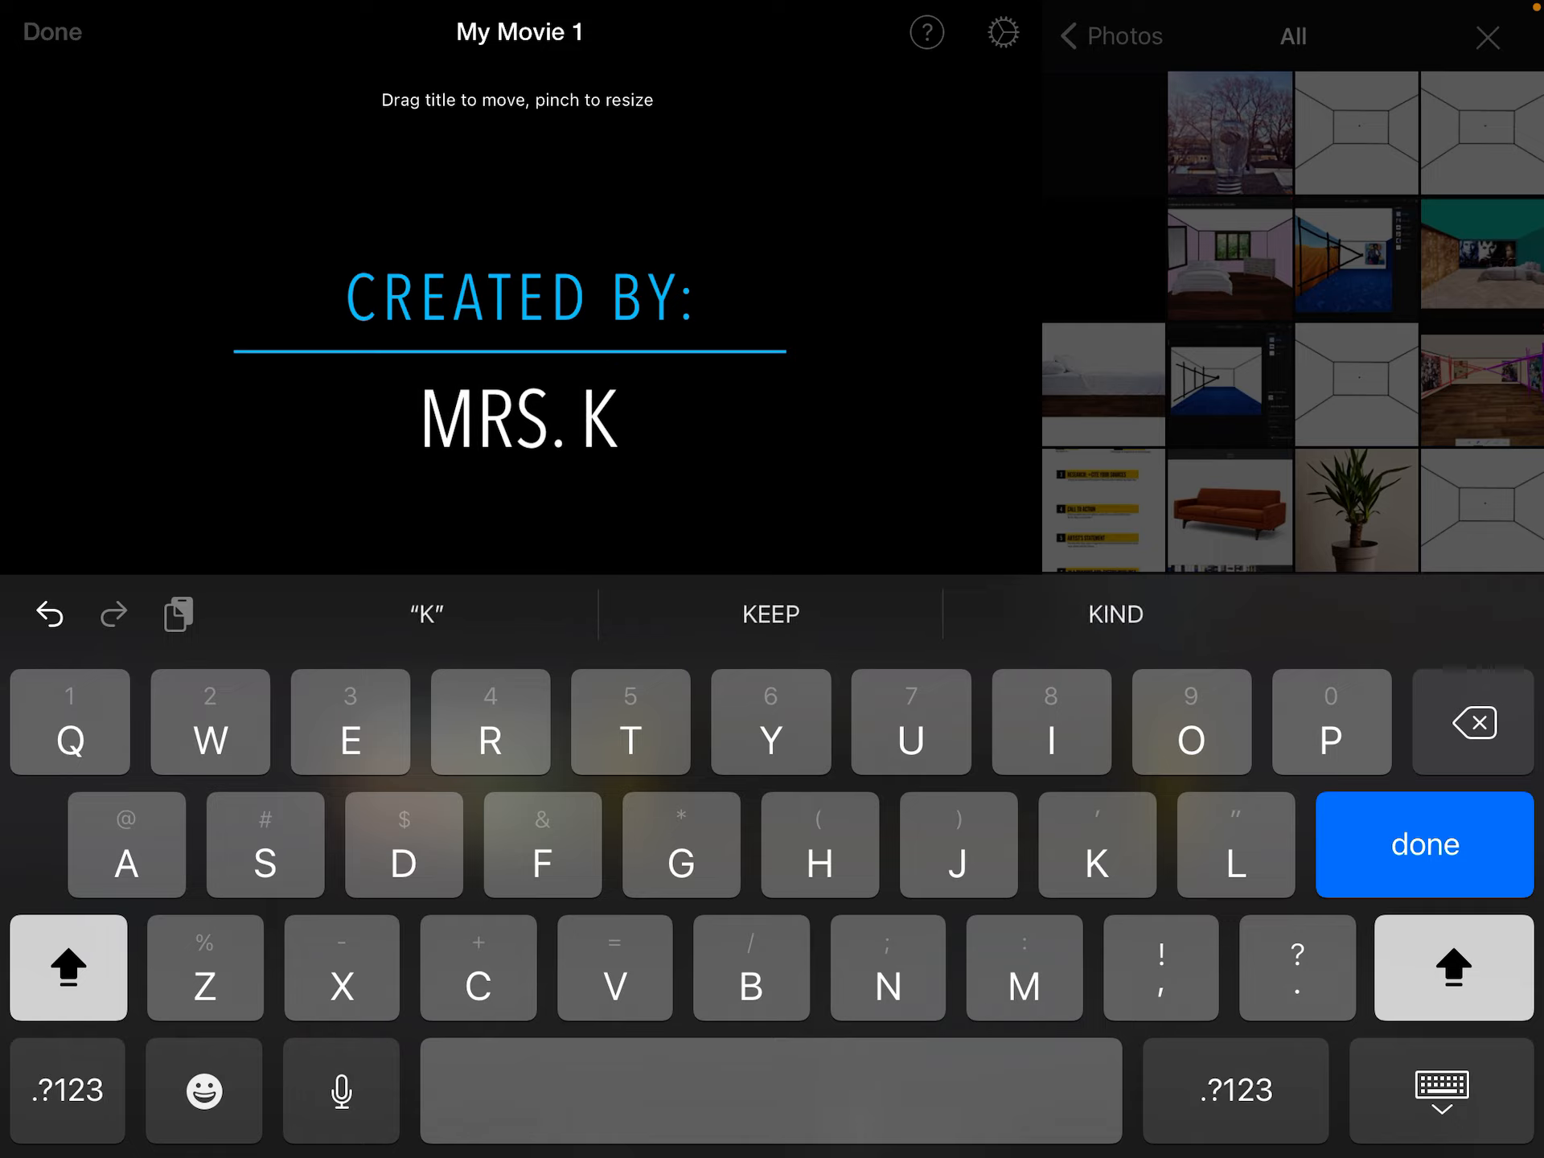
text(uSHNER)
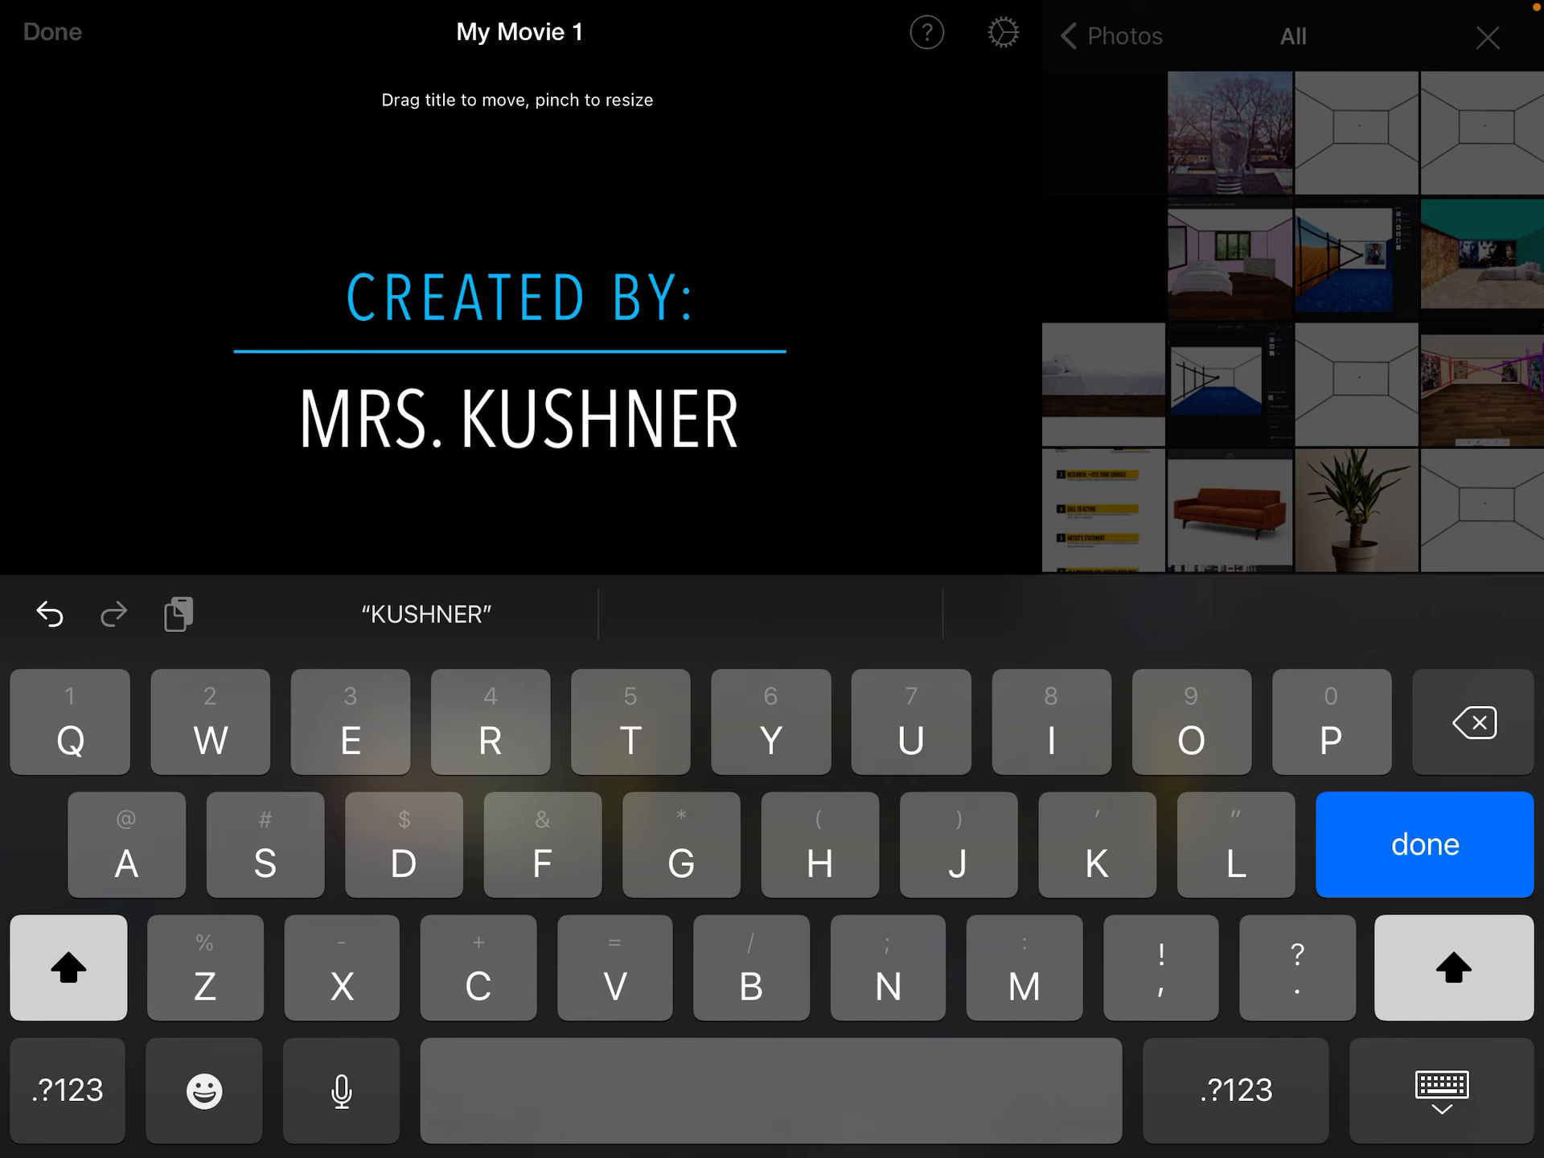
click(1422, 844)
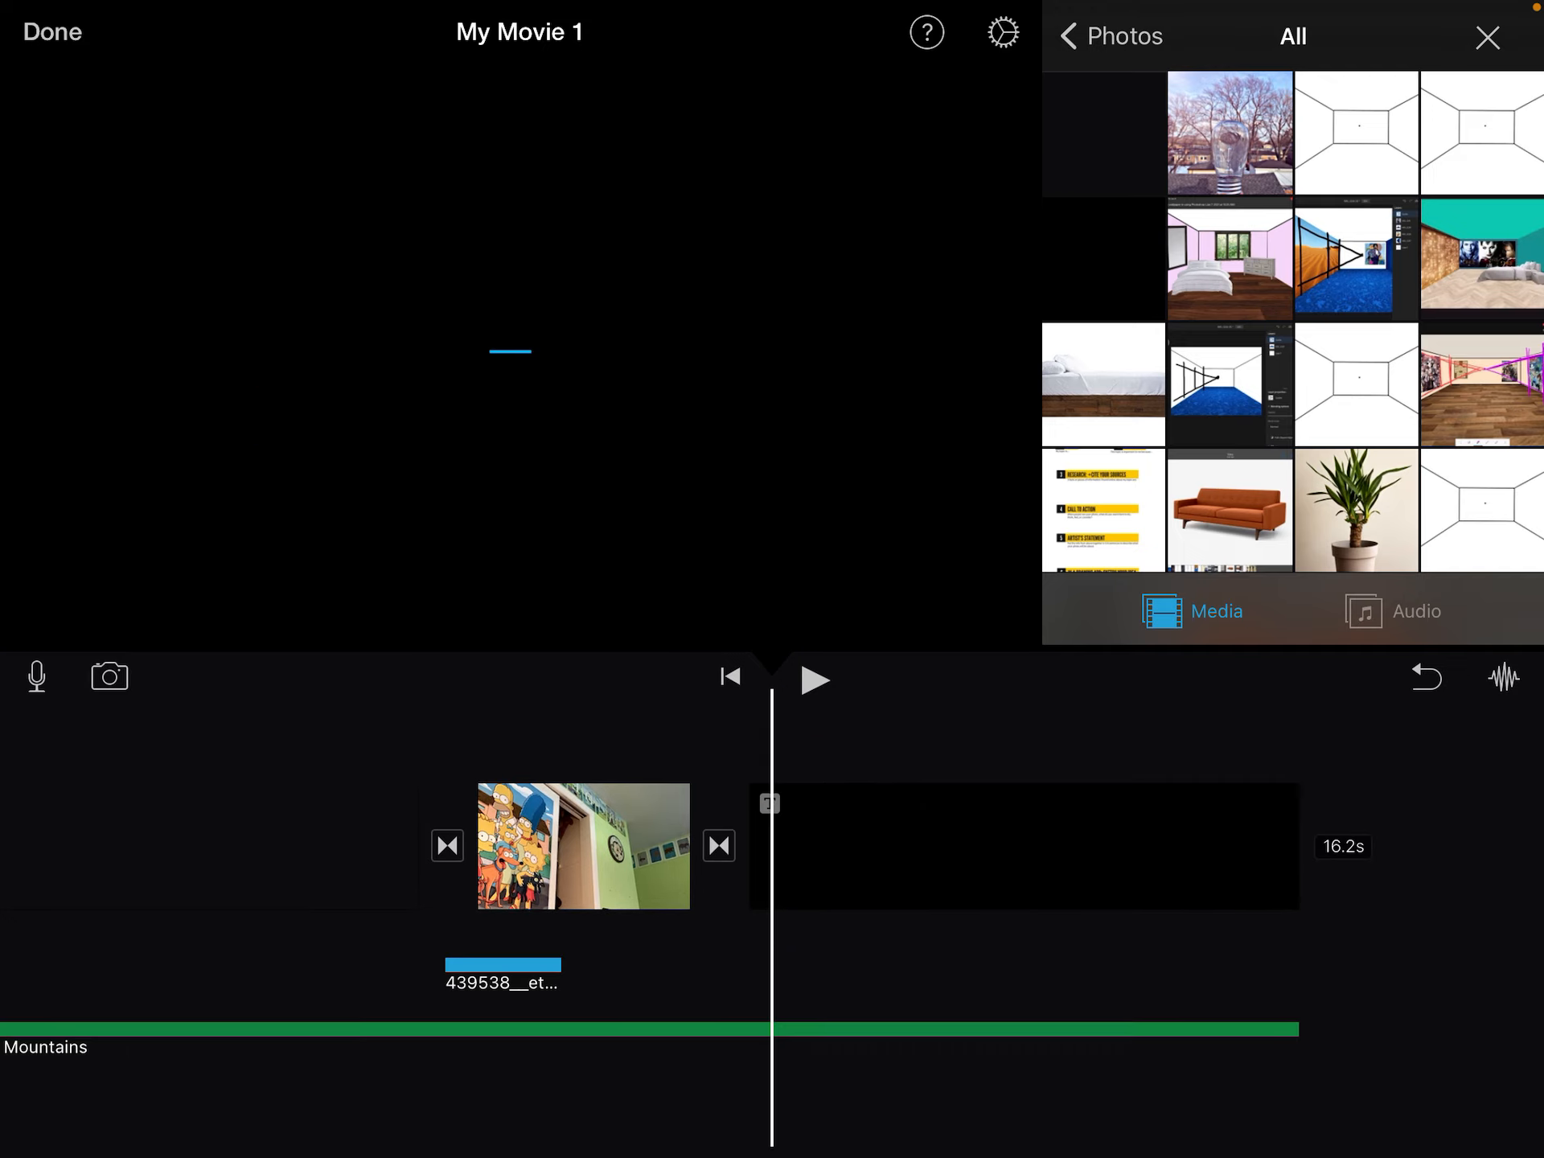
Step: Play back the closing title and the full movie, checking the title options
click(816, 679)
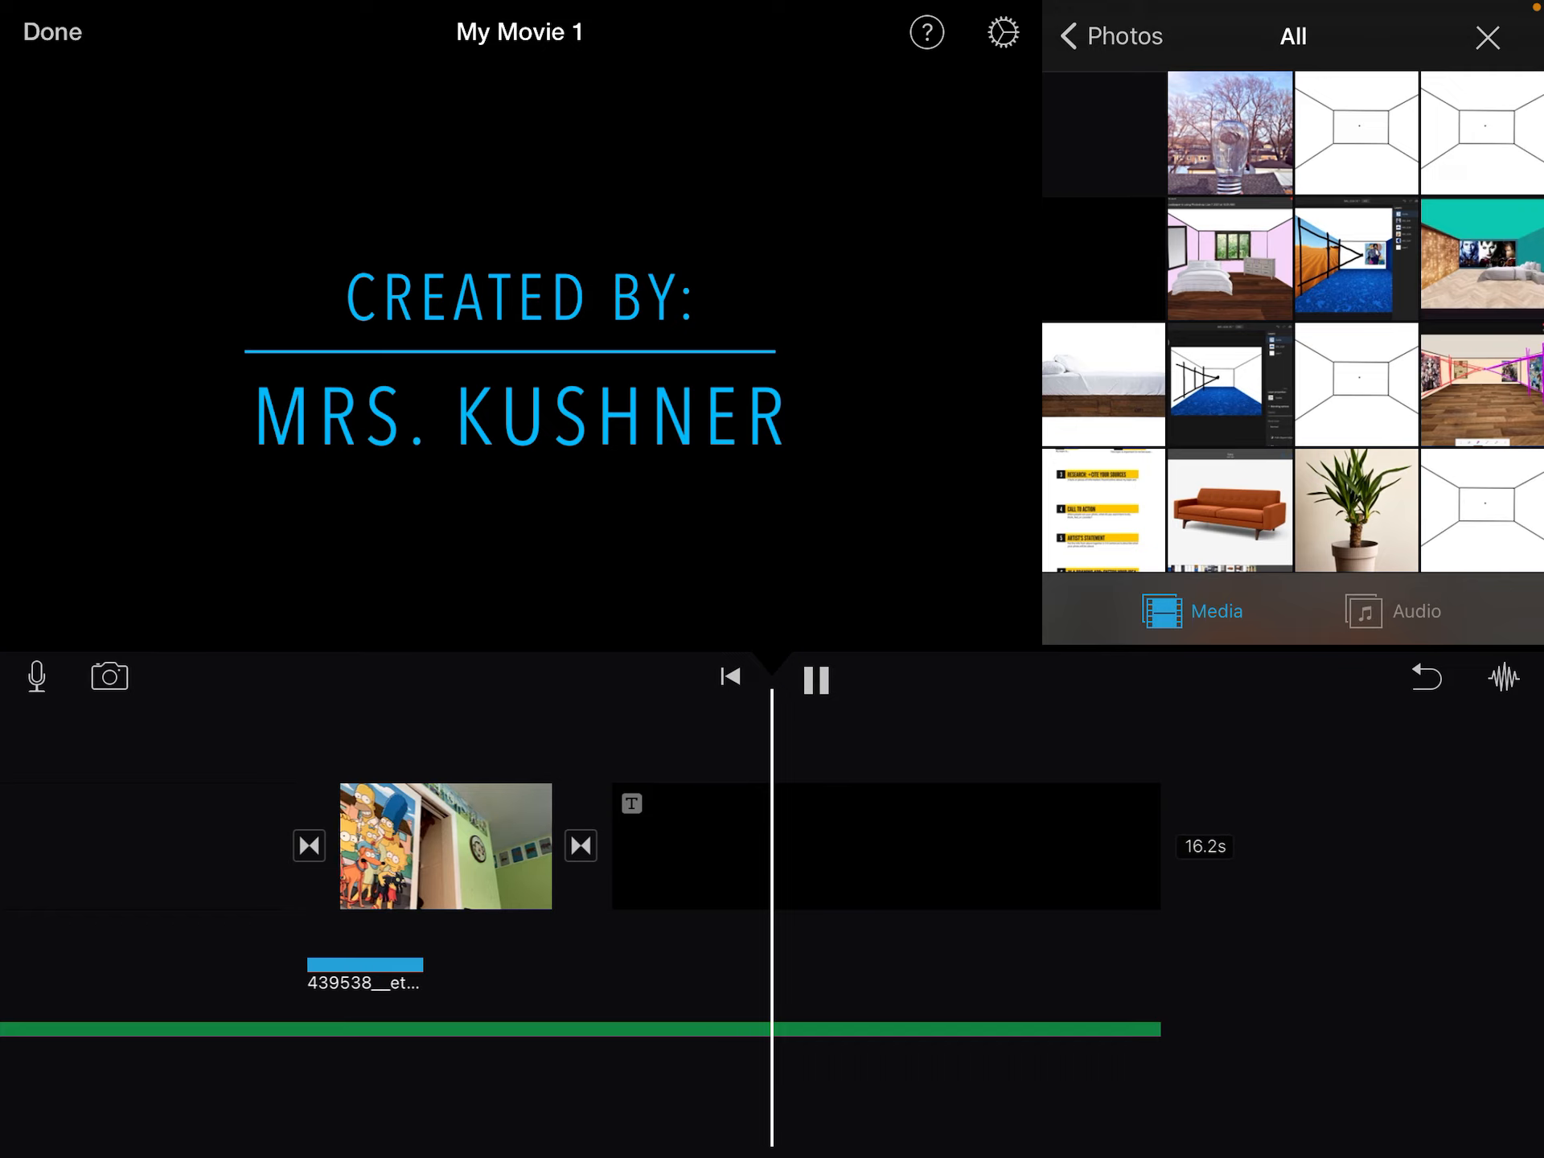
click(815, 679)
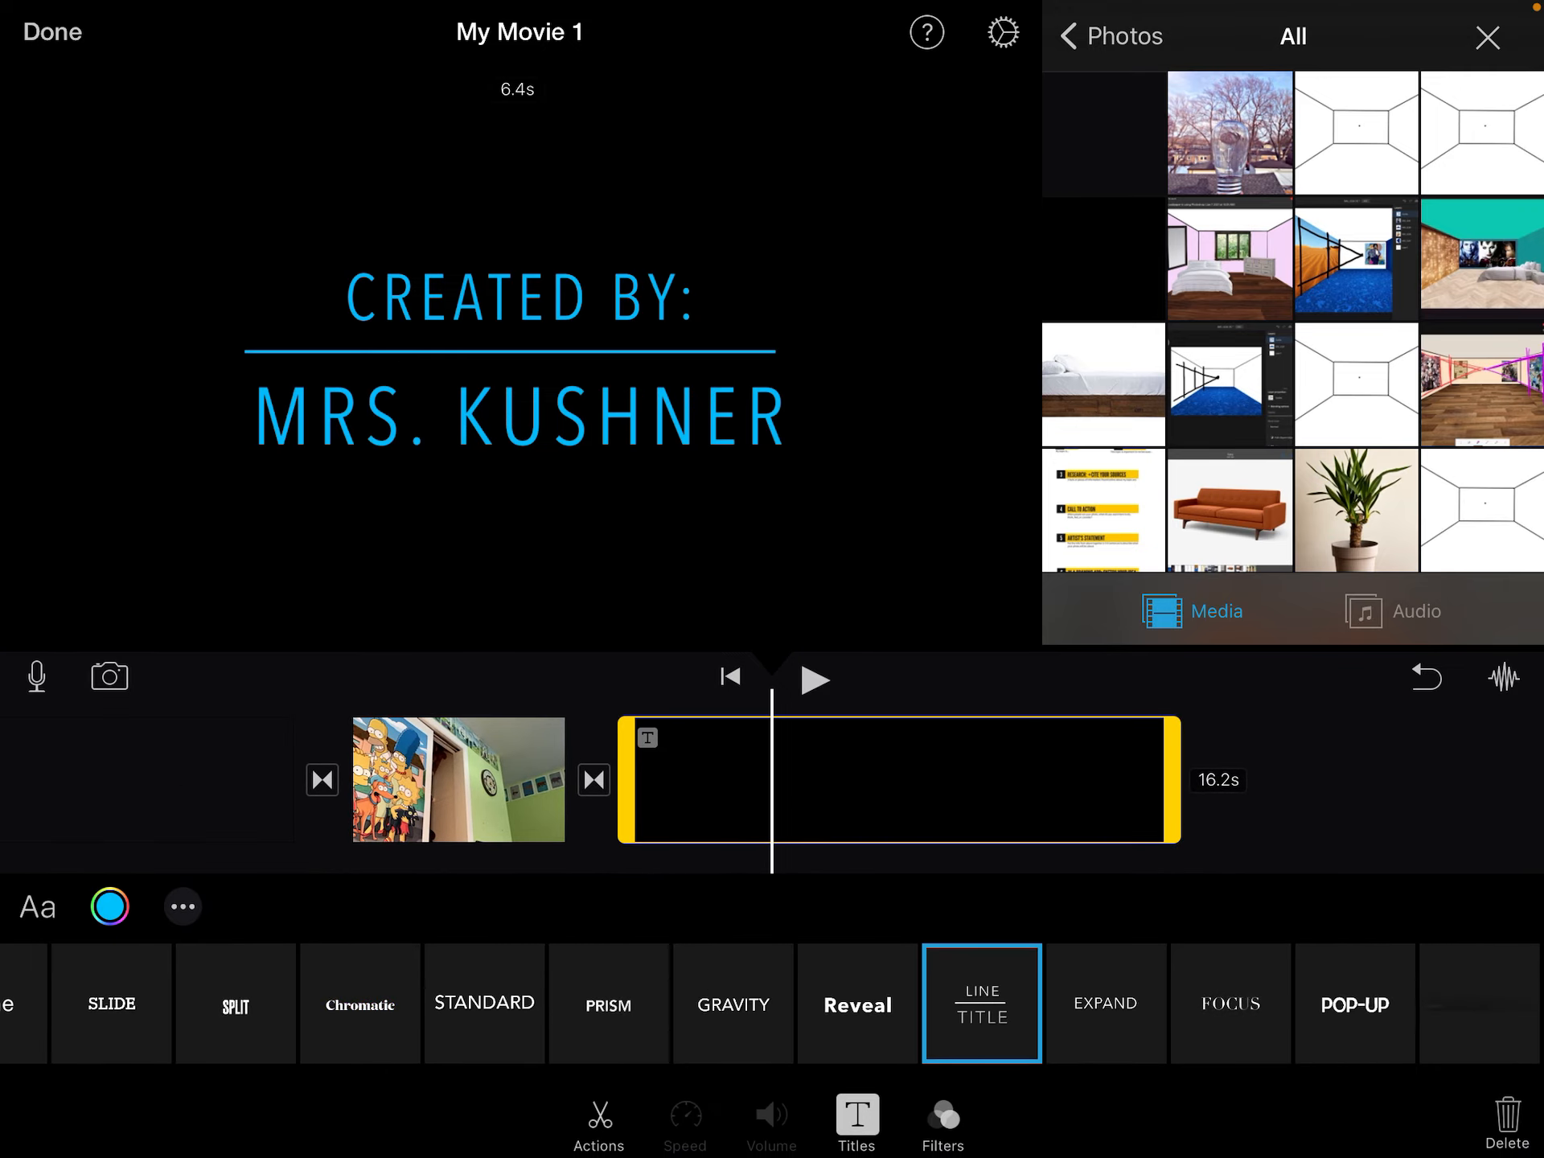
click(182, 906)
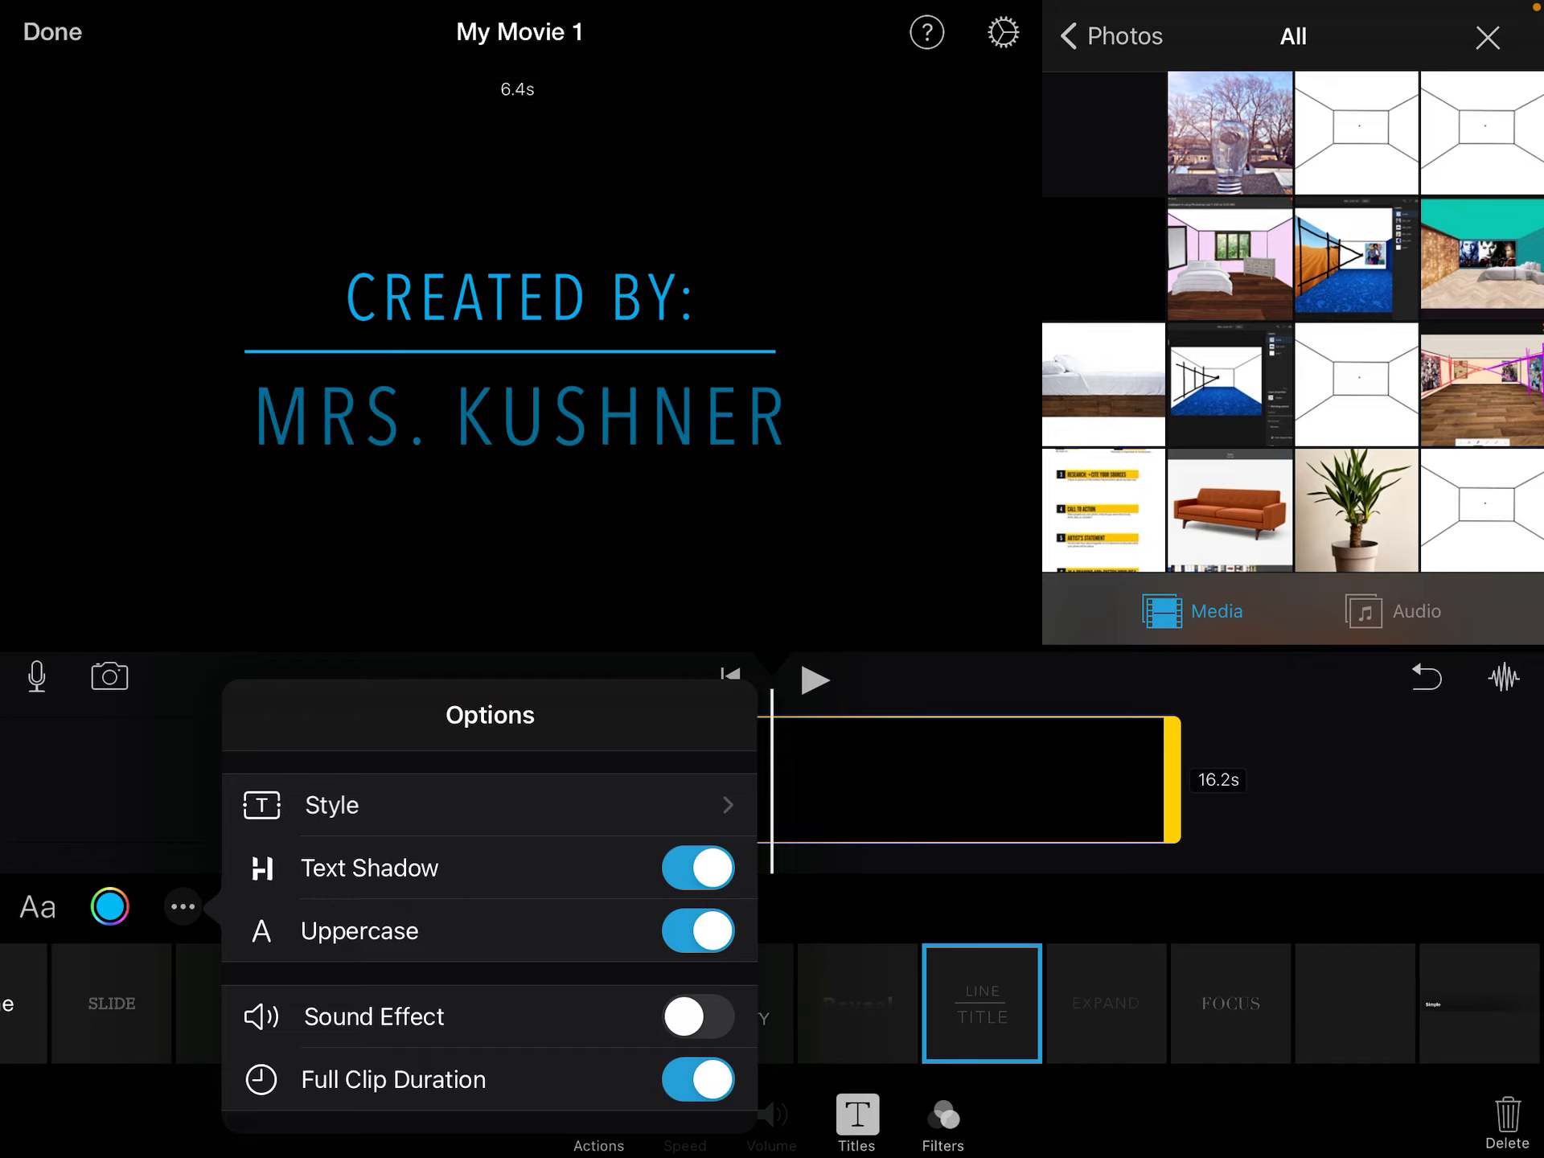
scroll(left, 3)
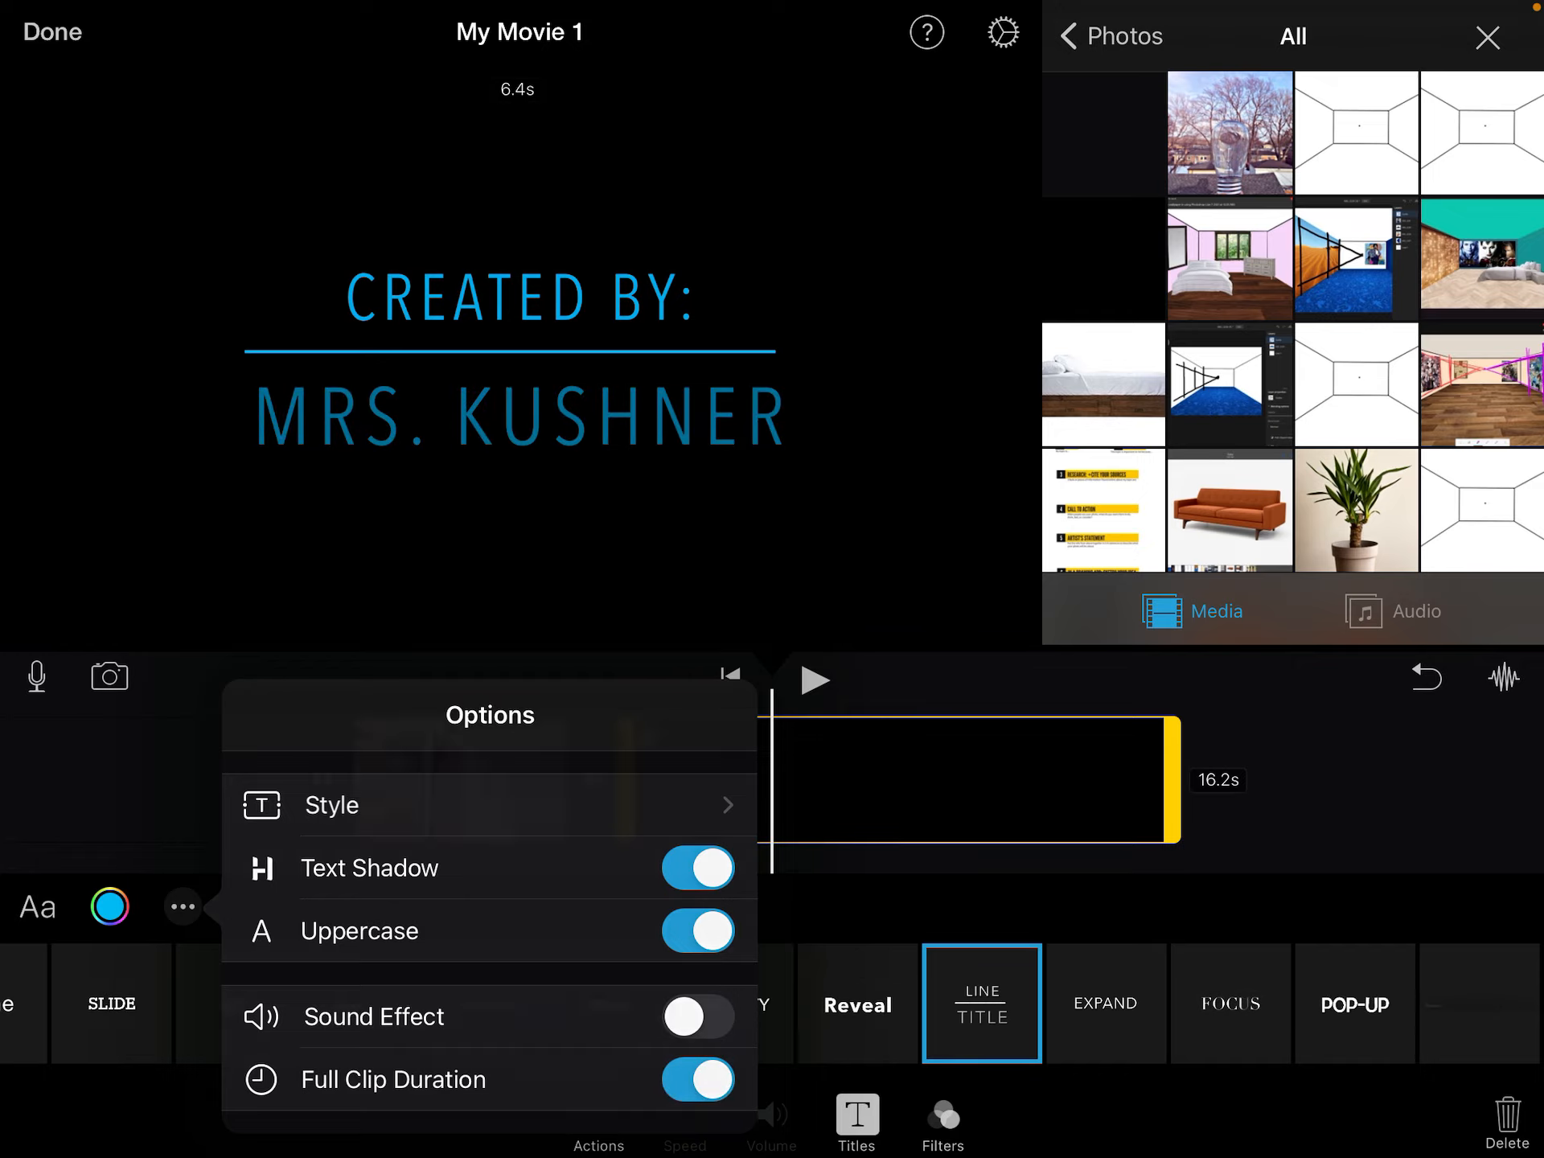
click(816, 679)
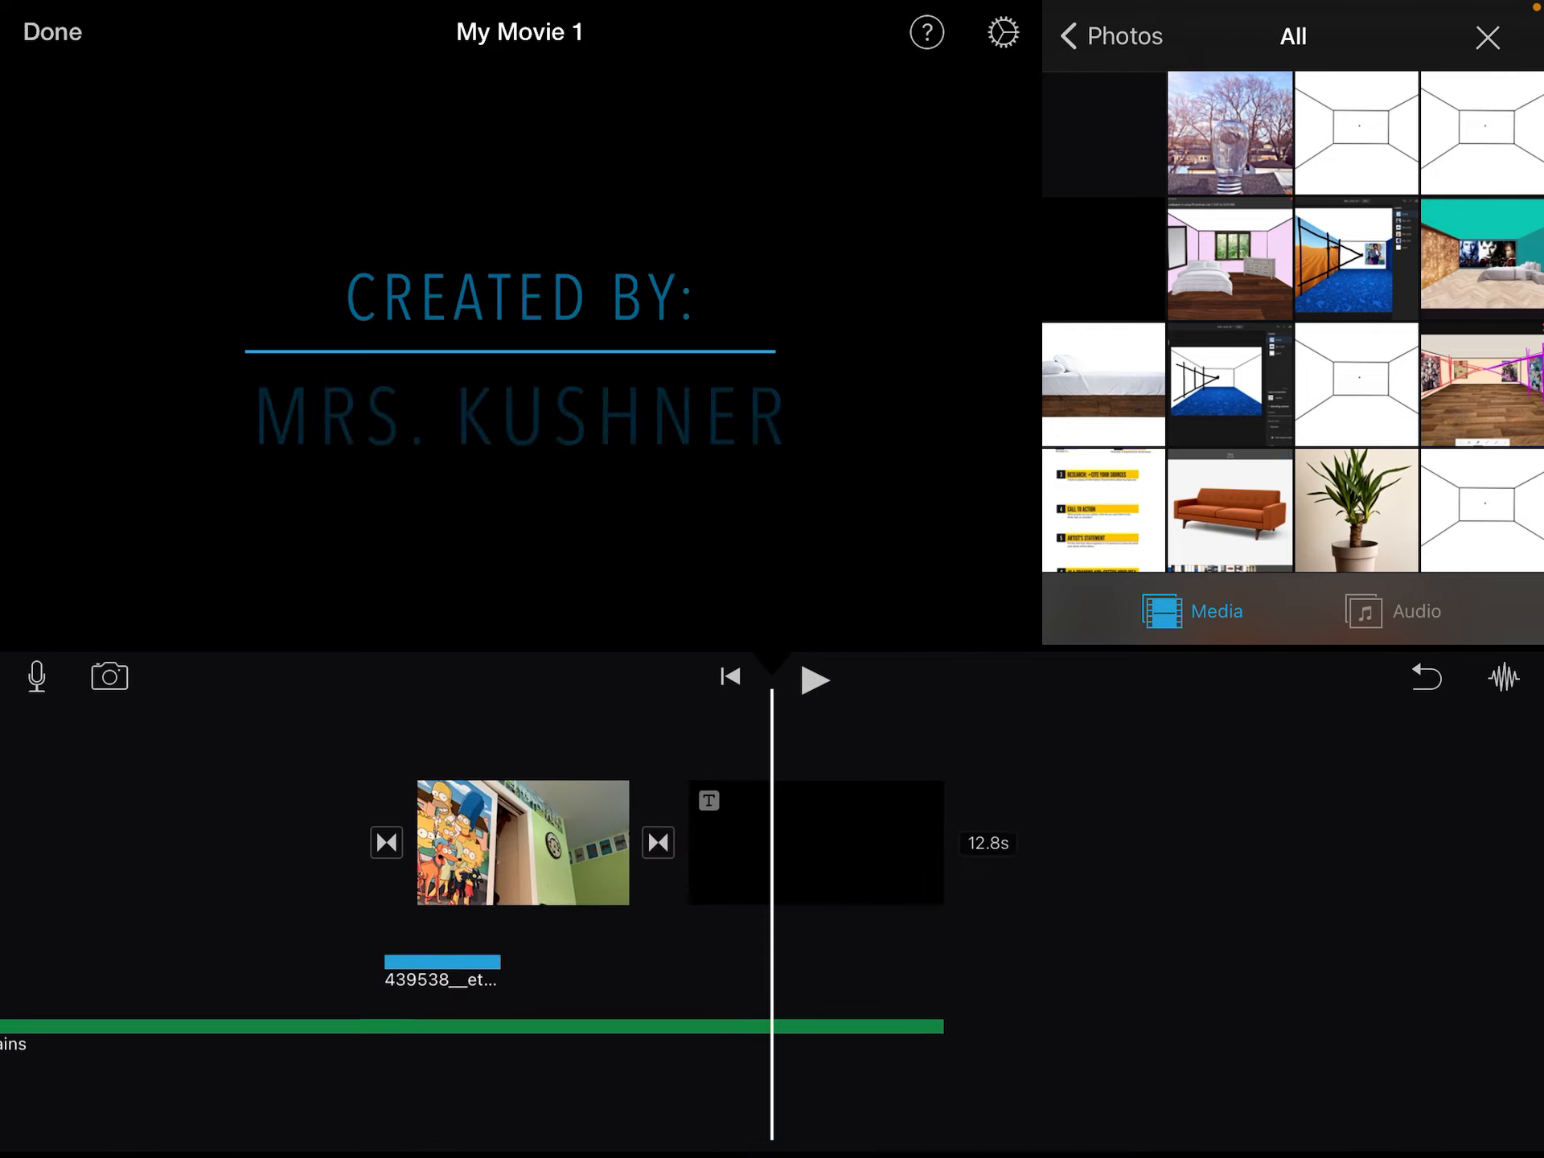
click(815, 679)
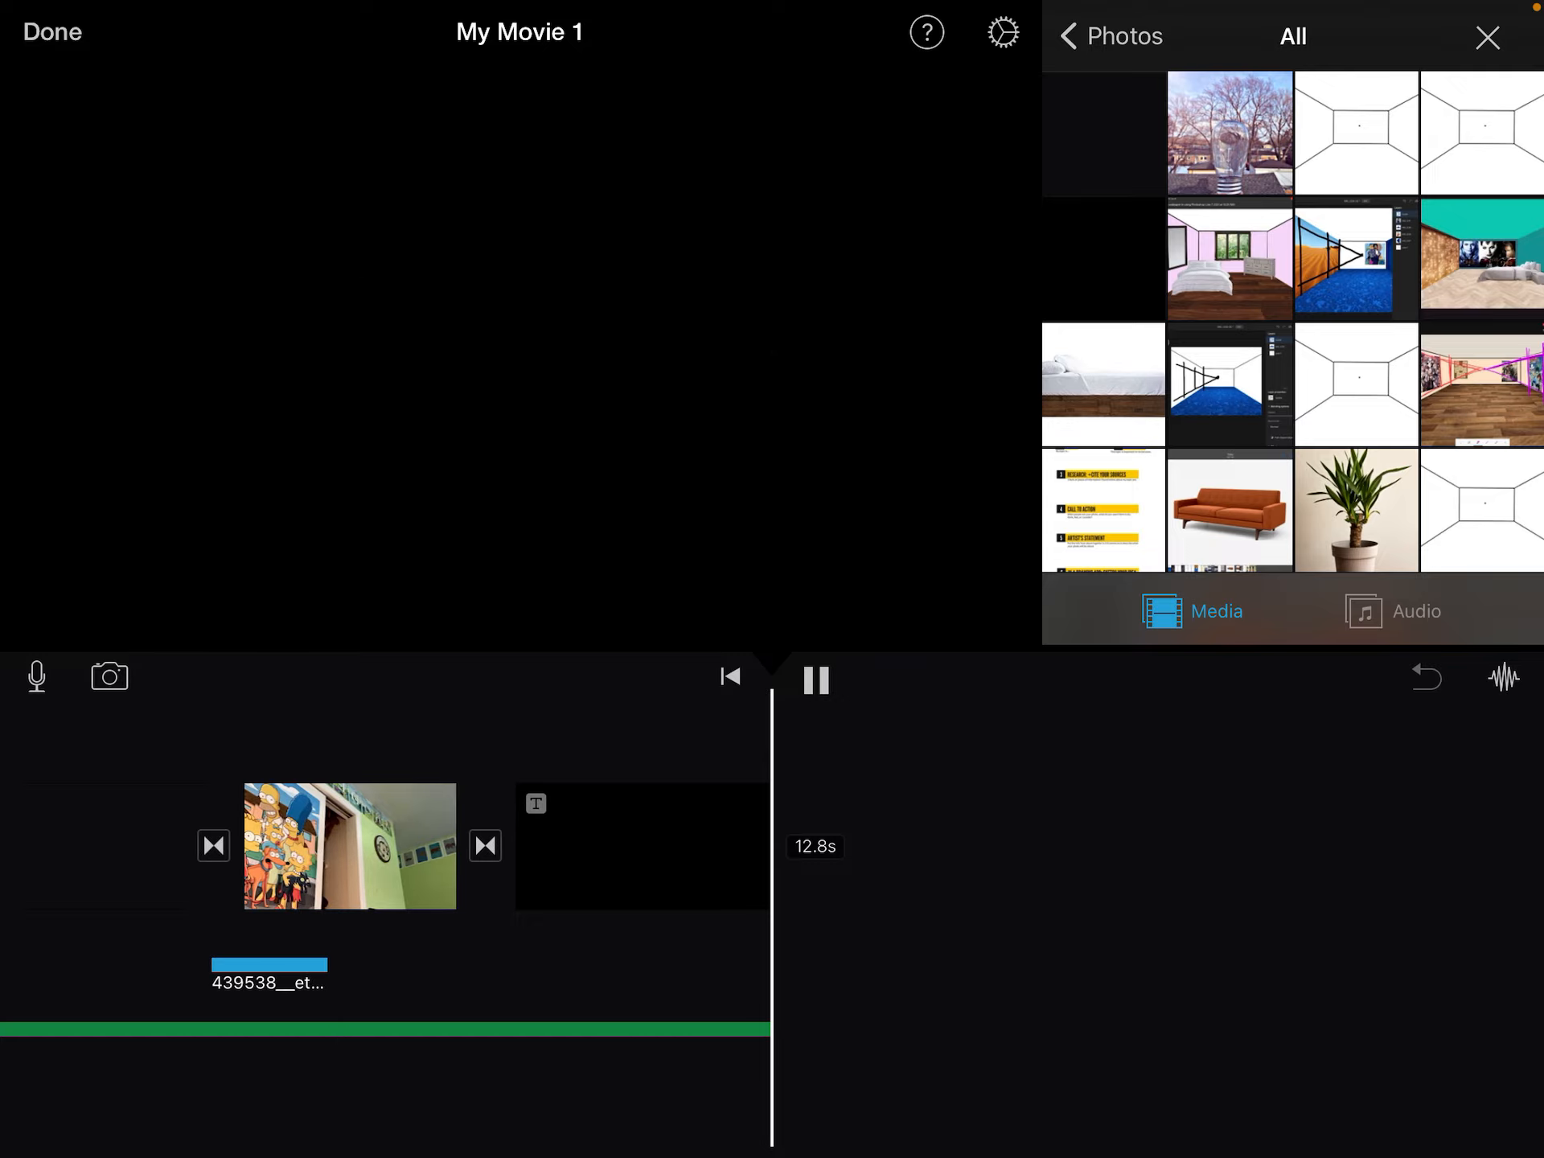
click(815, 680)
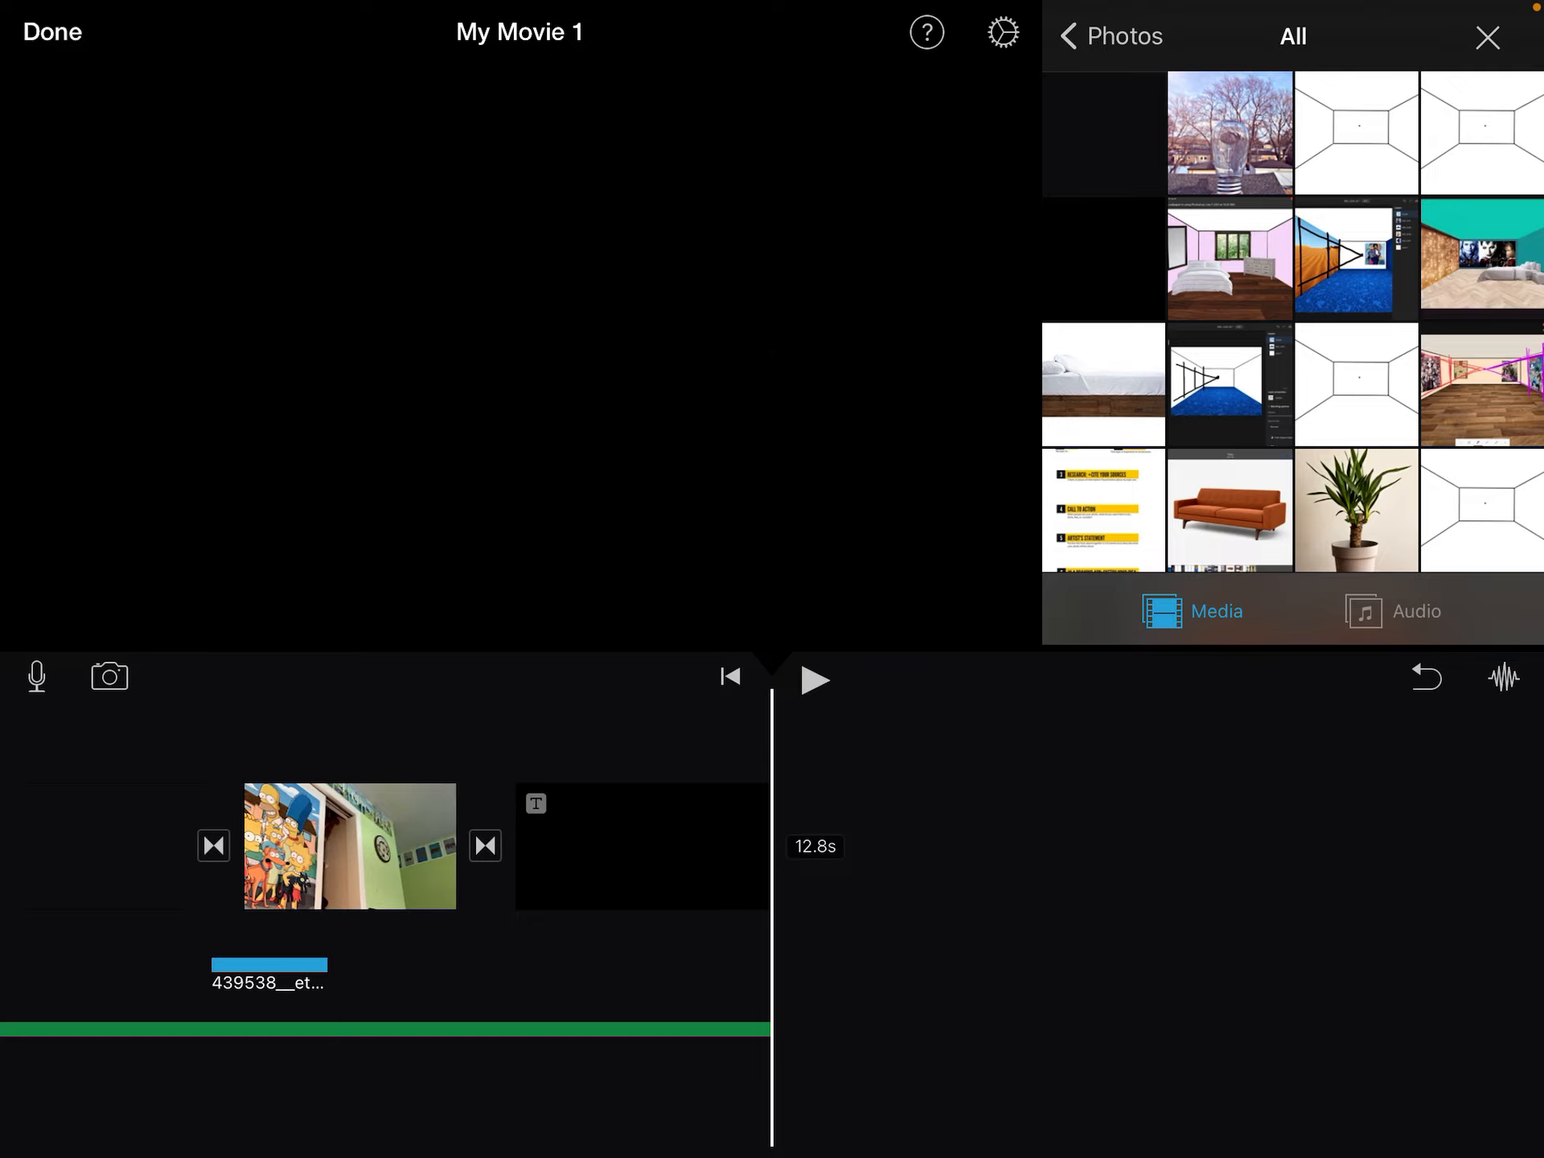
Step: Return to the My Movie 1 project page and bring up its sharing options
click(51, 31)
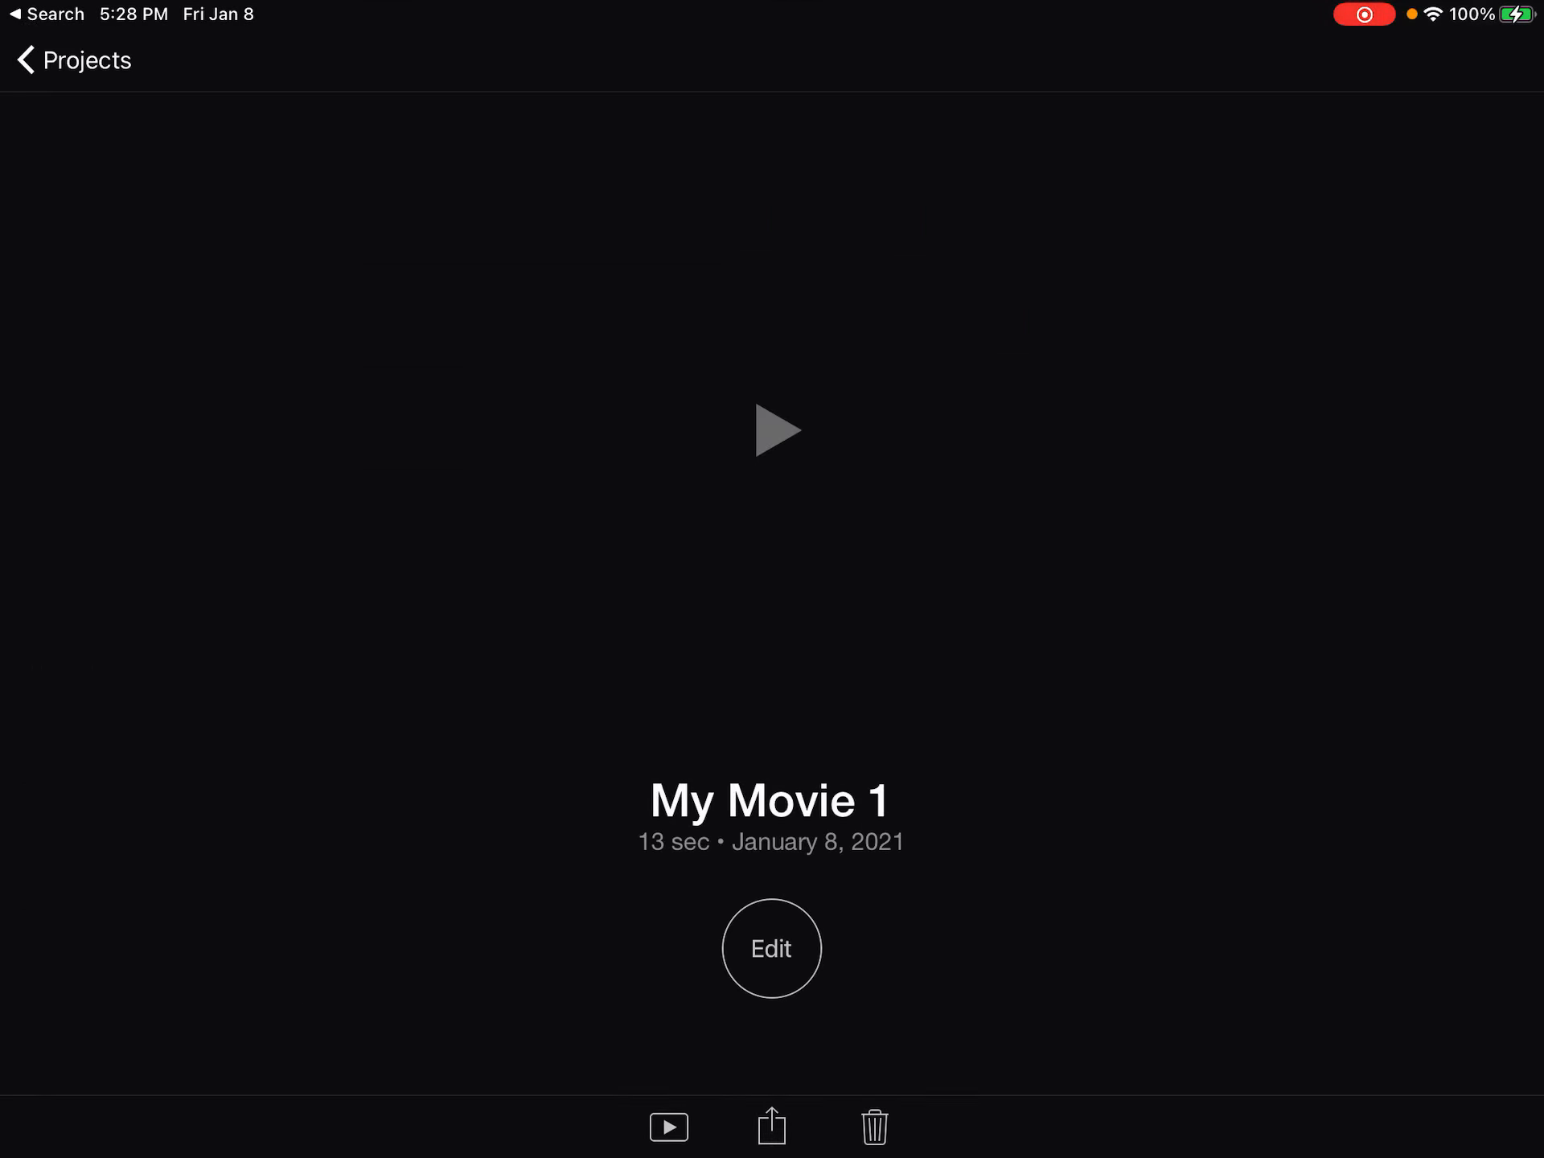
click(771, 1127)
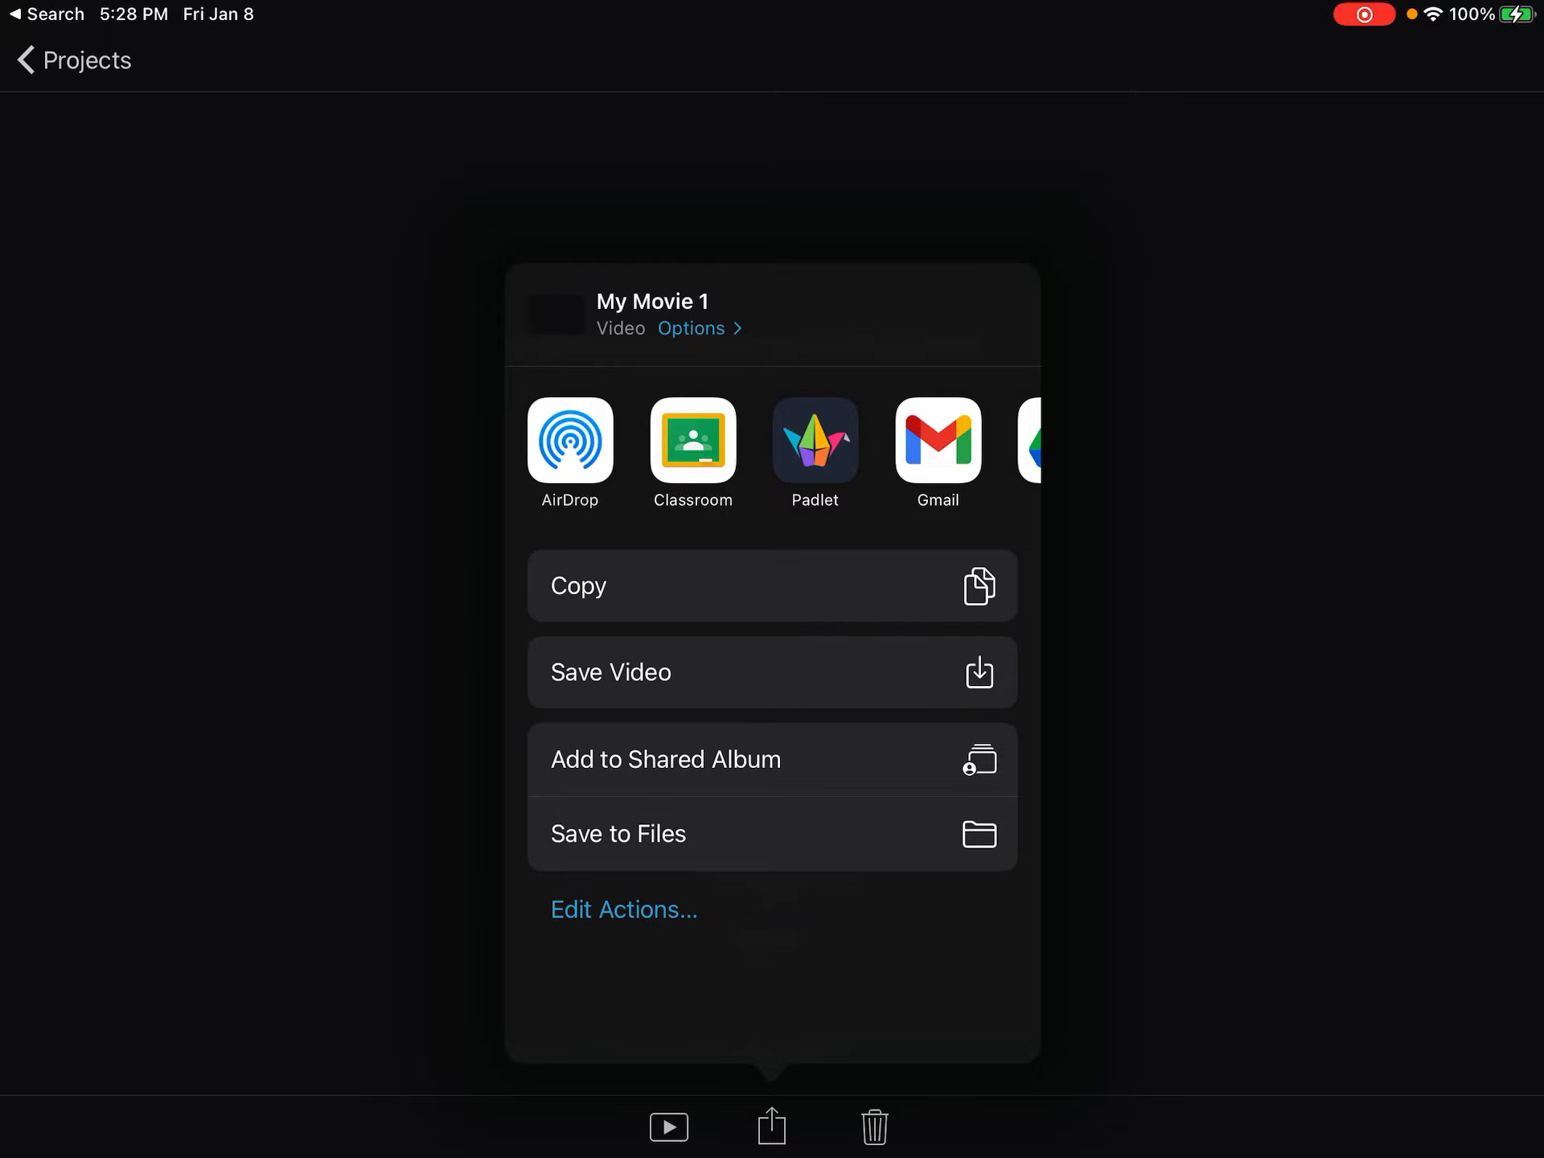